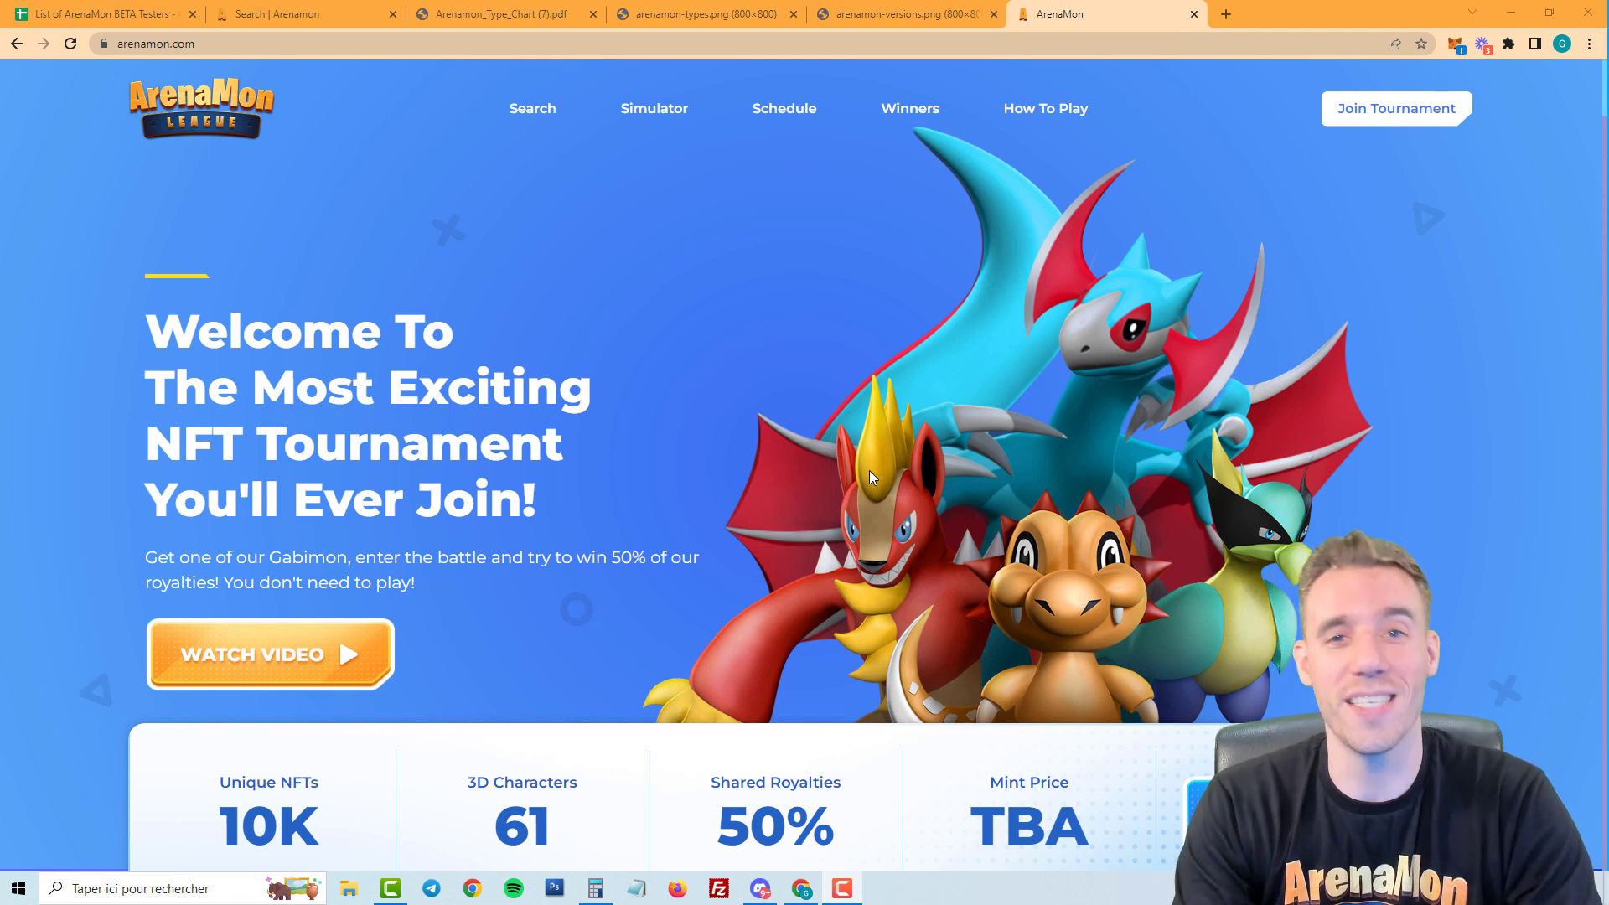
{"action": "mouse_move", "coordinate": [683, 419]}
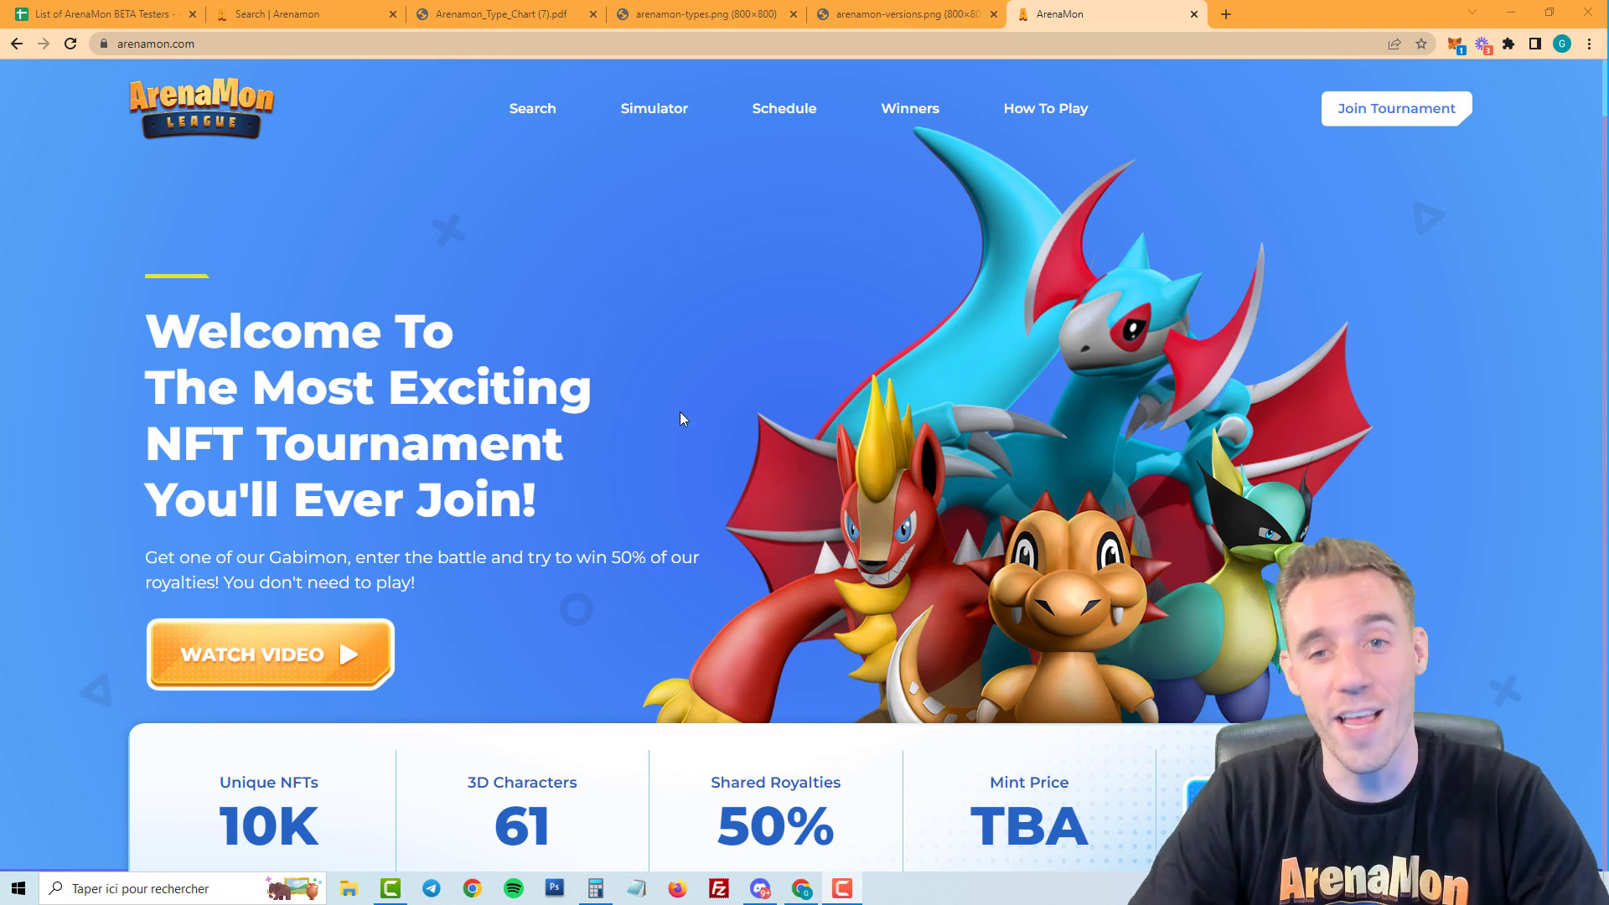
{"action": "mouse_move", "coordinate": [694, 398]}
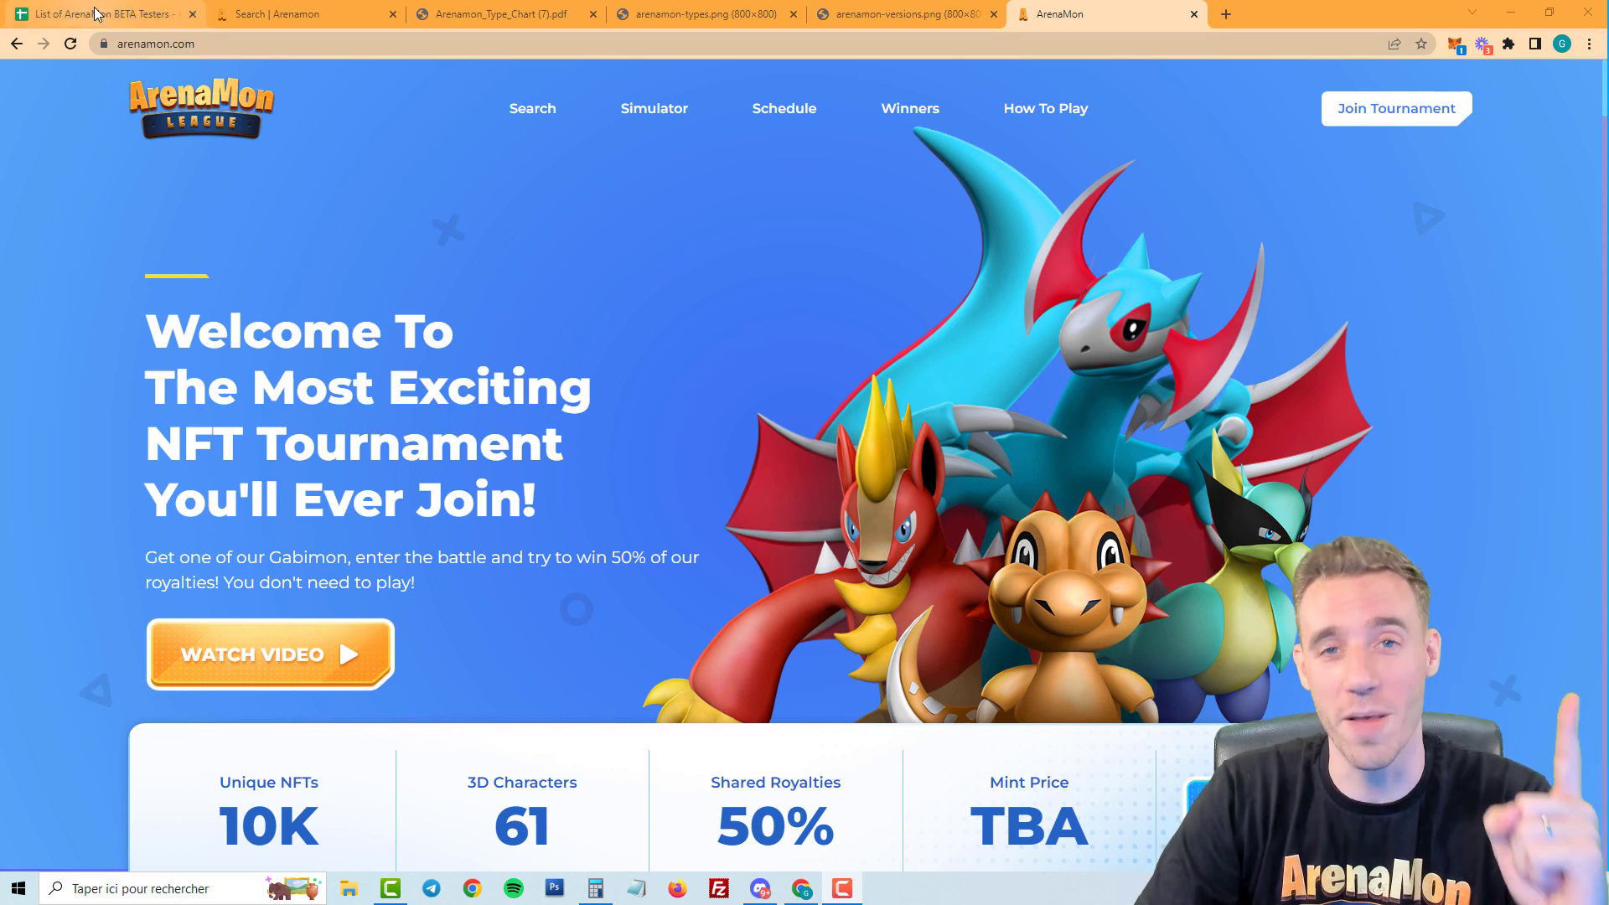
Open Discord's ArenaMon official-links channel with the tournament participants spreadsheet link.
{"action": "left_click", "coordinate": [97, 13]}
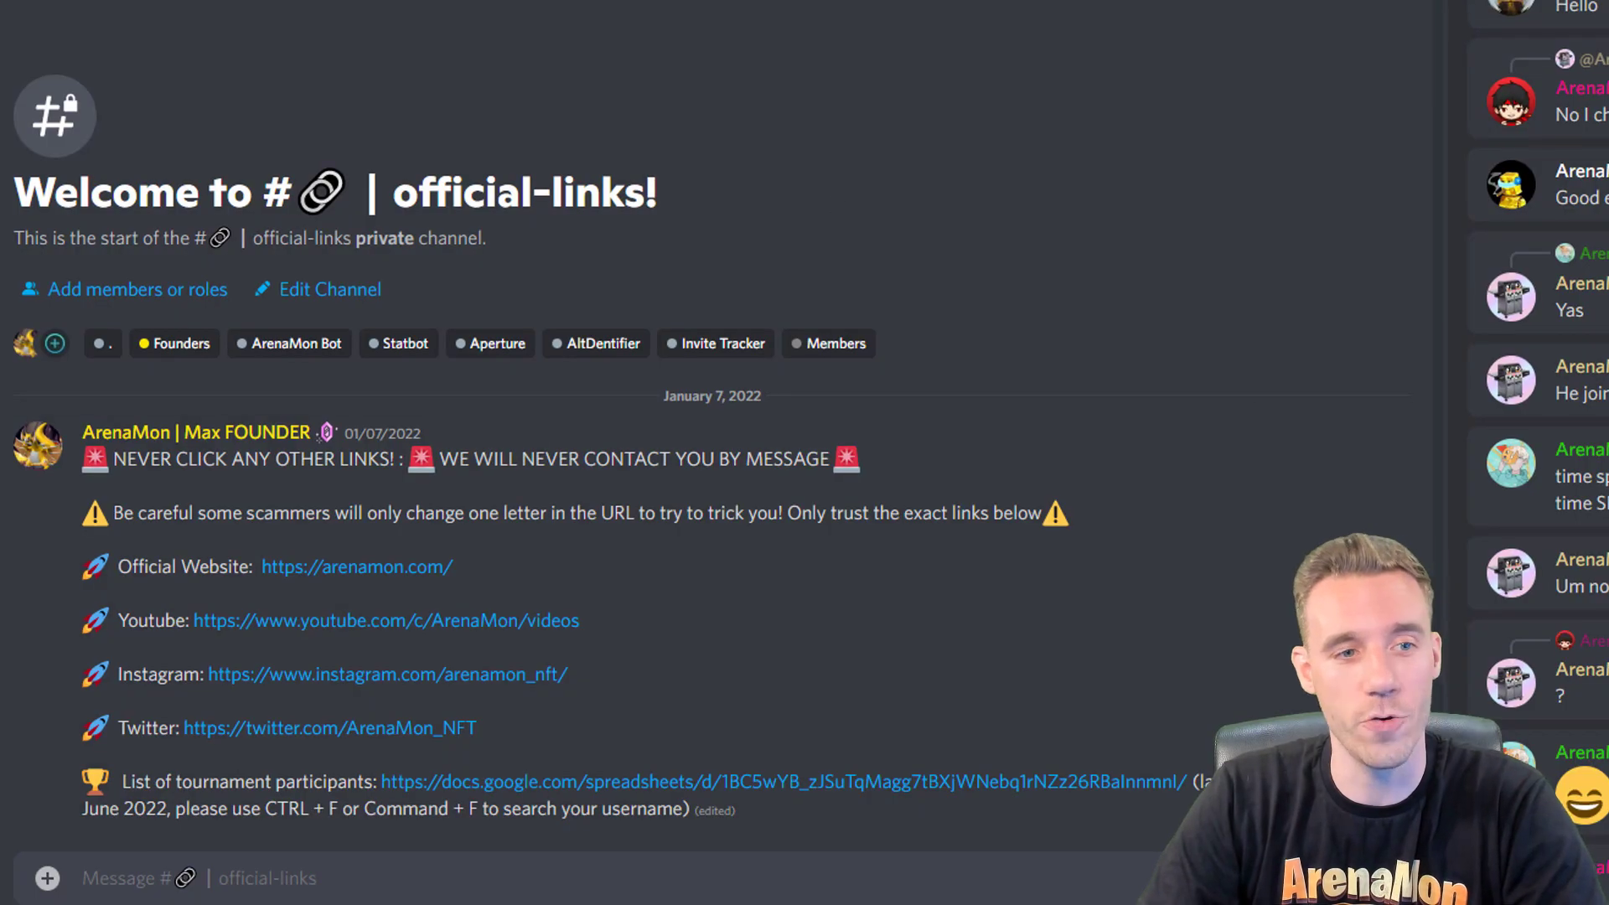
{"action": "mouse_move", "coordinate": [641, 800]}
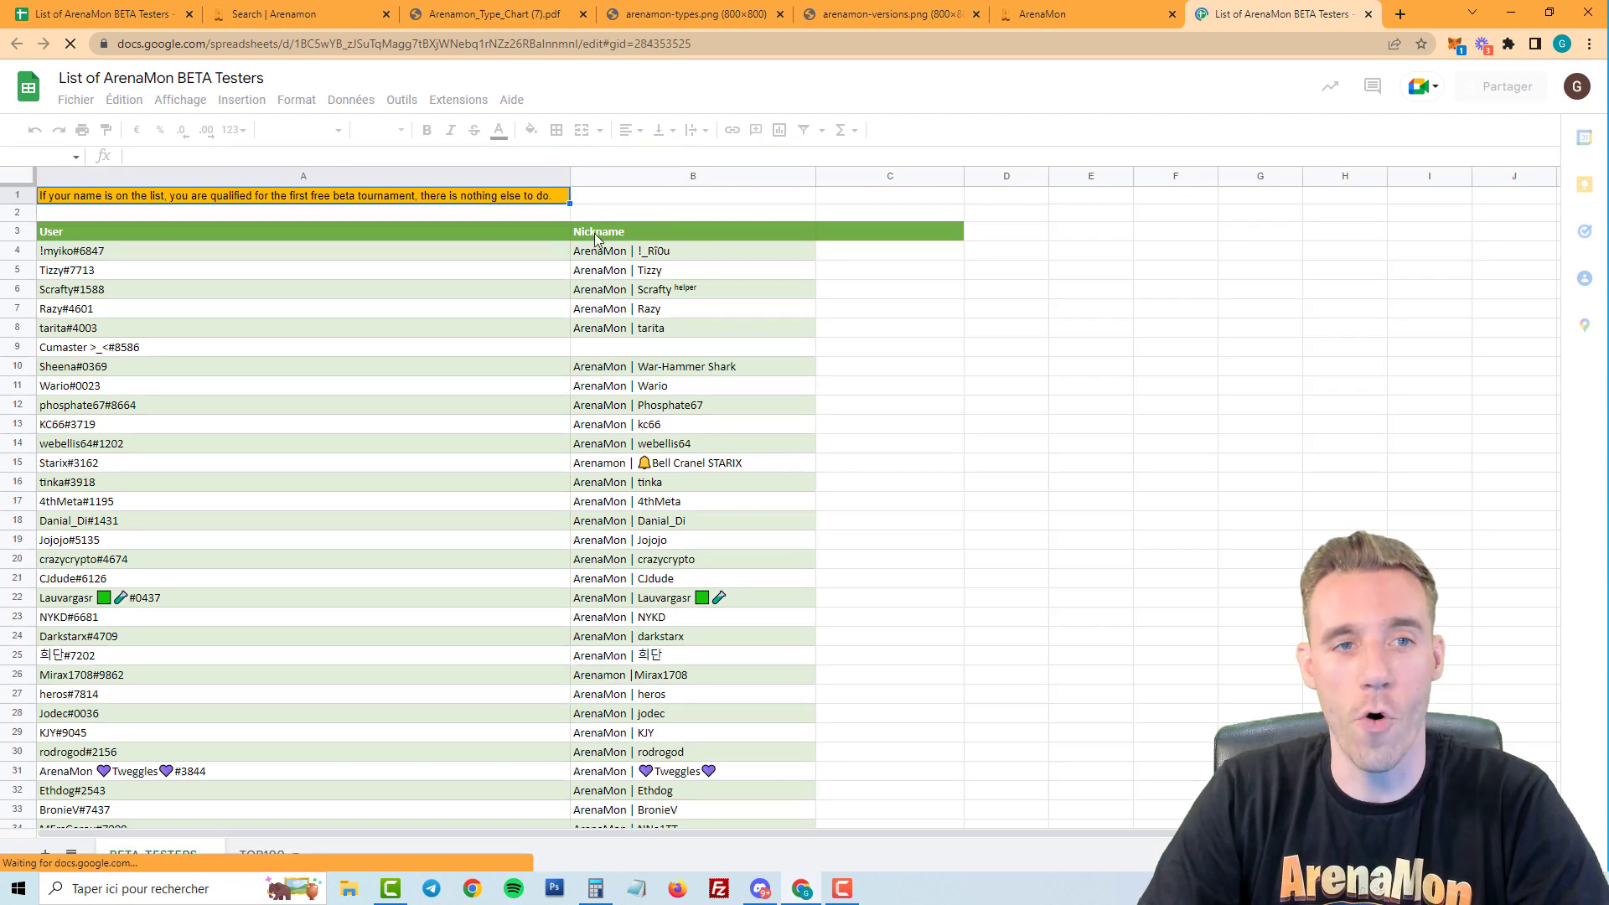
Scroll the BETA-TESTERS sheet down to its final rows, around row 5268.
{"action": "left_click", "coordinate": [297, 195]}
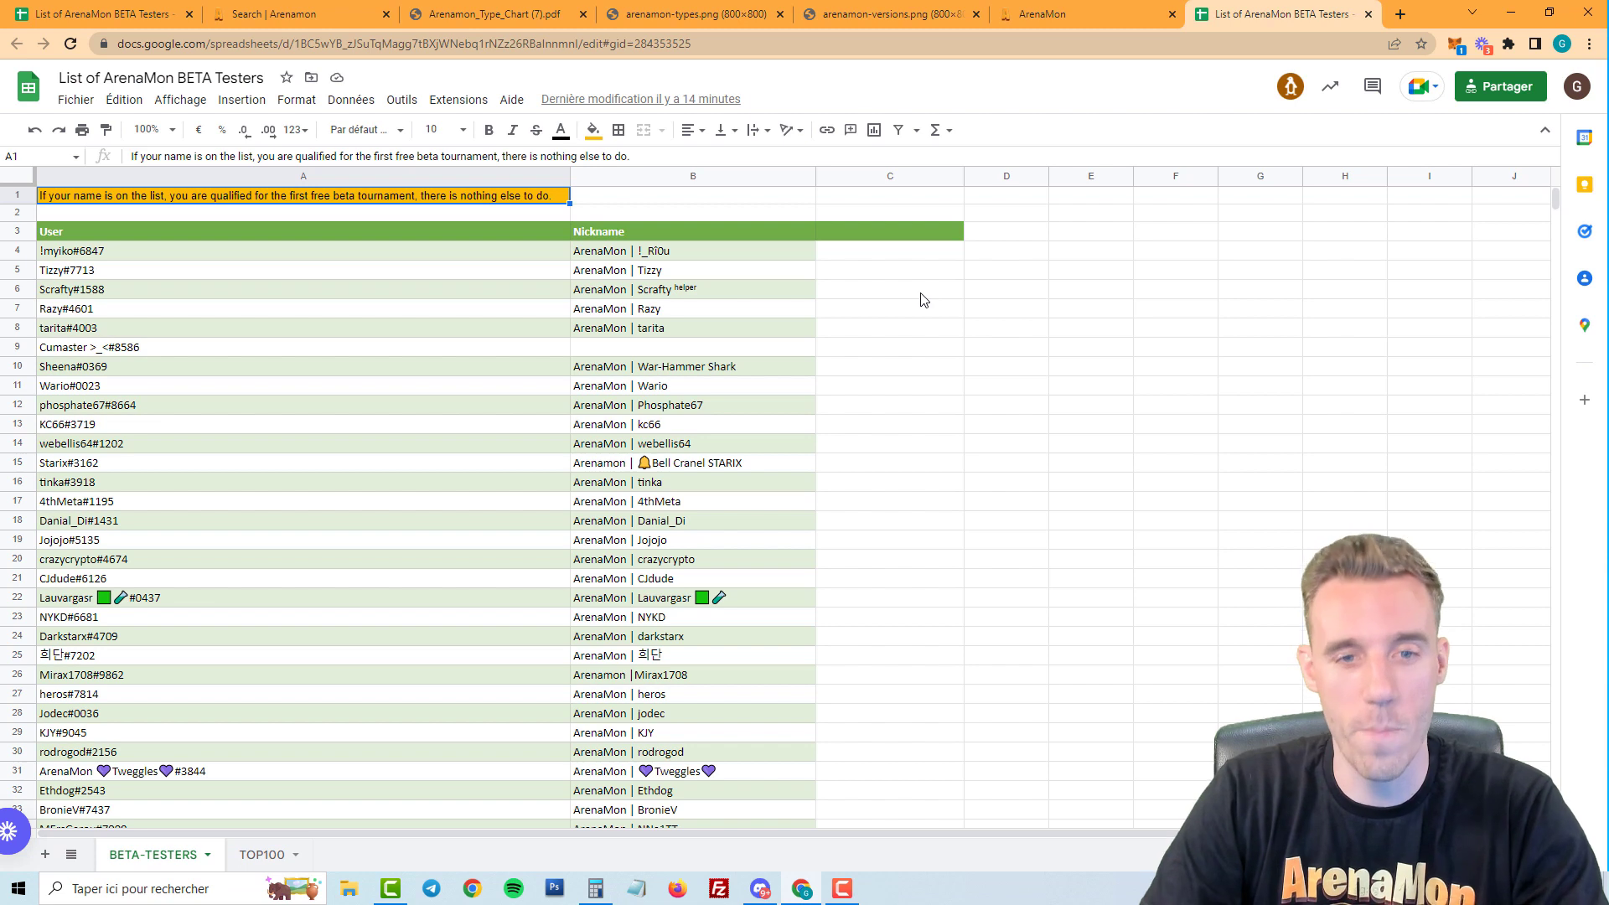
{"action": "scroll", "scroll_direction": "down", "scroll_amount": 3}
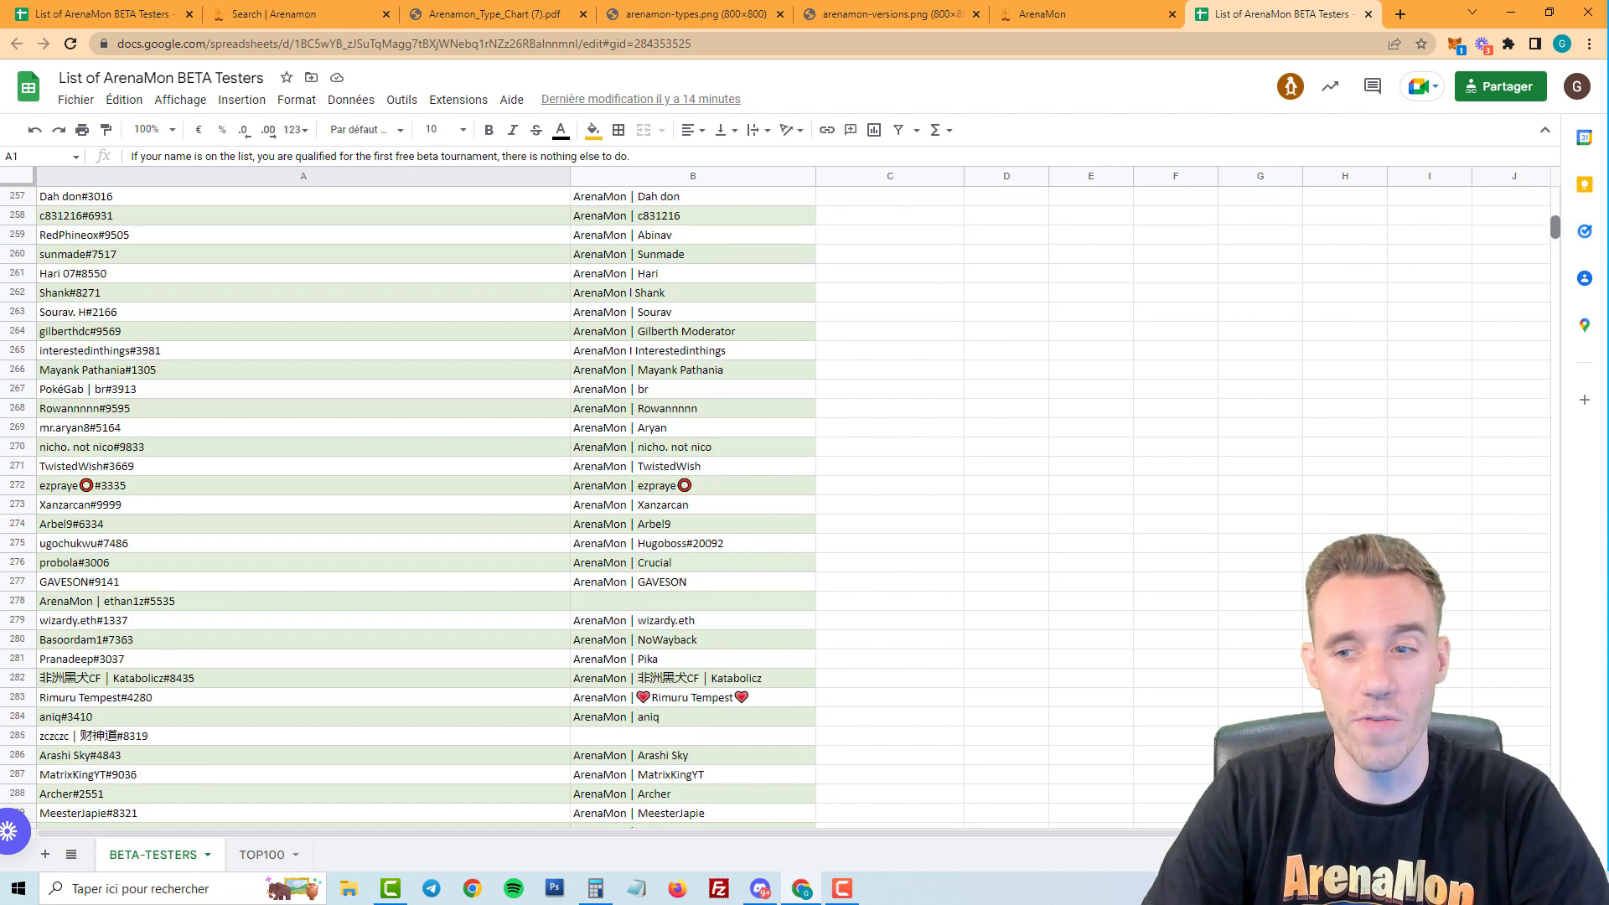
{"action": "scroll", "scroll_direction": "down", "scroll_amount": 3}
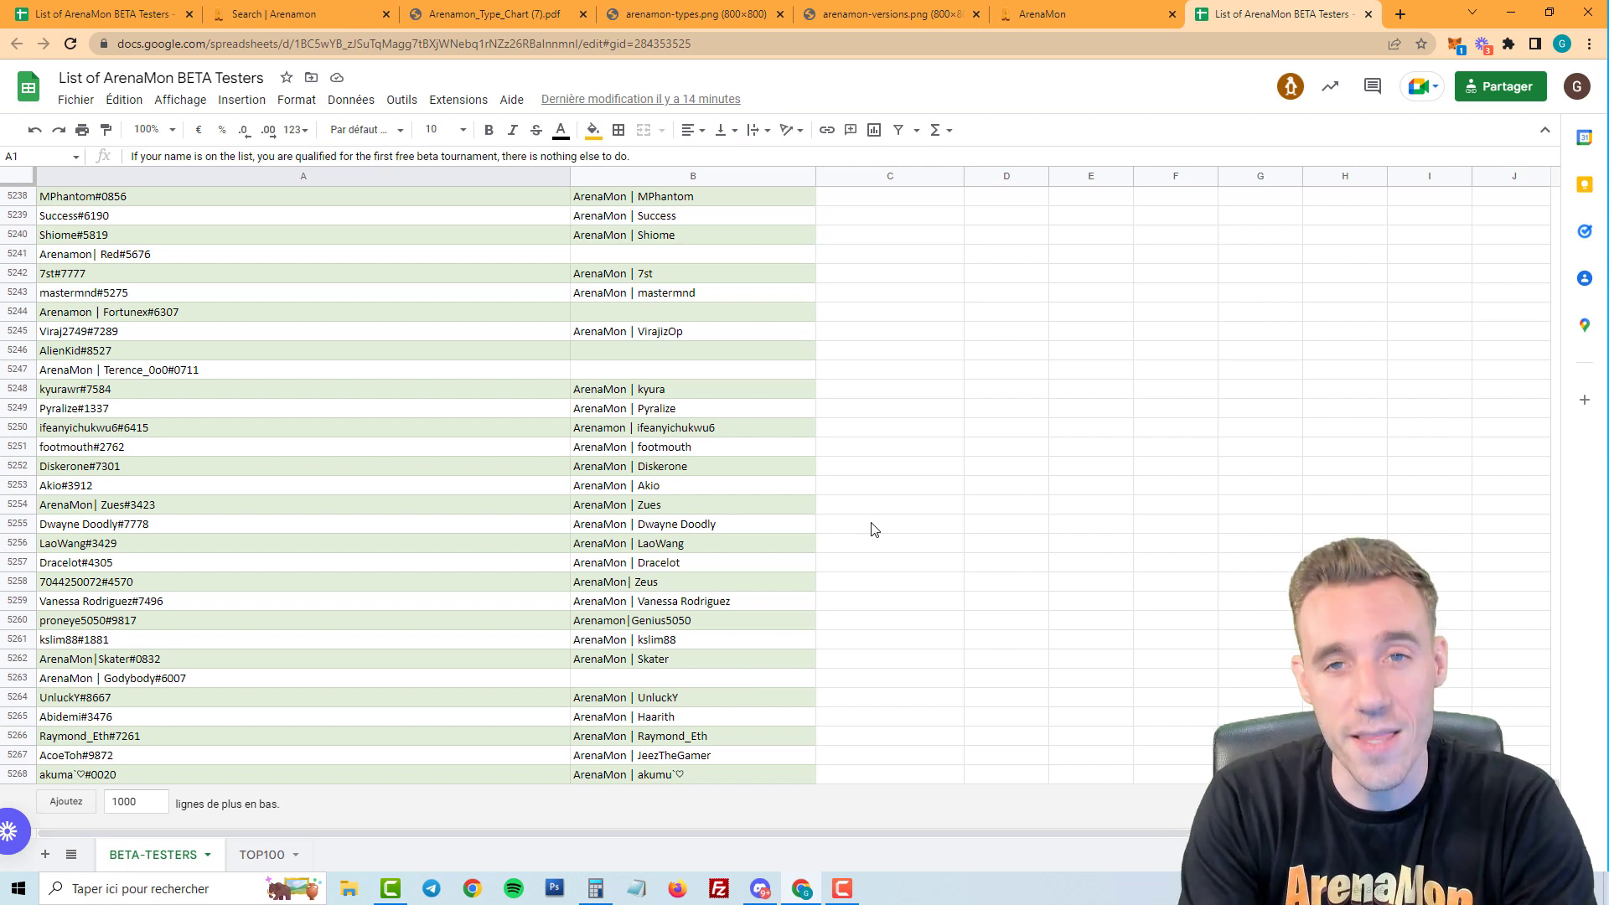
{"action": "mouse_move", "coordinate": [246, 751]}
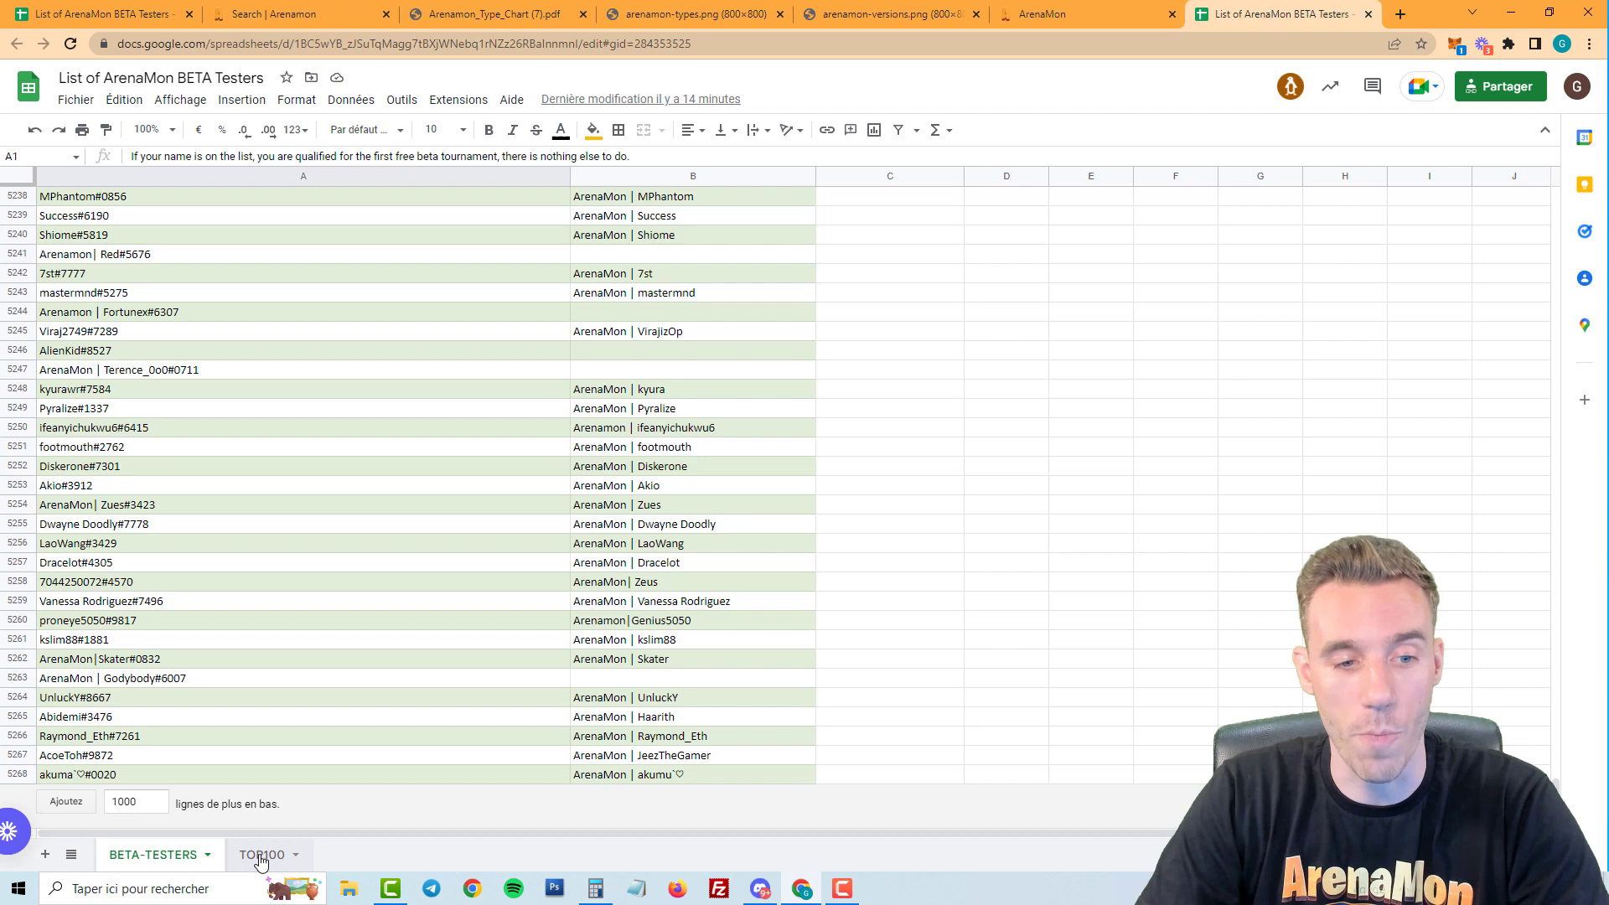
Switch to the TOP100 player picks sheet and view it full screen.
{"action": "left_click", "coordinate": [261, 855]}
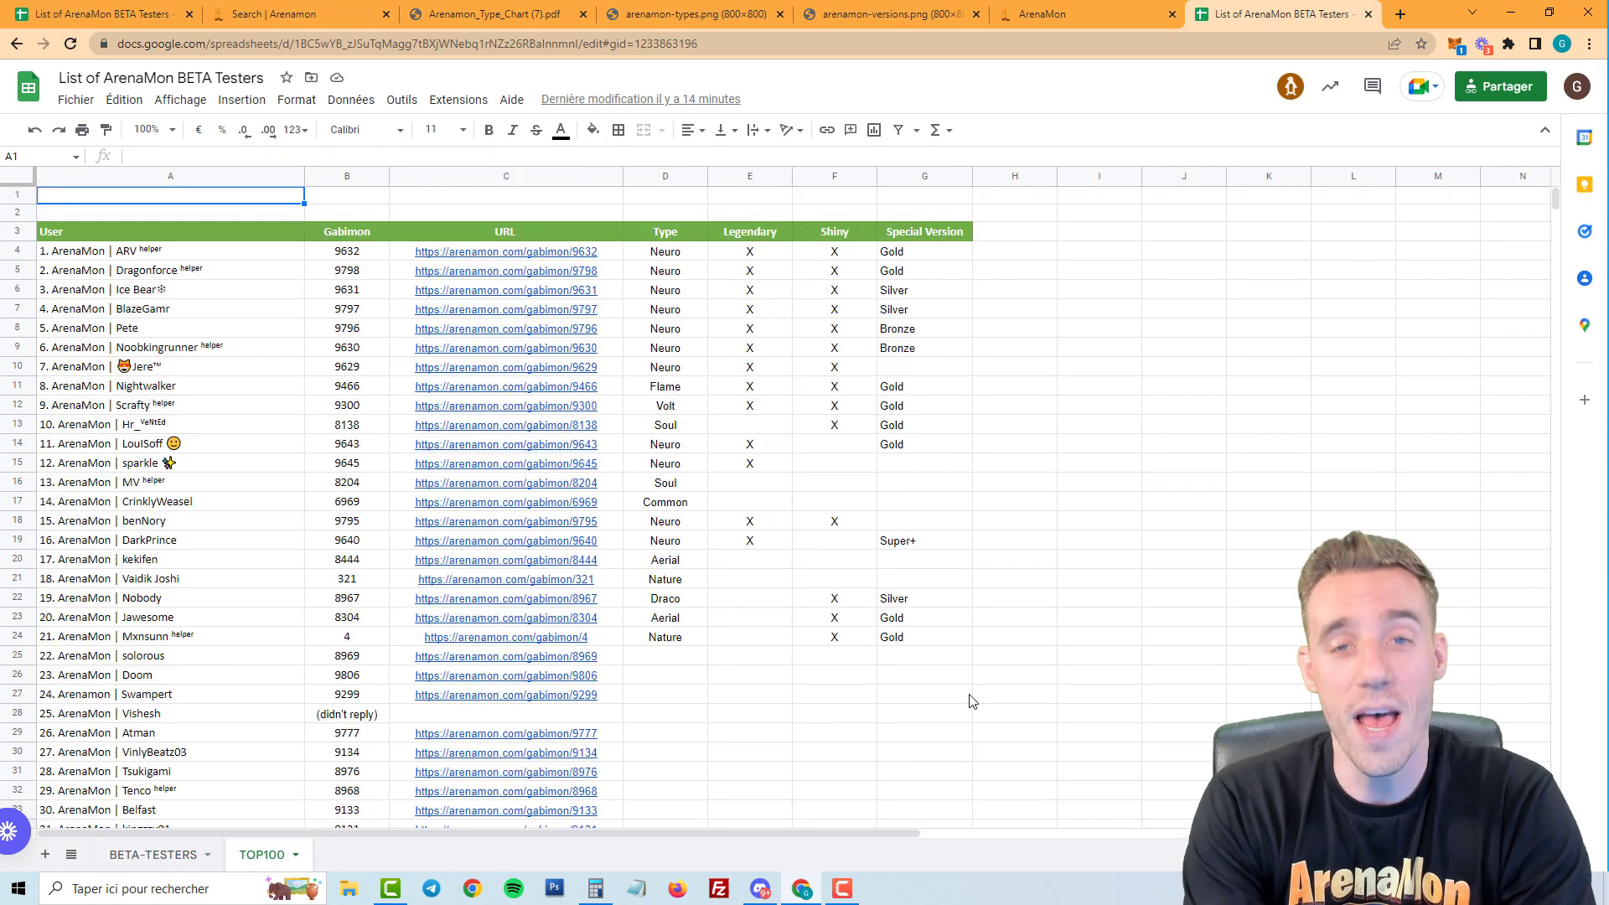
{"action": "key", "text": "f11"}
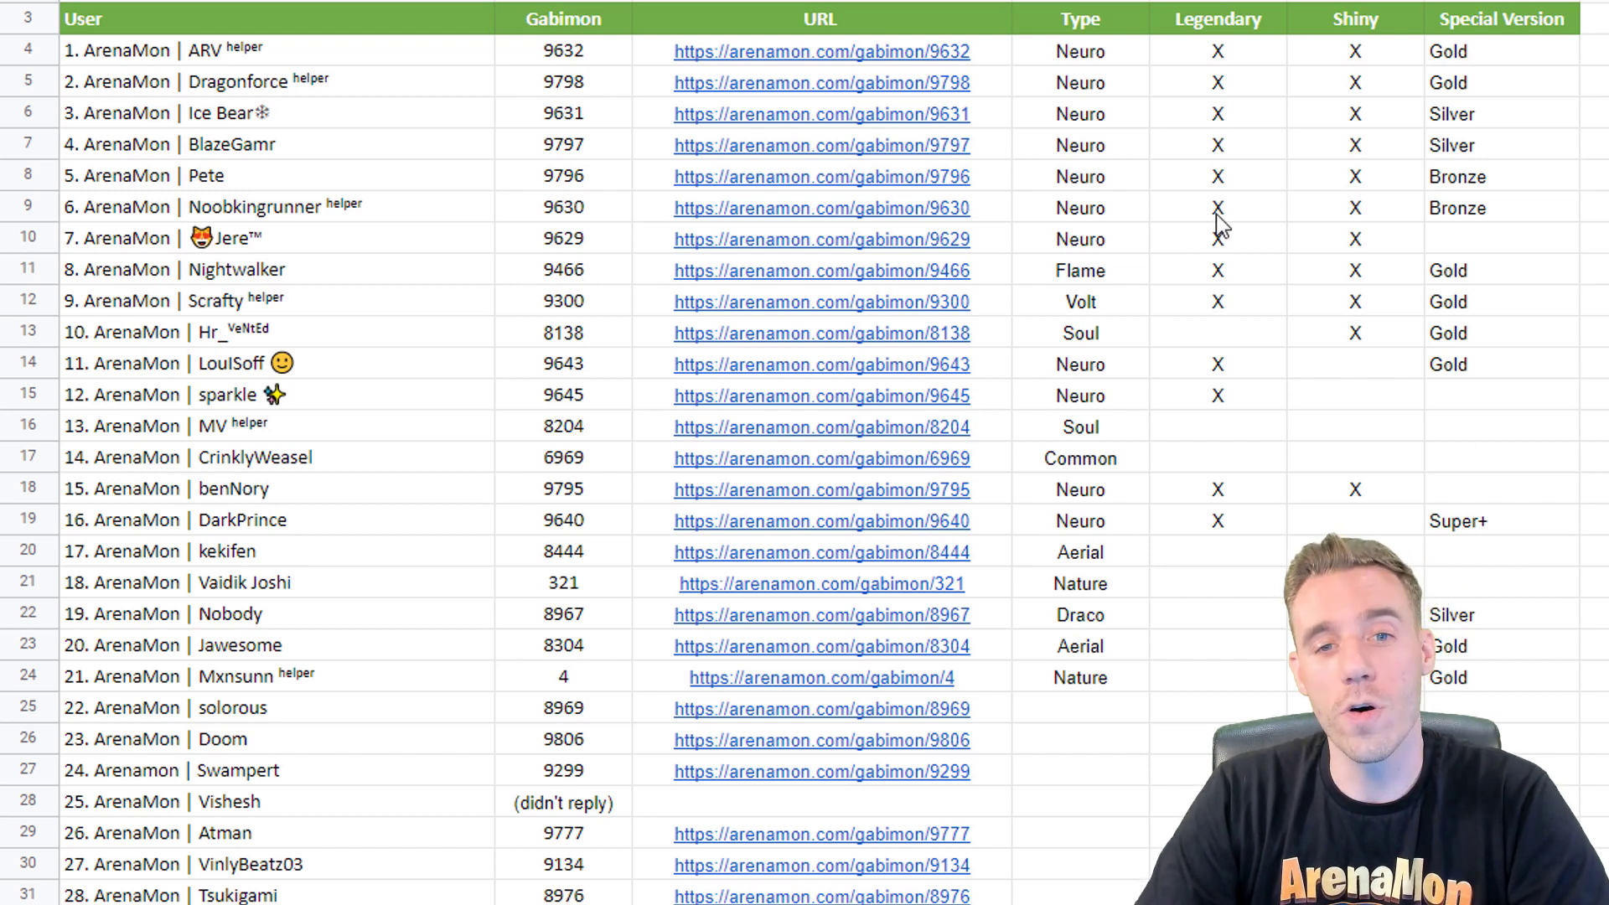
{"action": "mouse_move", "coordinate": [1157, 113]}
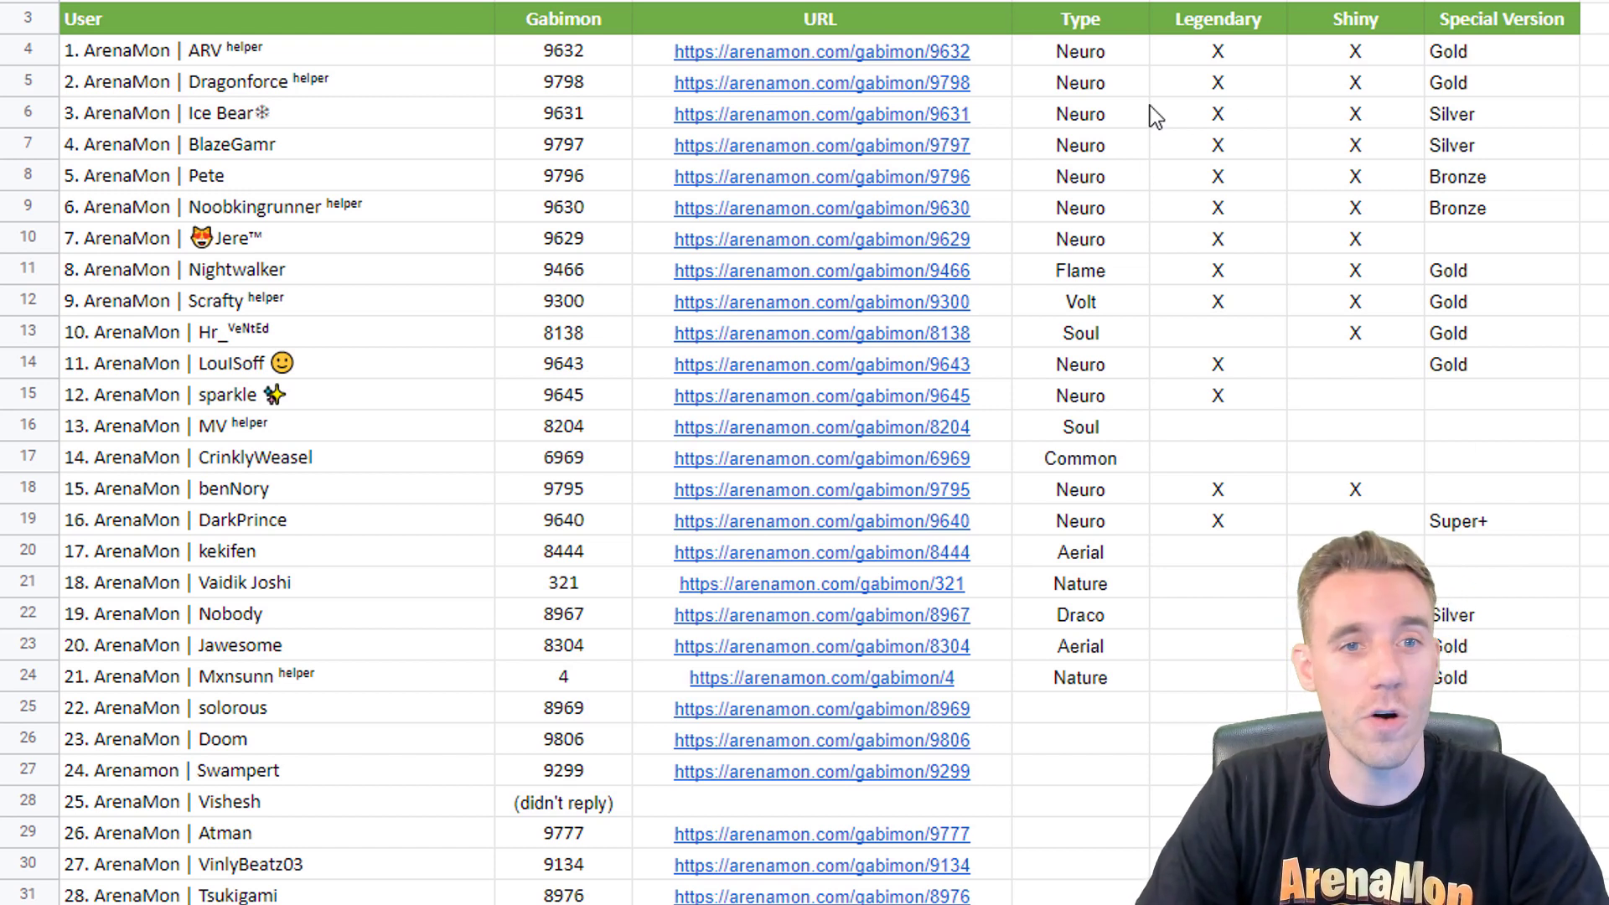
{"action": "mouse_move", "coordinate": [233, 49]}
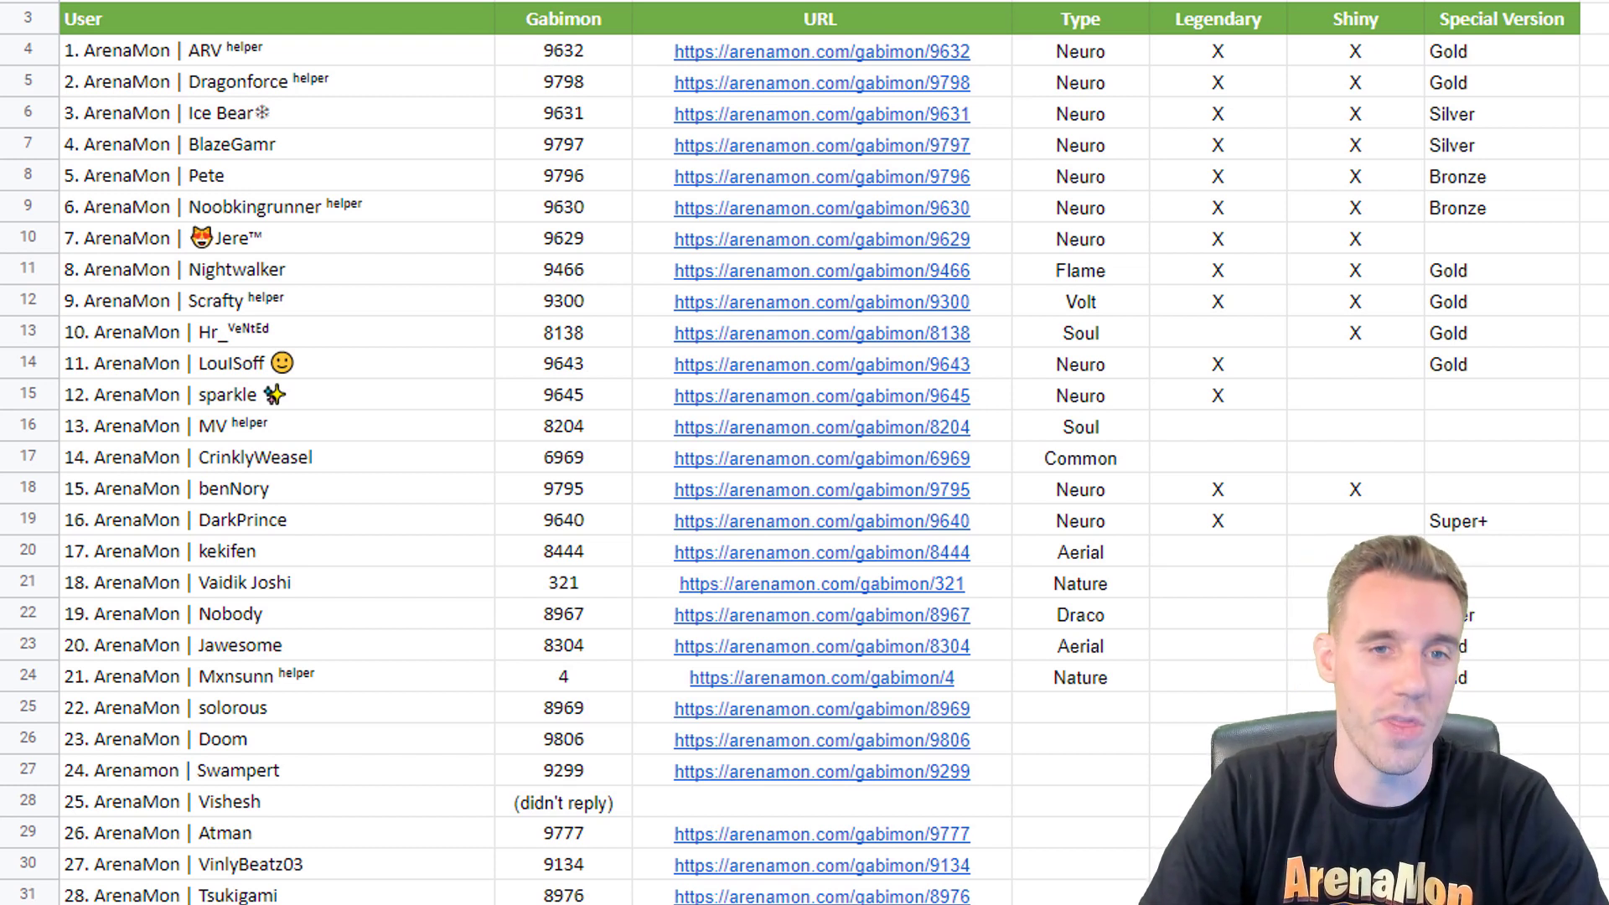
Open Gabimon #9632 Neurotrix's page and scroll through its Neuro, Legendary, Shiny, Gold traits.
{"action": "left_click", "coordinate": [819, 51]}
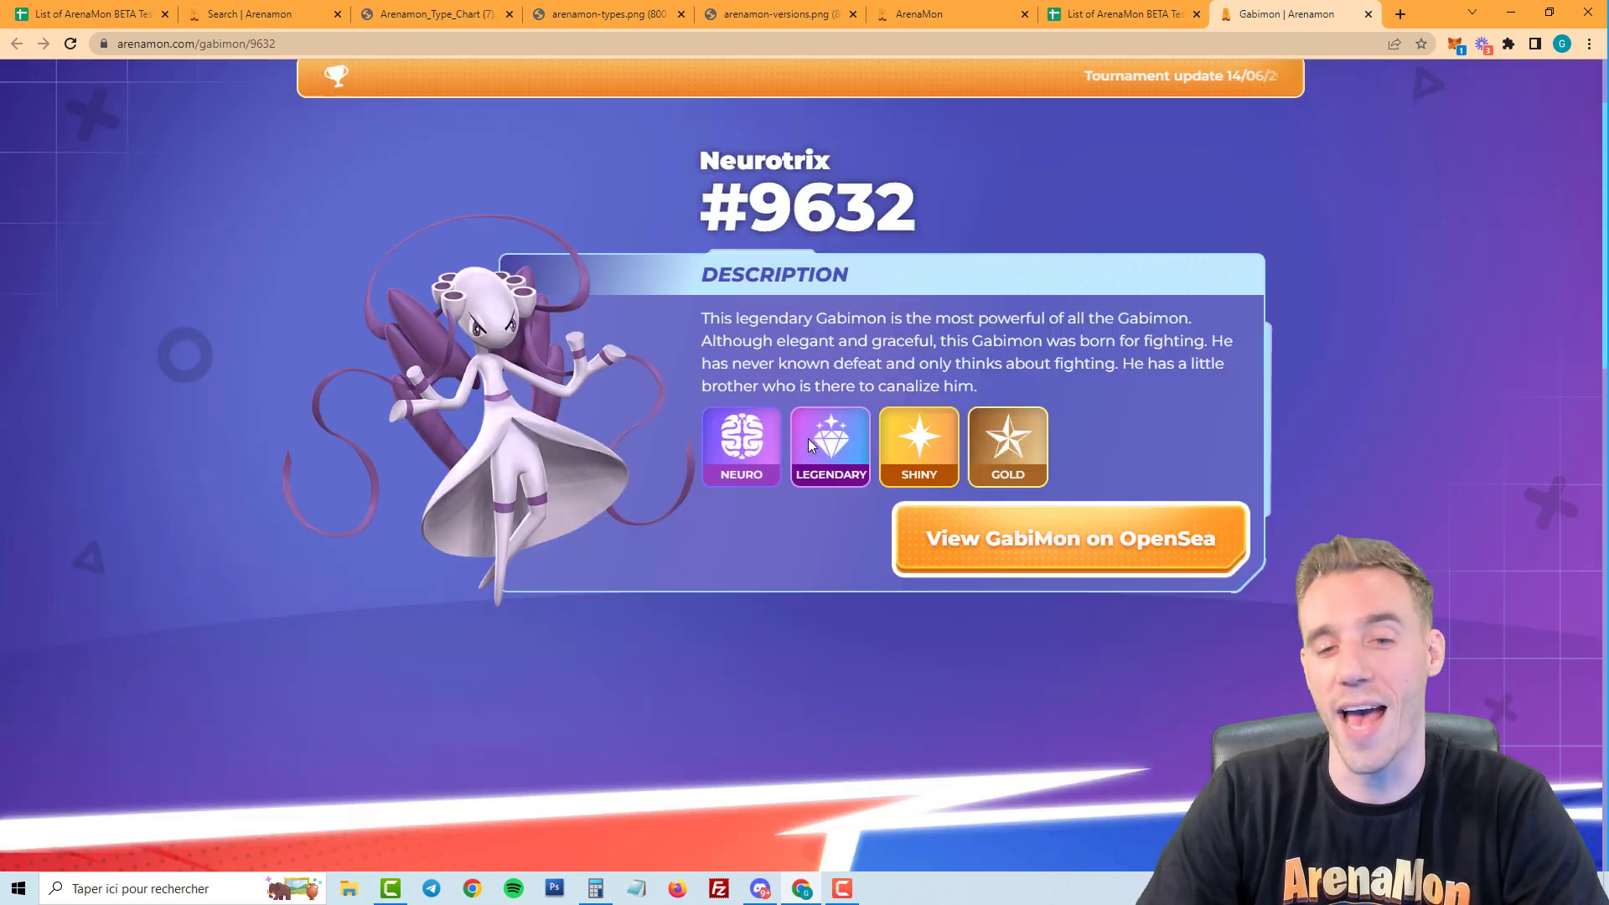
{"action": "scroll", "scroll_direction": "down", "scroll_amount": 3}
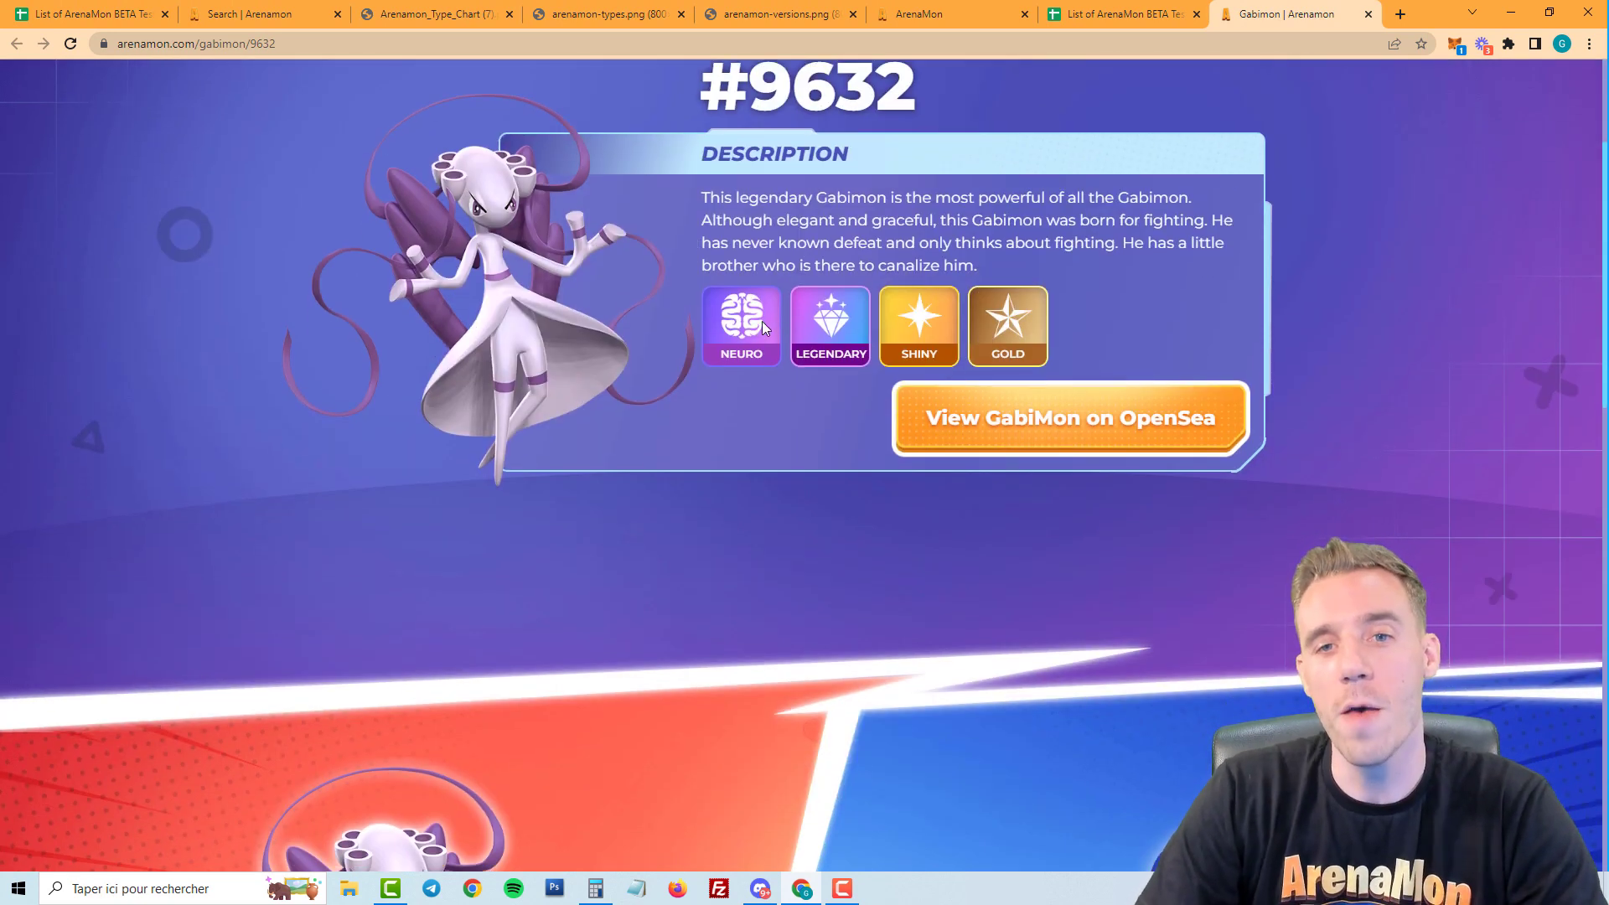
{"action": "mouse_move", "coordinate": [734, 443]}
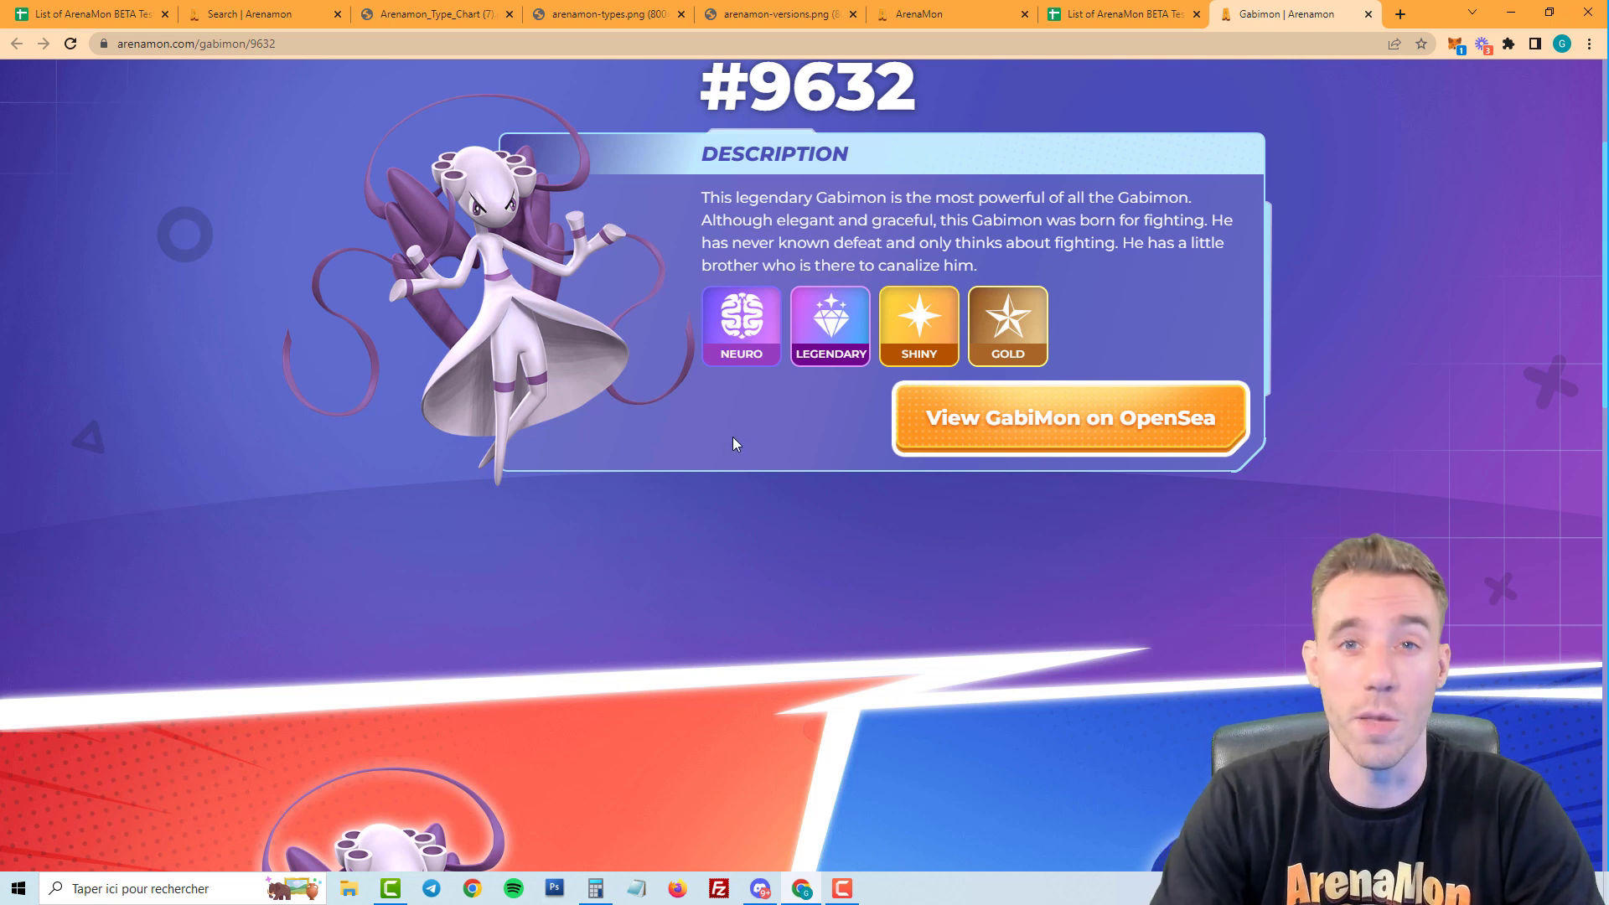
{"action": "mouse_move", "coordinate": [822, 326]}
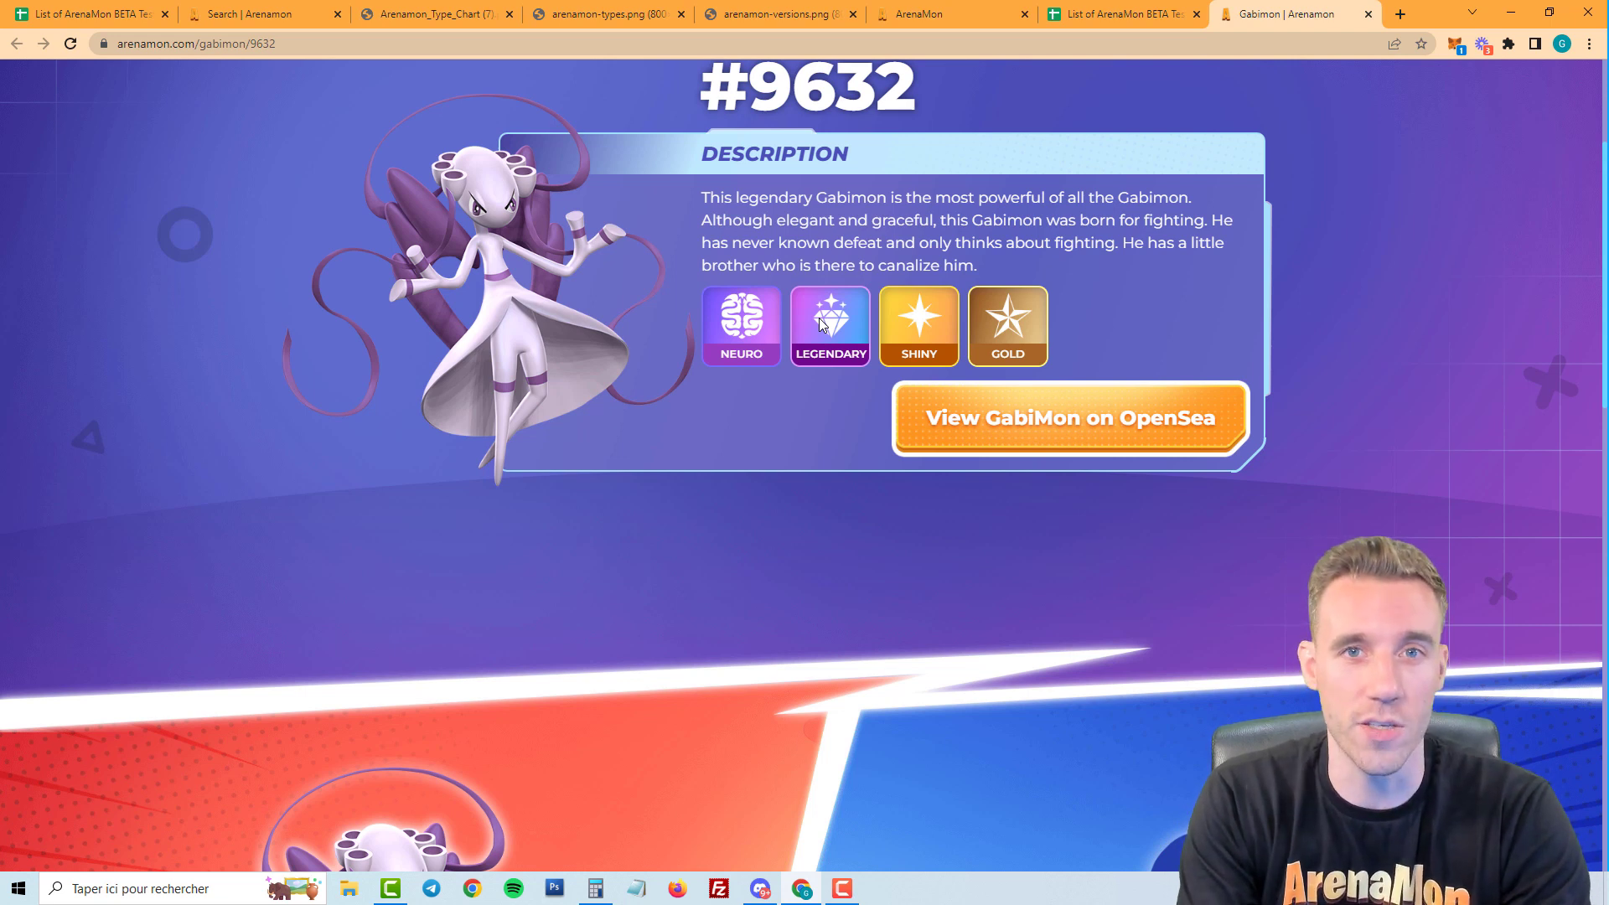
{"action": "mouse_move", "coordinate": [929, 311]}
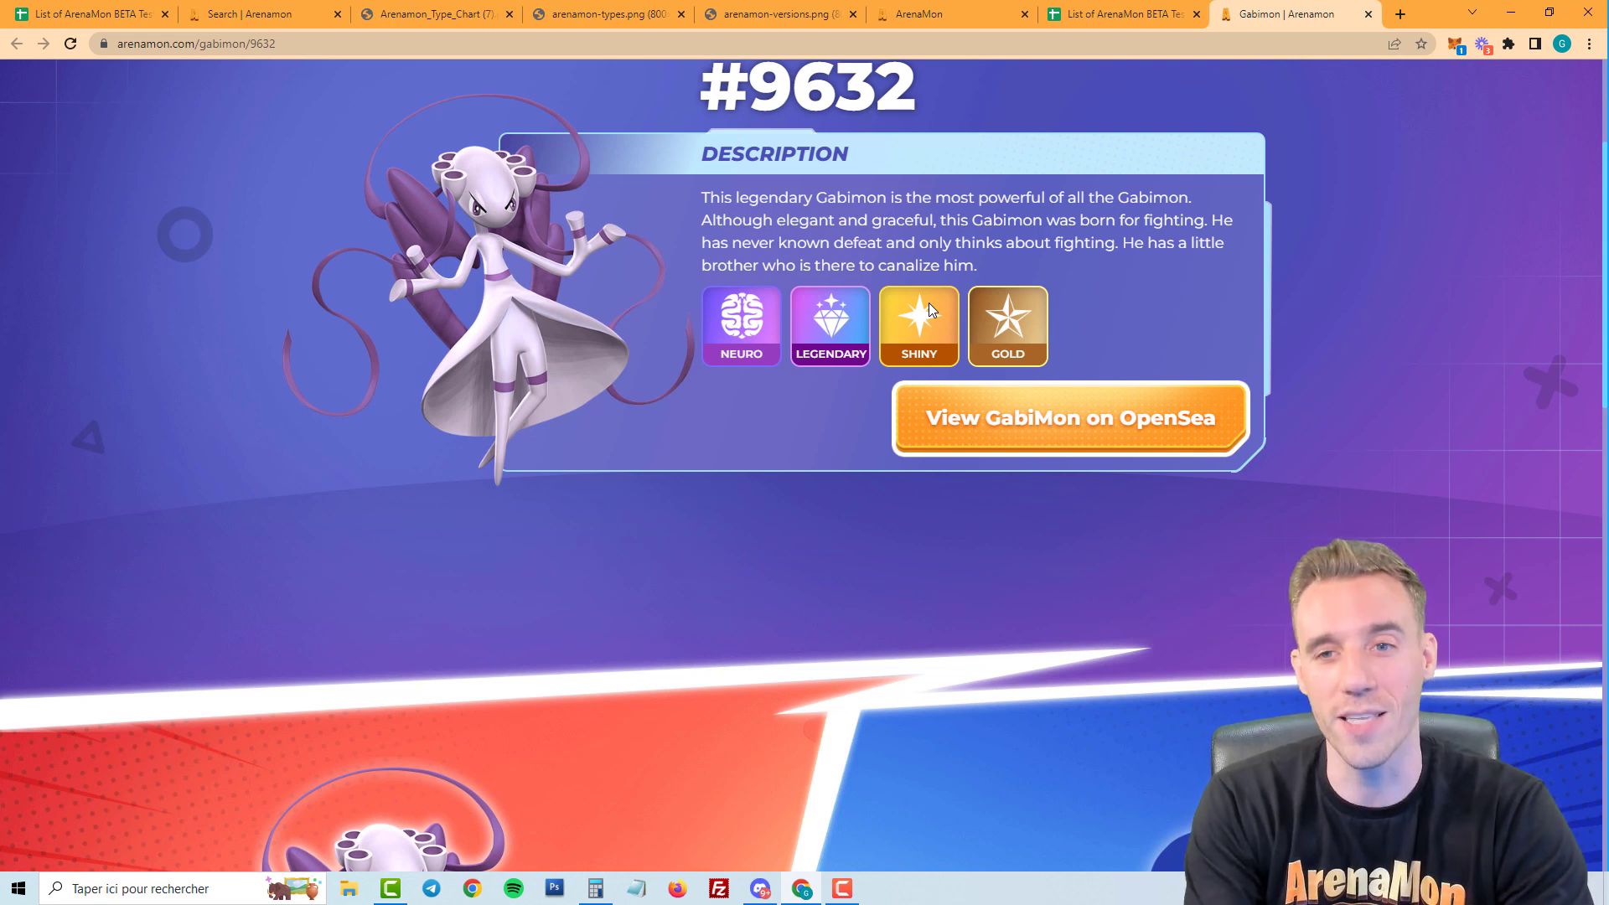
{"action": "mouse_move", "coordinate": [1002, 317]}
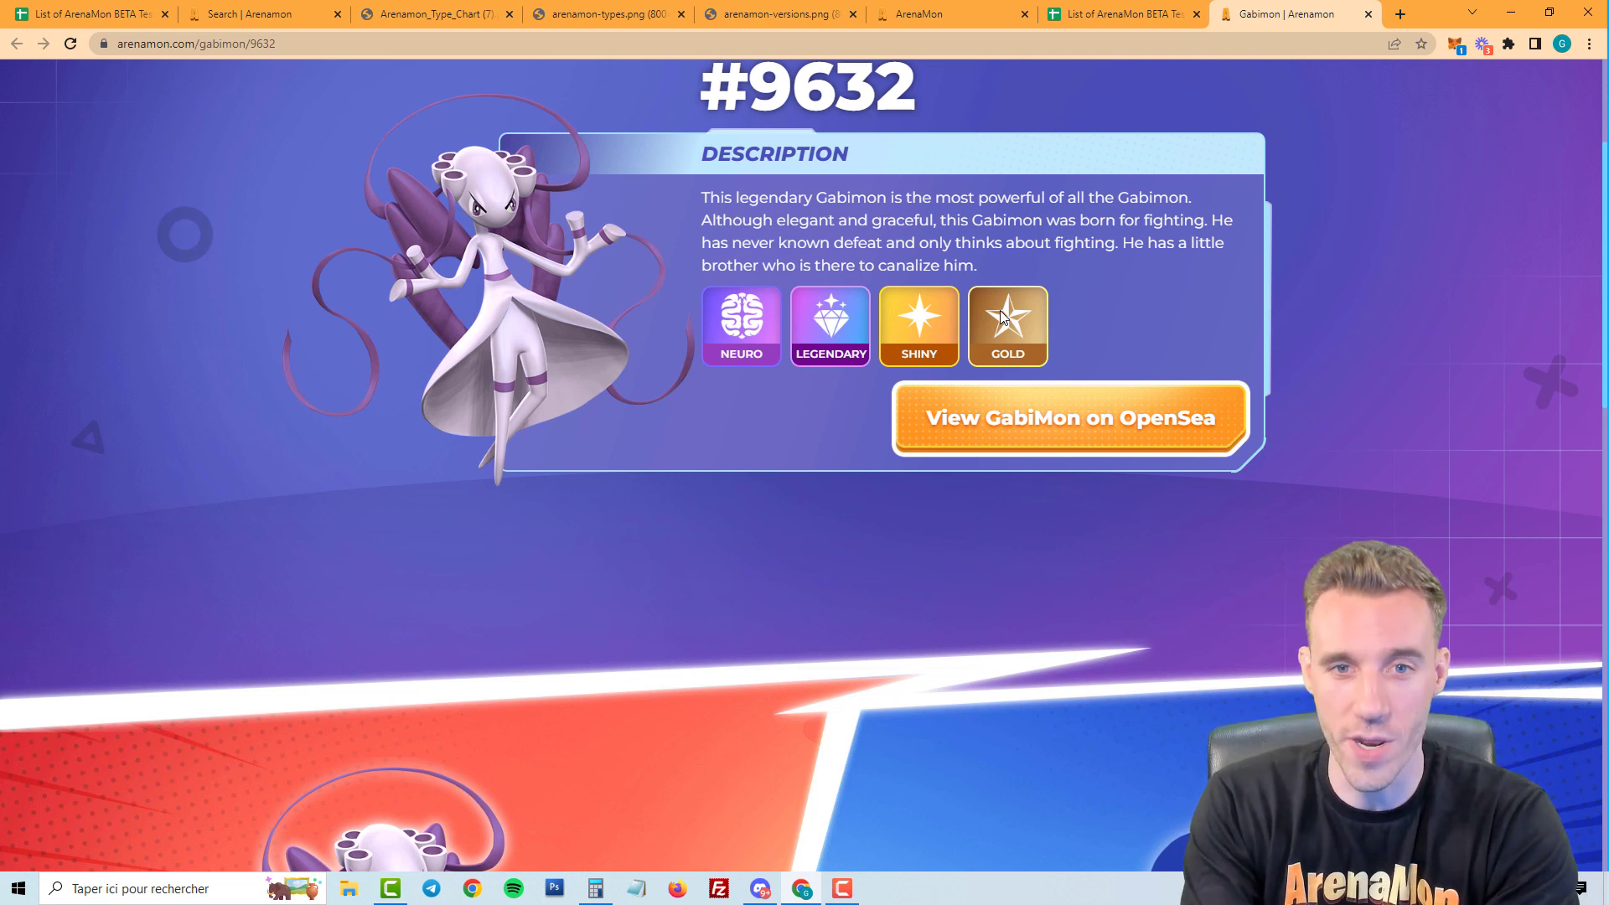
{"action": "mouse_move", "coordinate": [906, 338]}
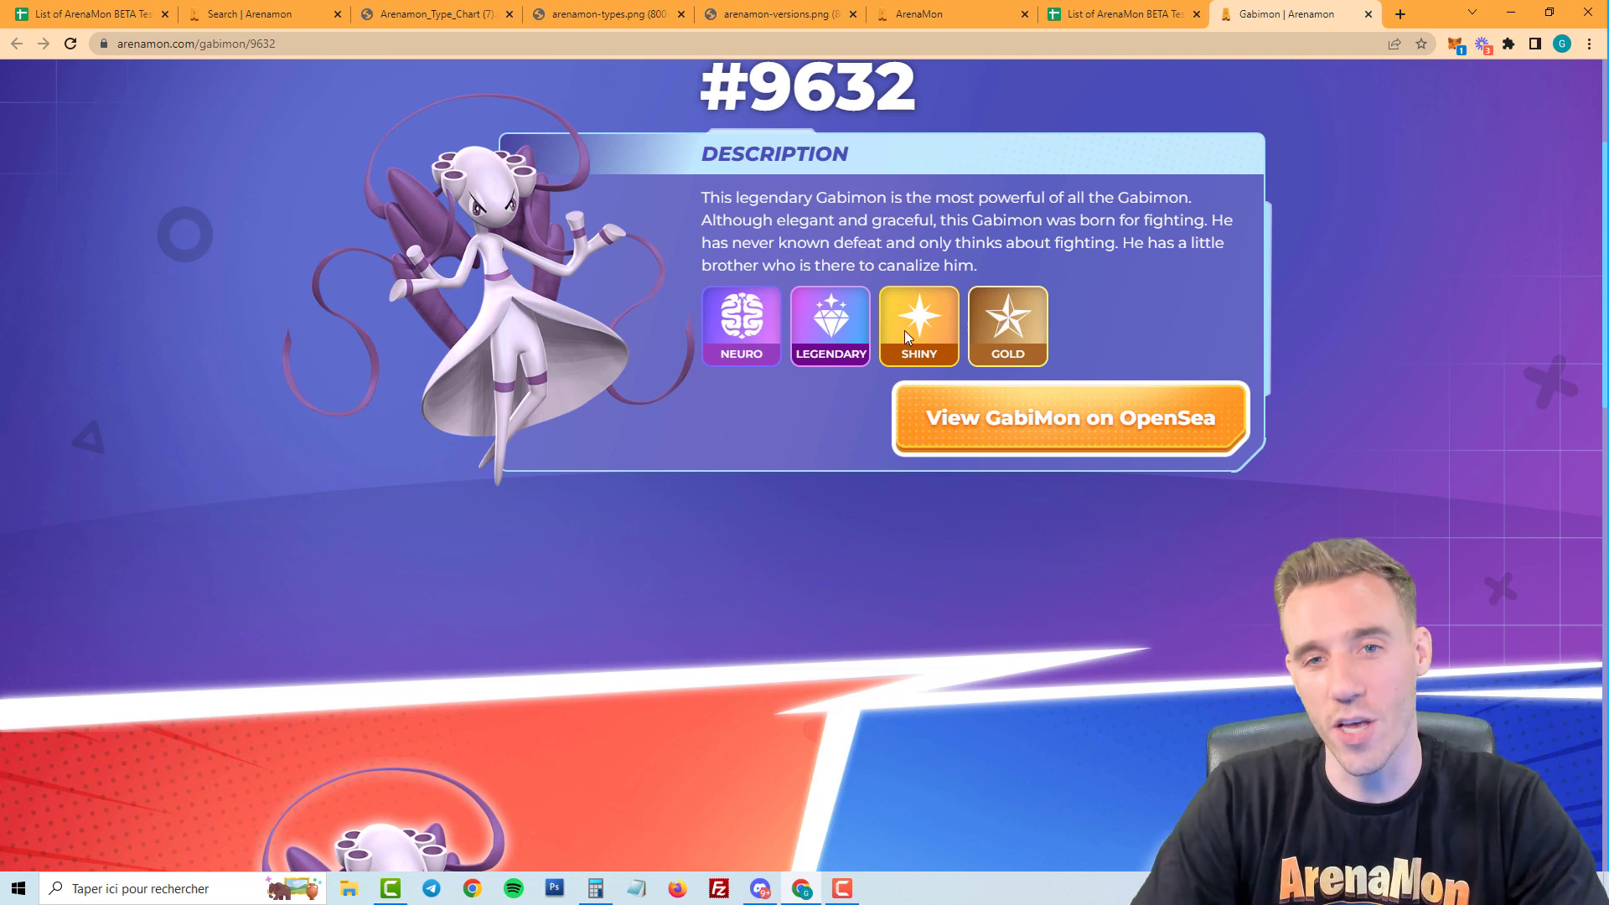
{"action": "scroll", "scroll_direction": "up", "scroll_amount": 3}
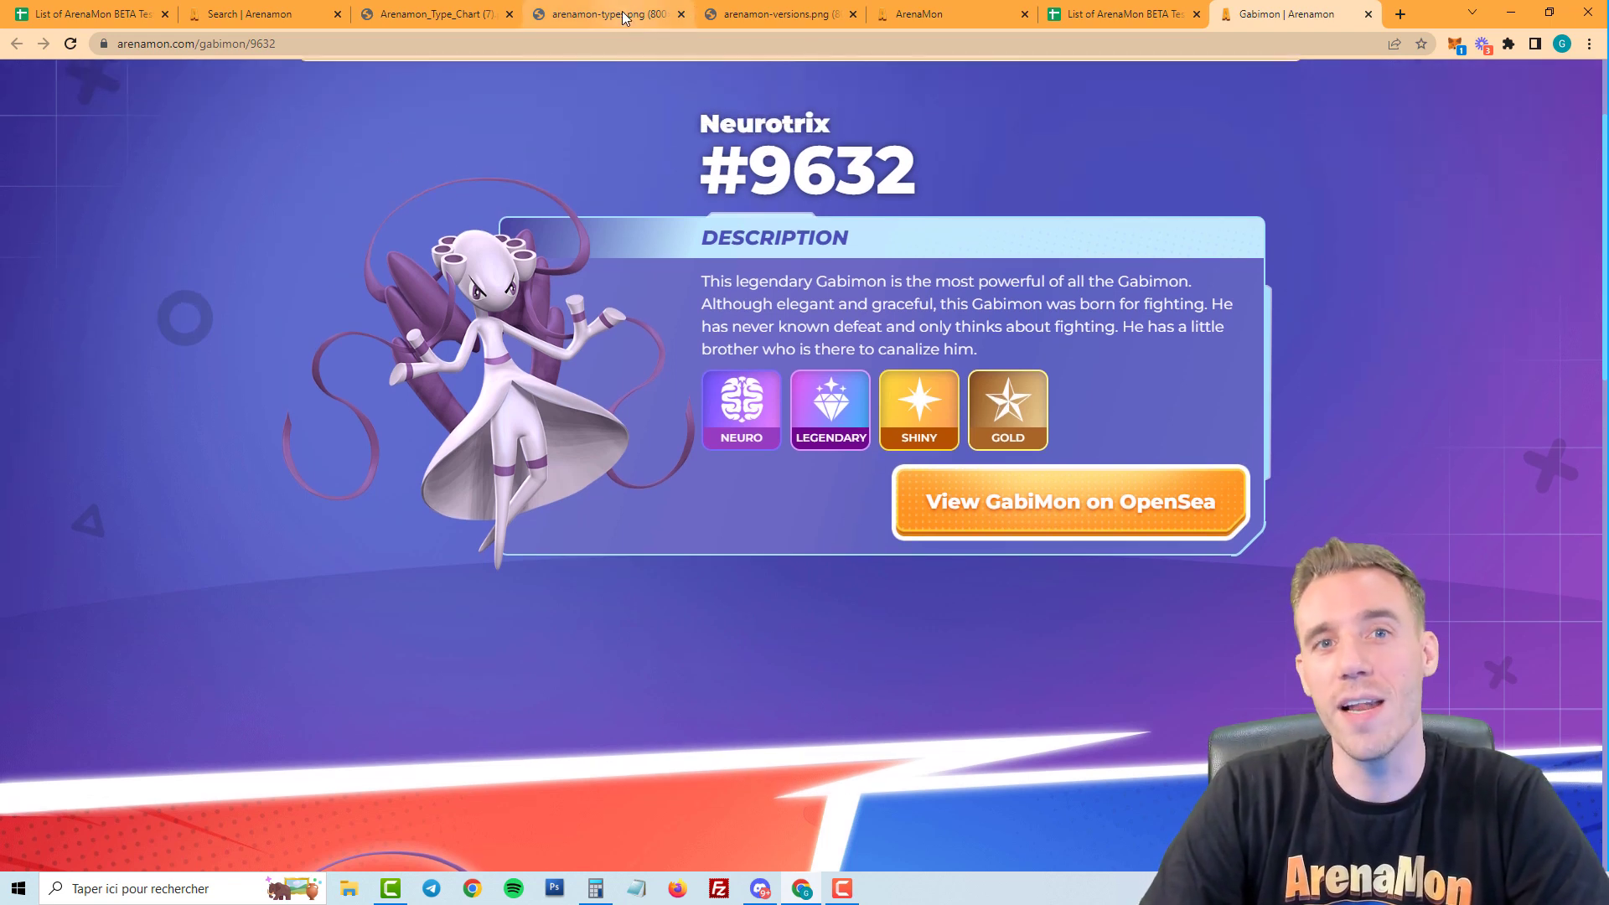
Show the arenamon-types.png chart of all fifteen types, Aerial to Venom.
{"action": "left_click", "coordinate": [606, 13]}
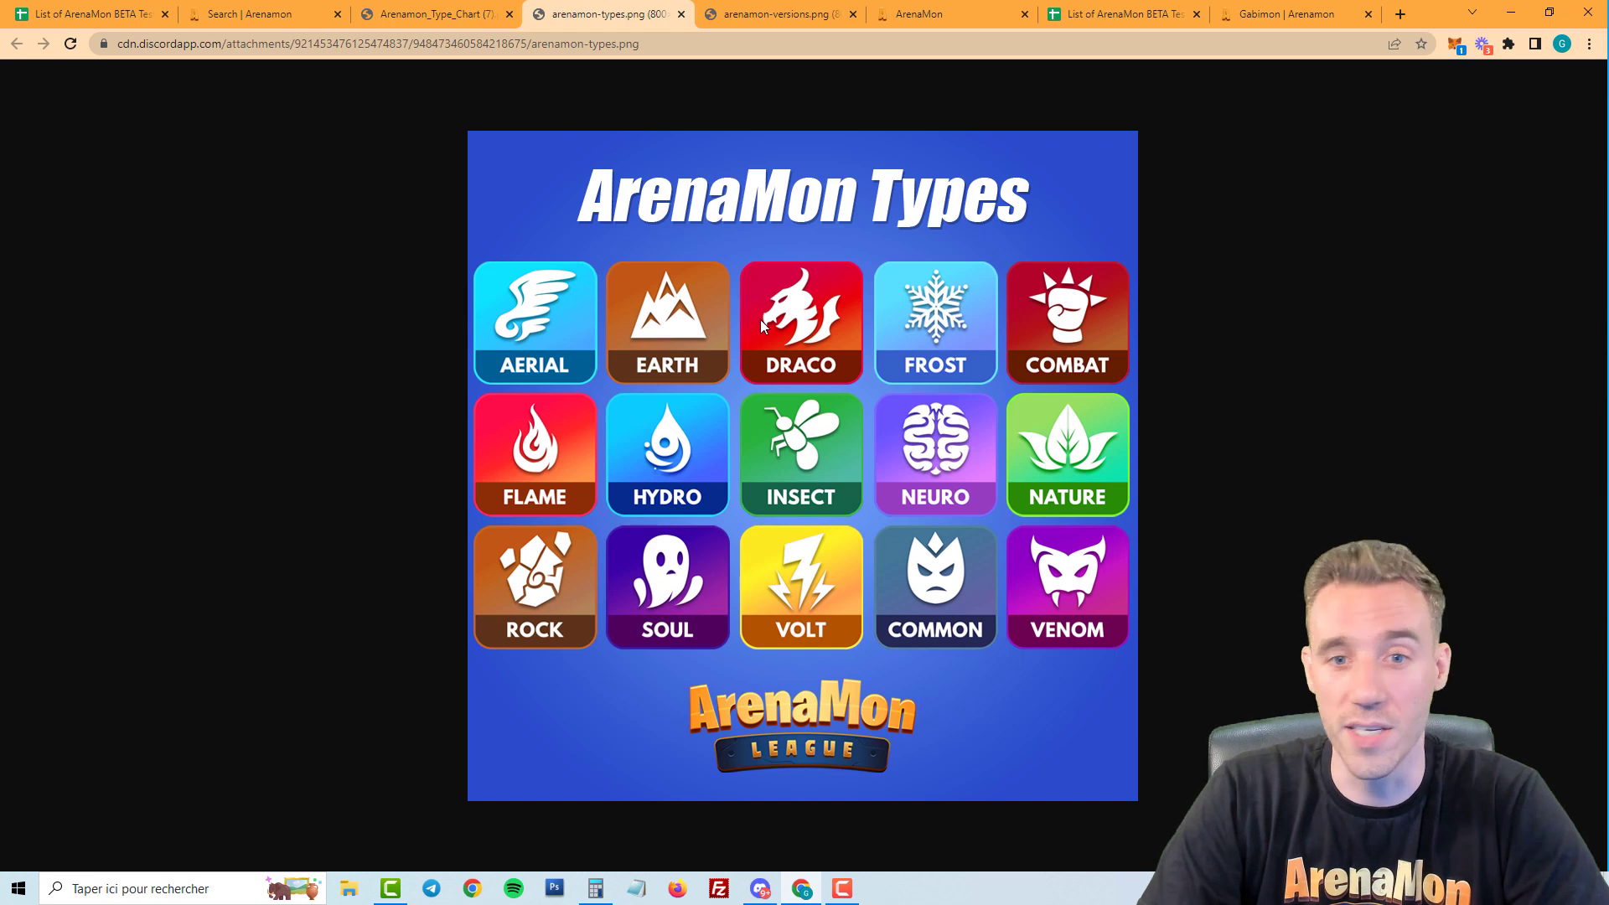
{"action": "mouse_move", "coordinate": [516, 535]}
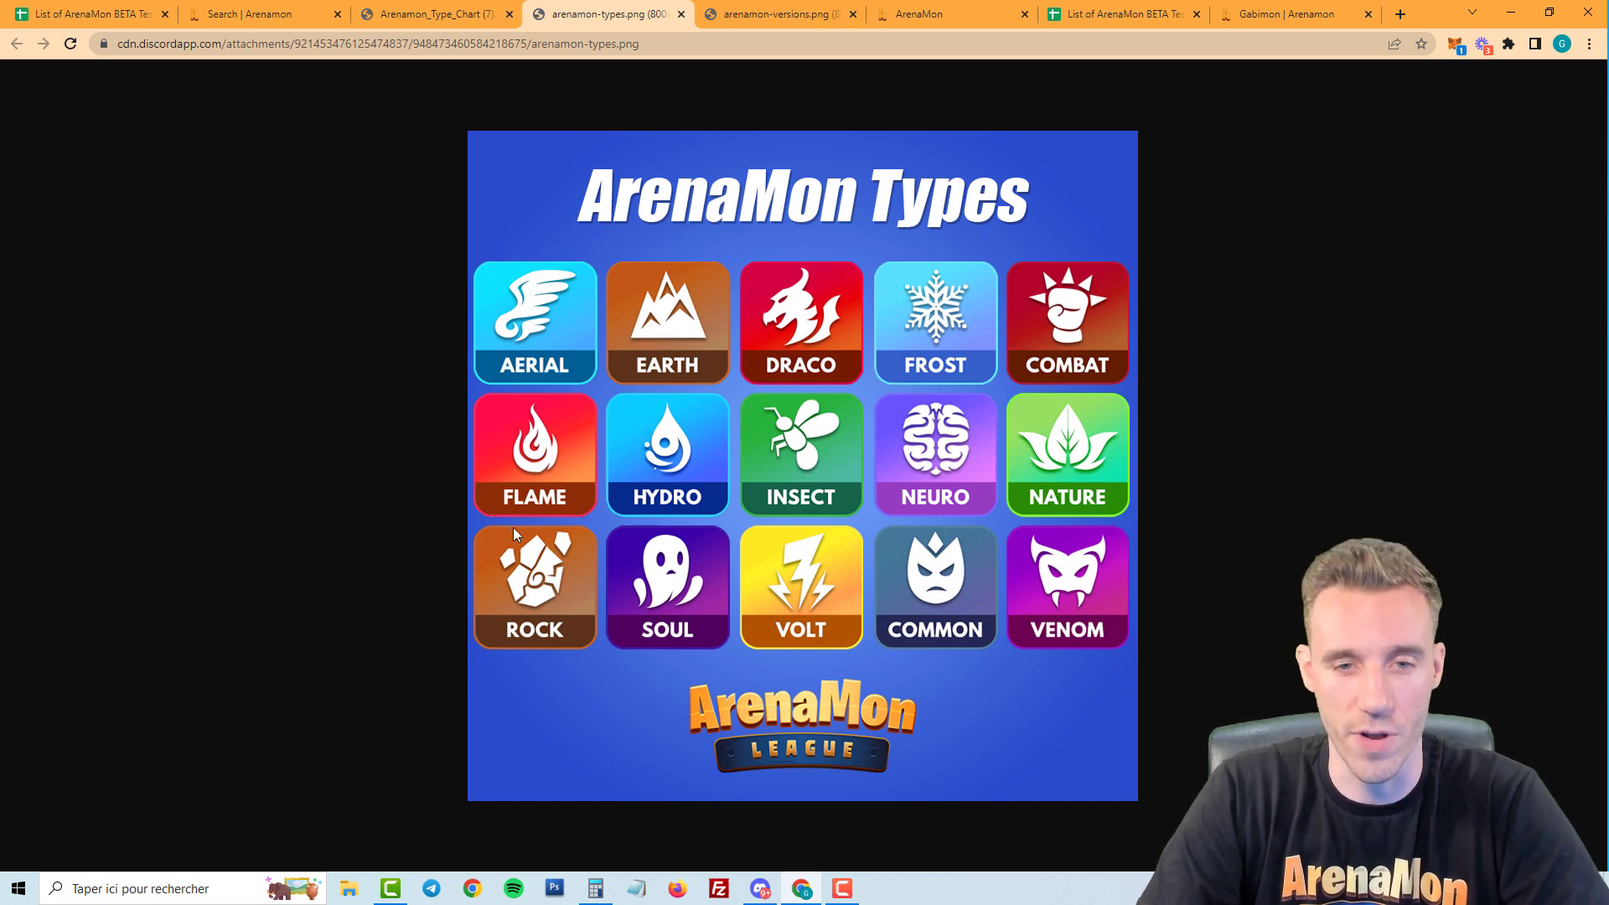
{"action": "mouse_move", "coordinate": [549, 352]}
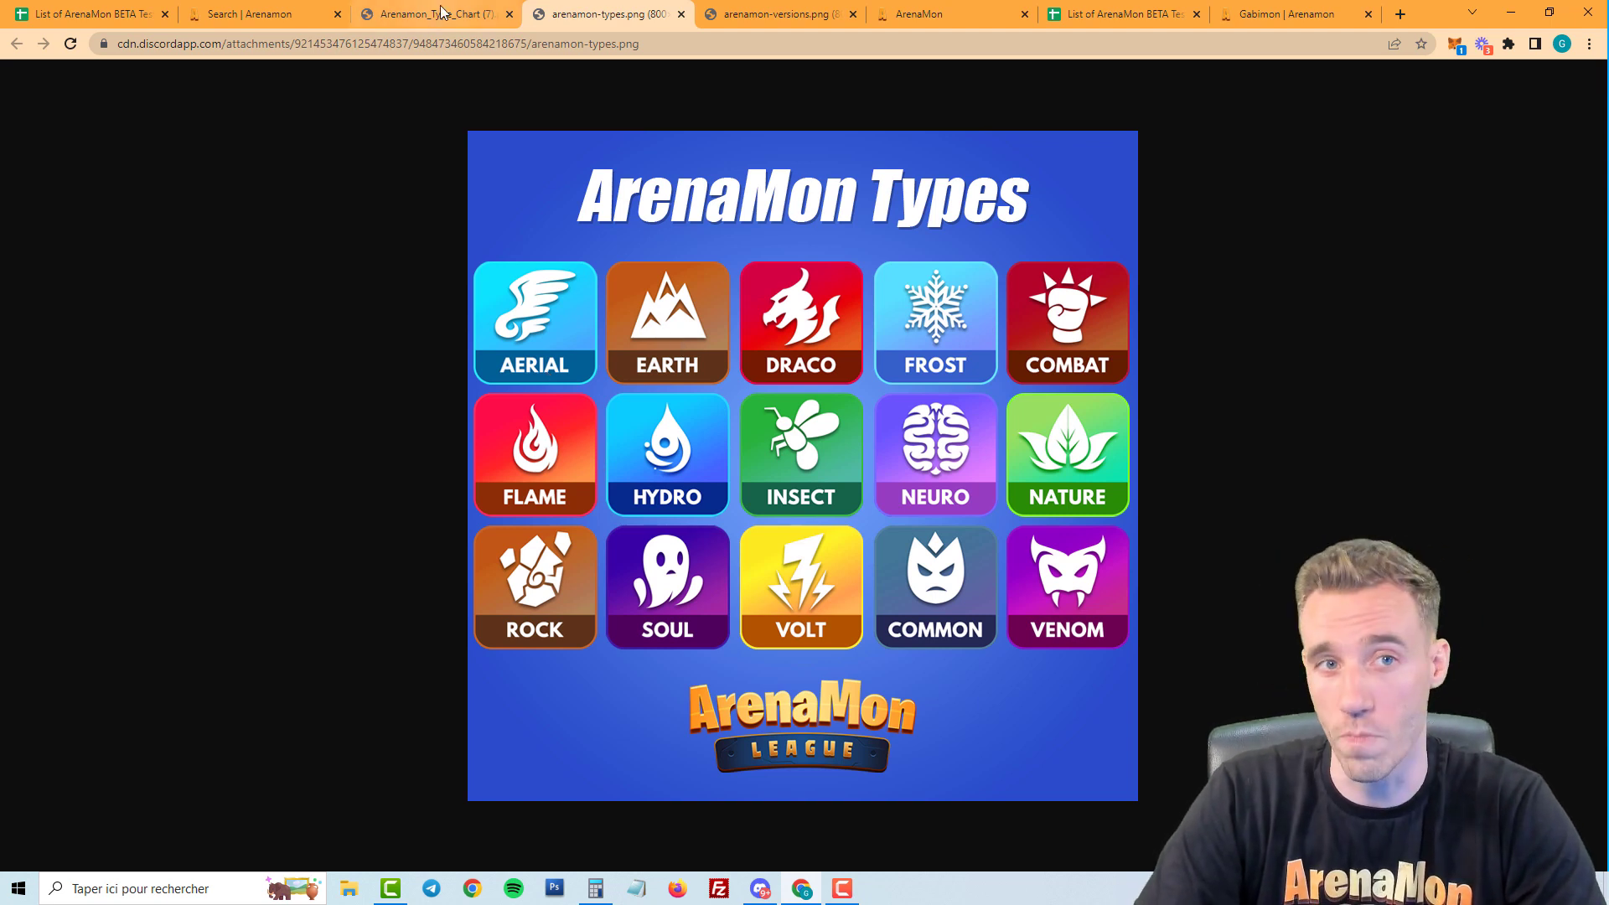
Show the Arenamon_Type_Chart PDF with its type-versus-type effectiveness percentage table.
{"action": "left_click", "coordinate": [431, 14]}
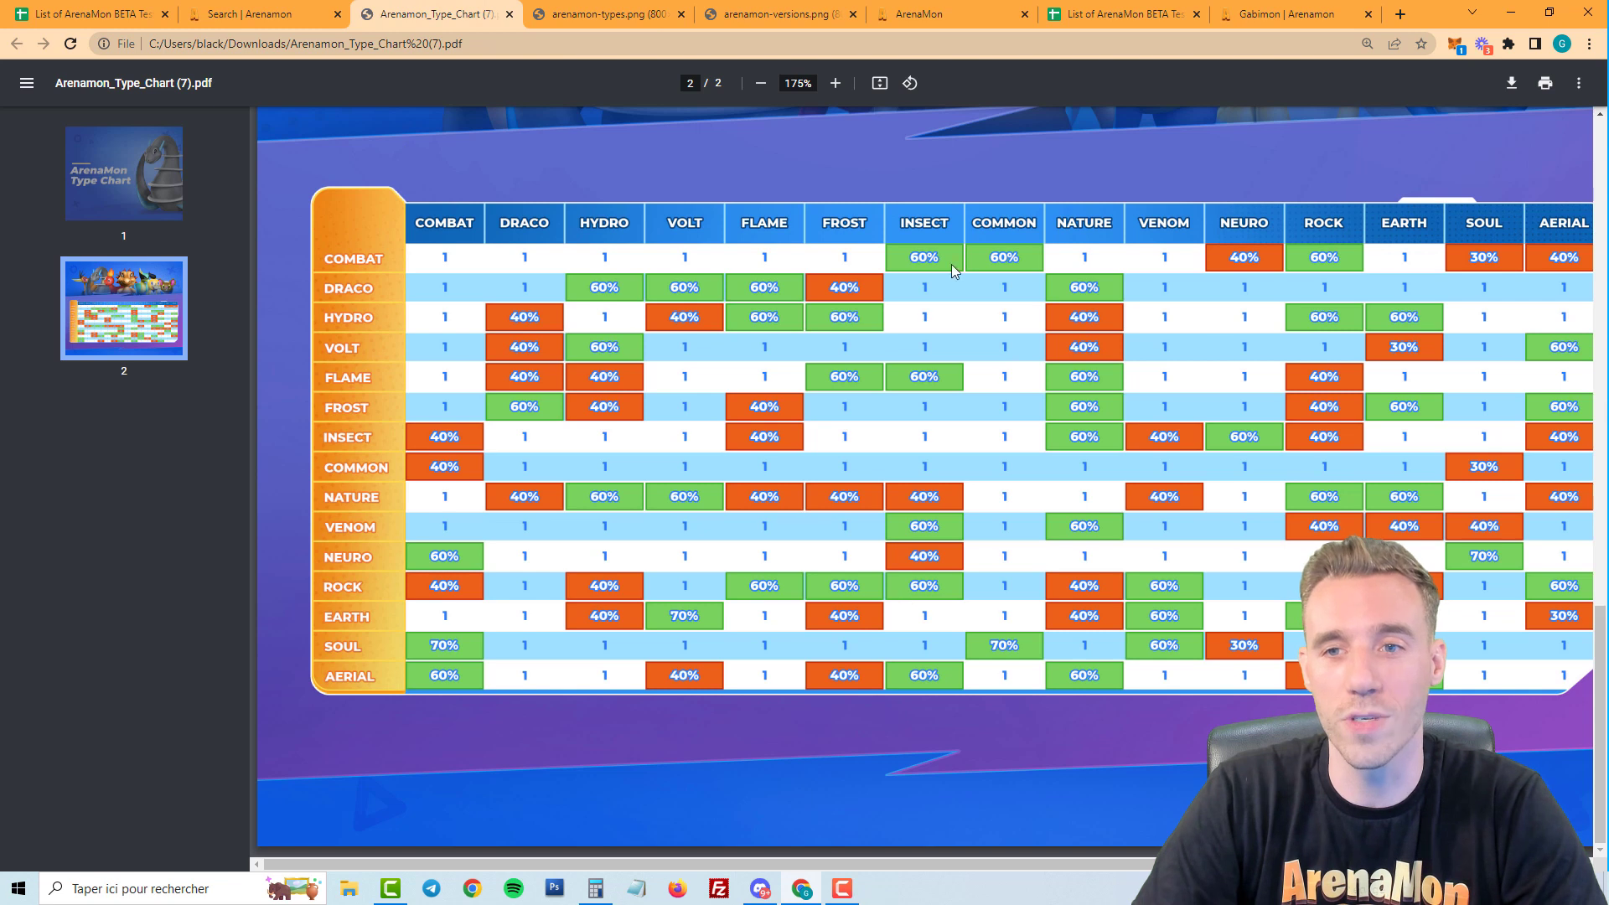
{"action": "mouse_move", "coordinate": [460, 371]}
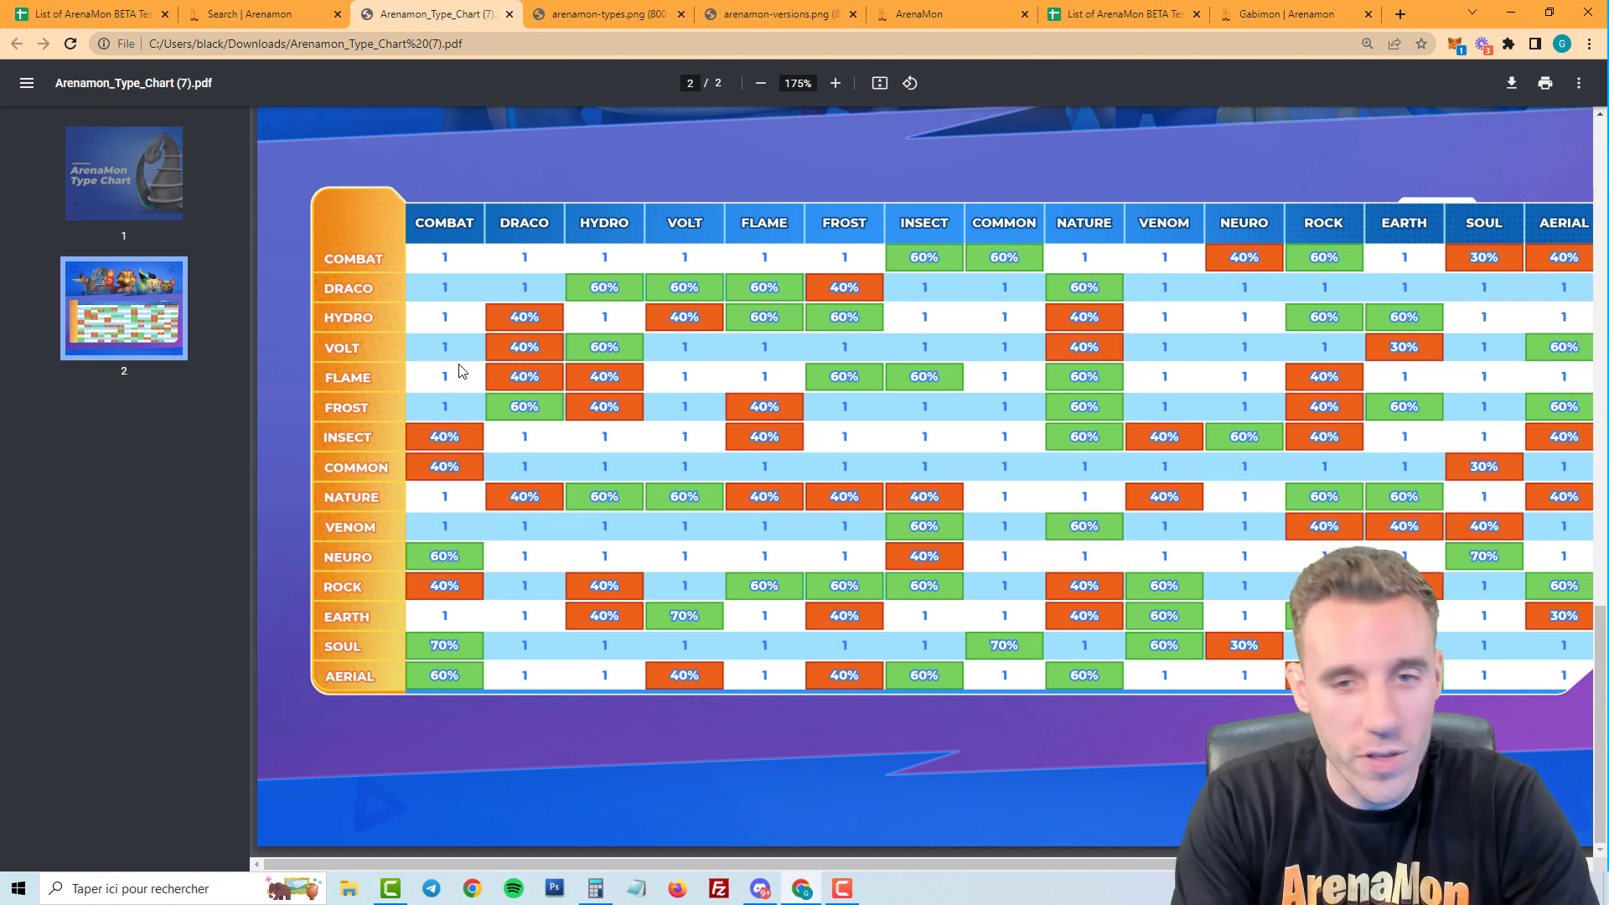
{"action": "mouse_move", "coordinate": [492, 462]}
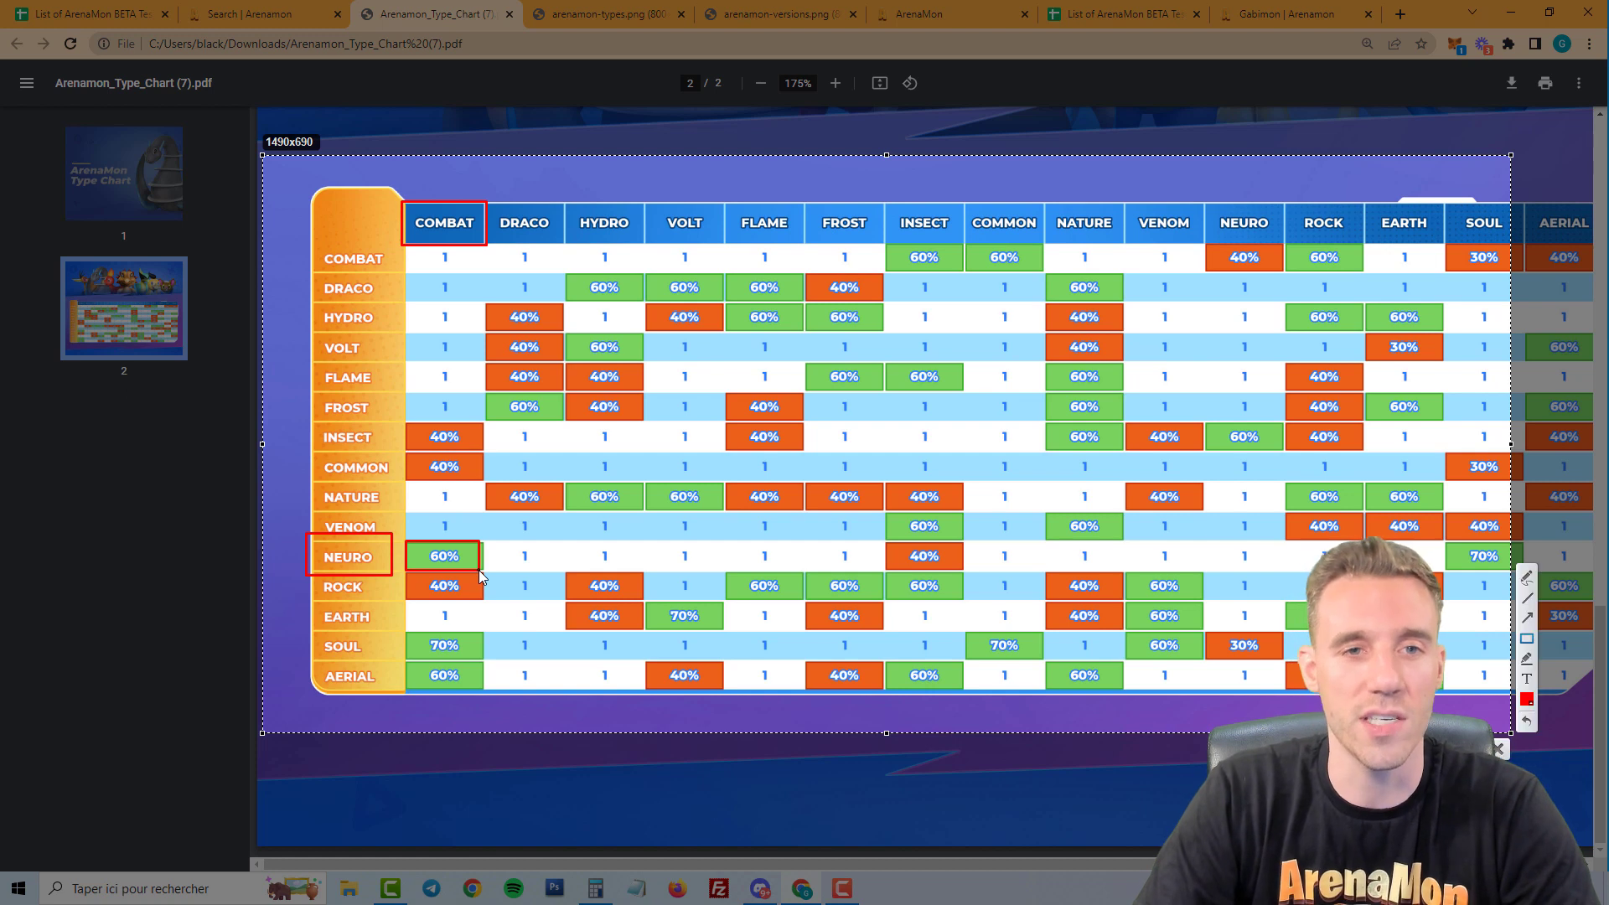
{"action": "mouse_move", "coordinate": [499, 220]}
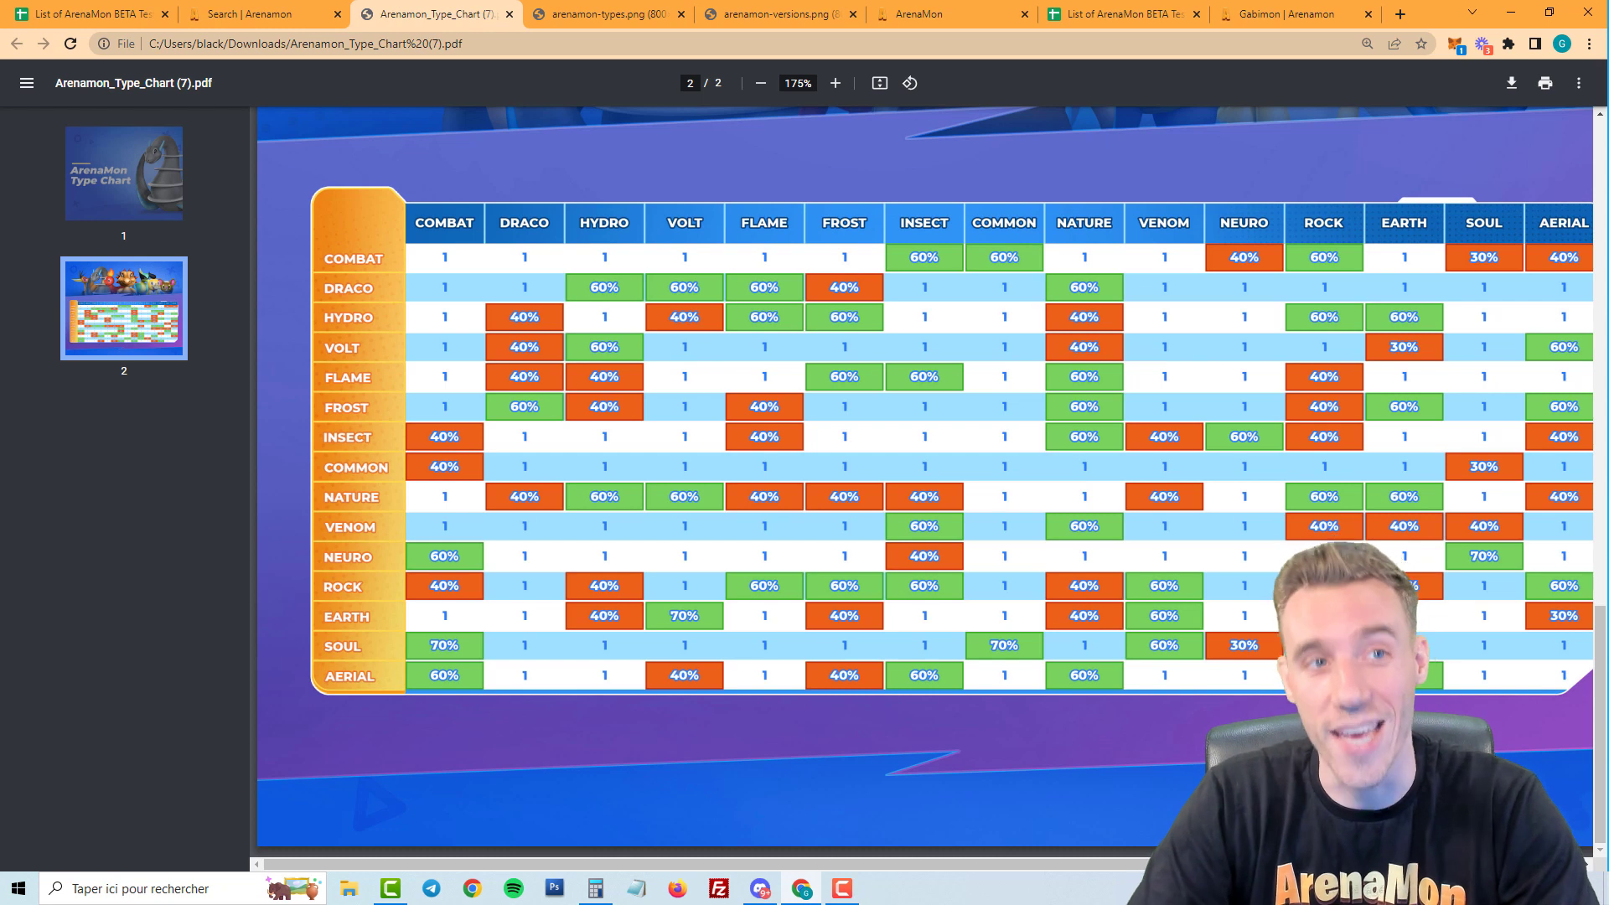
Search GabiMon for burnt Insect type and scroll through the results.
{"action": "left_click", "coordinate": [262, 14]}
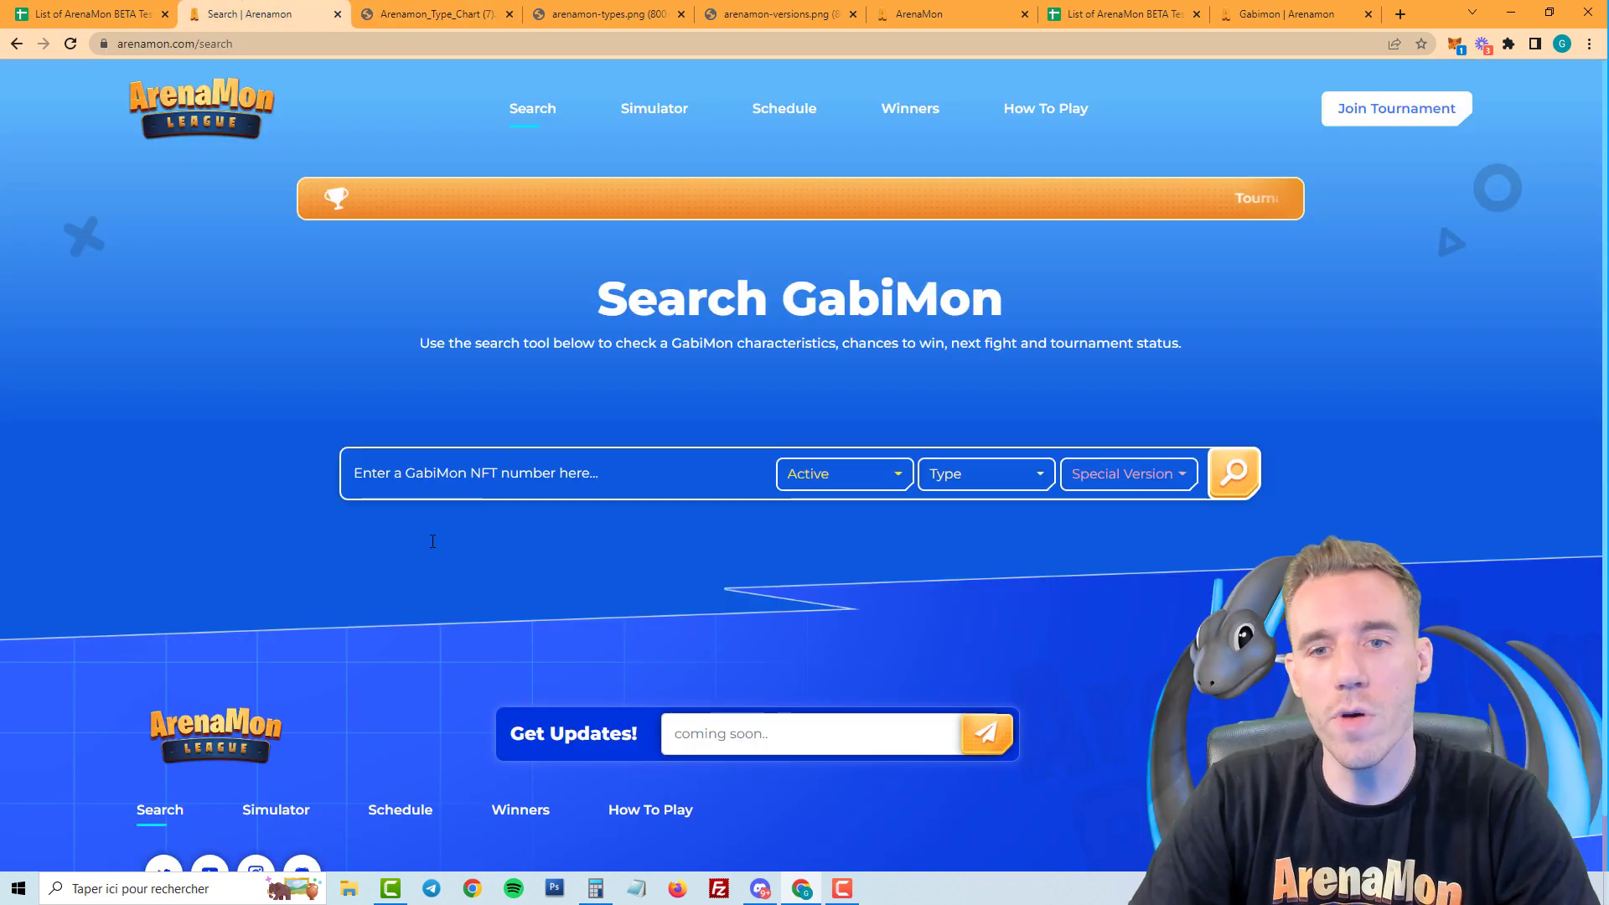
{"action": "left_click", "coordinate": [980, 473]}
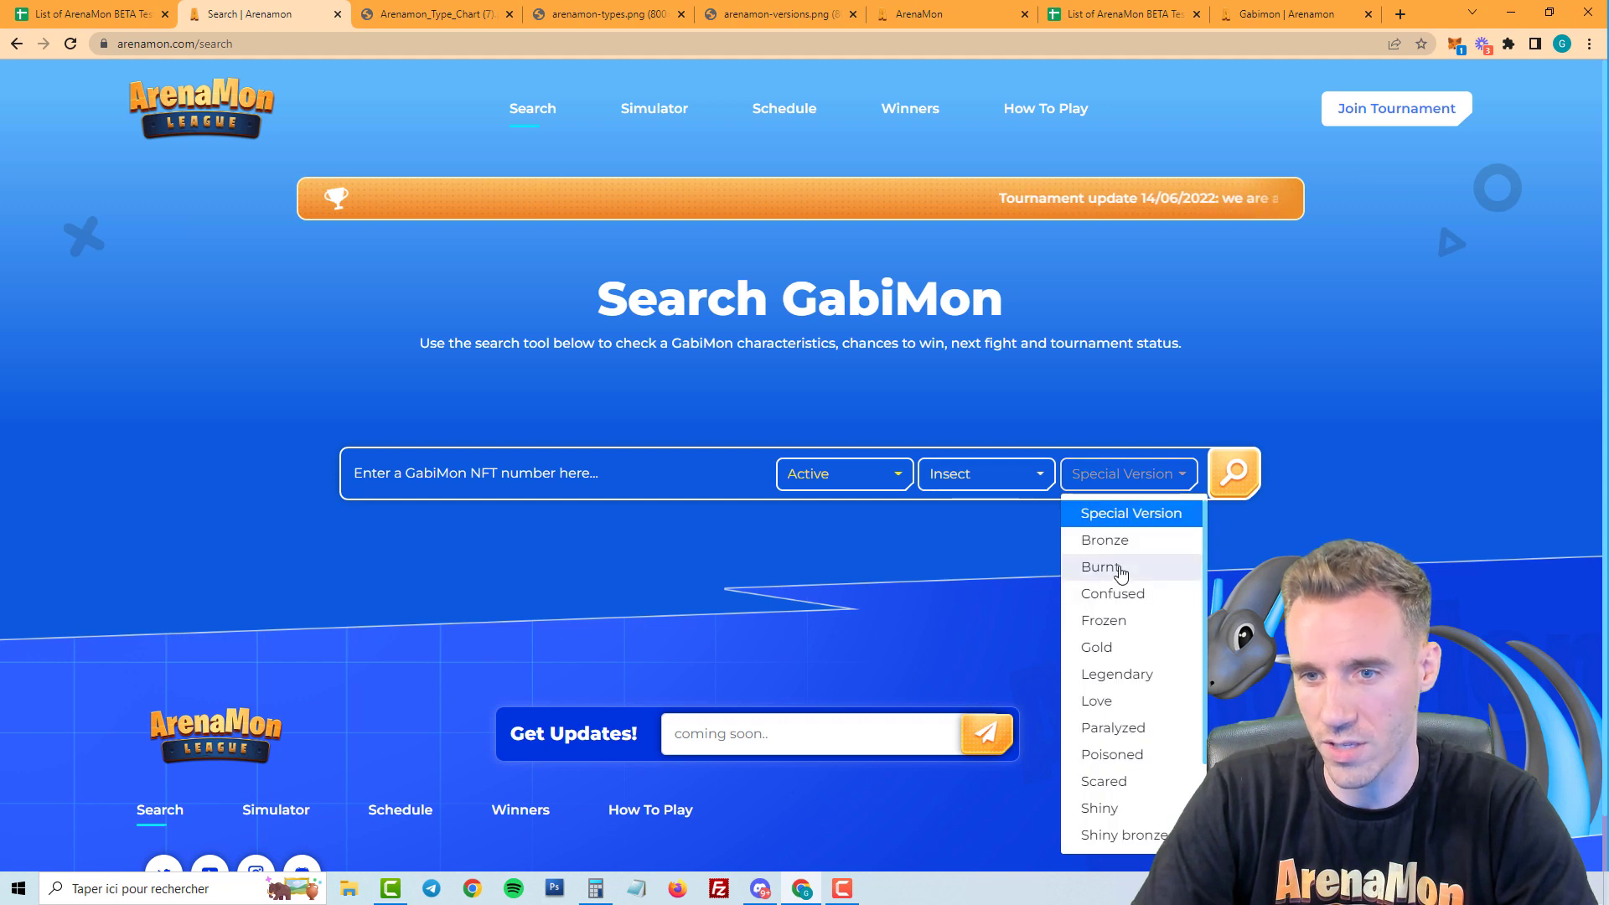
{"action": "left_click", "coordinate": [1101, 567]}
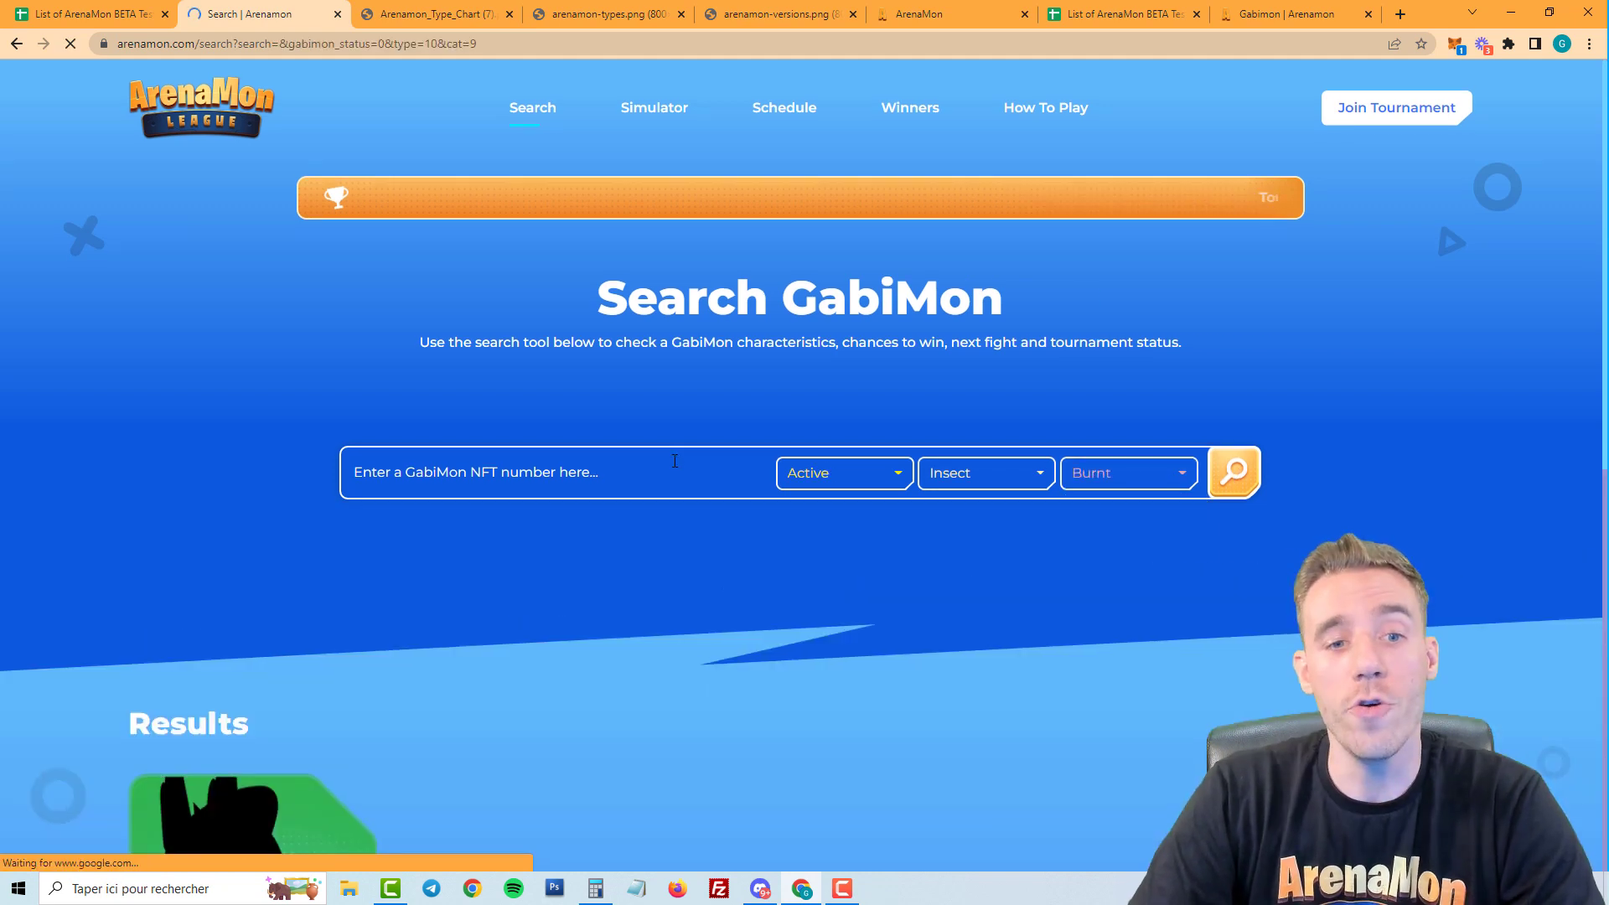
{"action": "scroll", "scroll_direction": "down", "scroll_amount": 3}
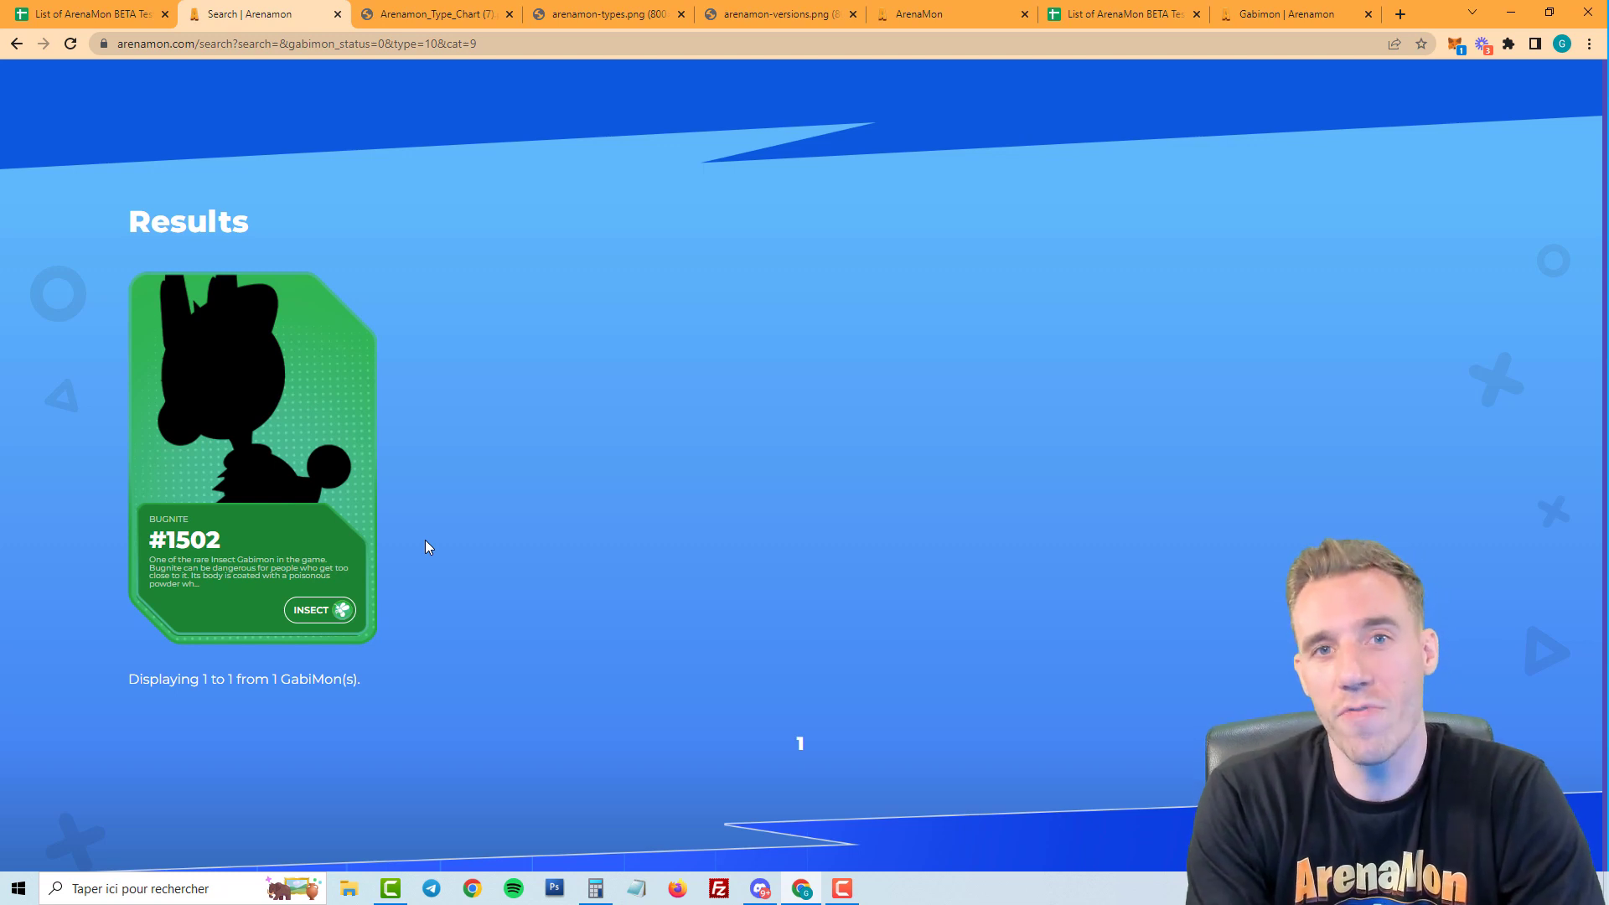
{"action": "scroll", "scroll_direction": "up", "scroll_amount": 3}
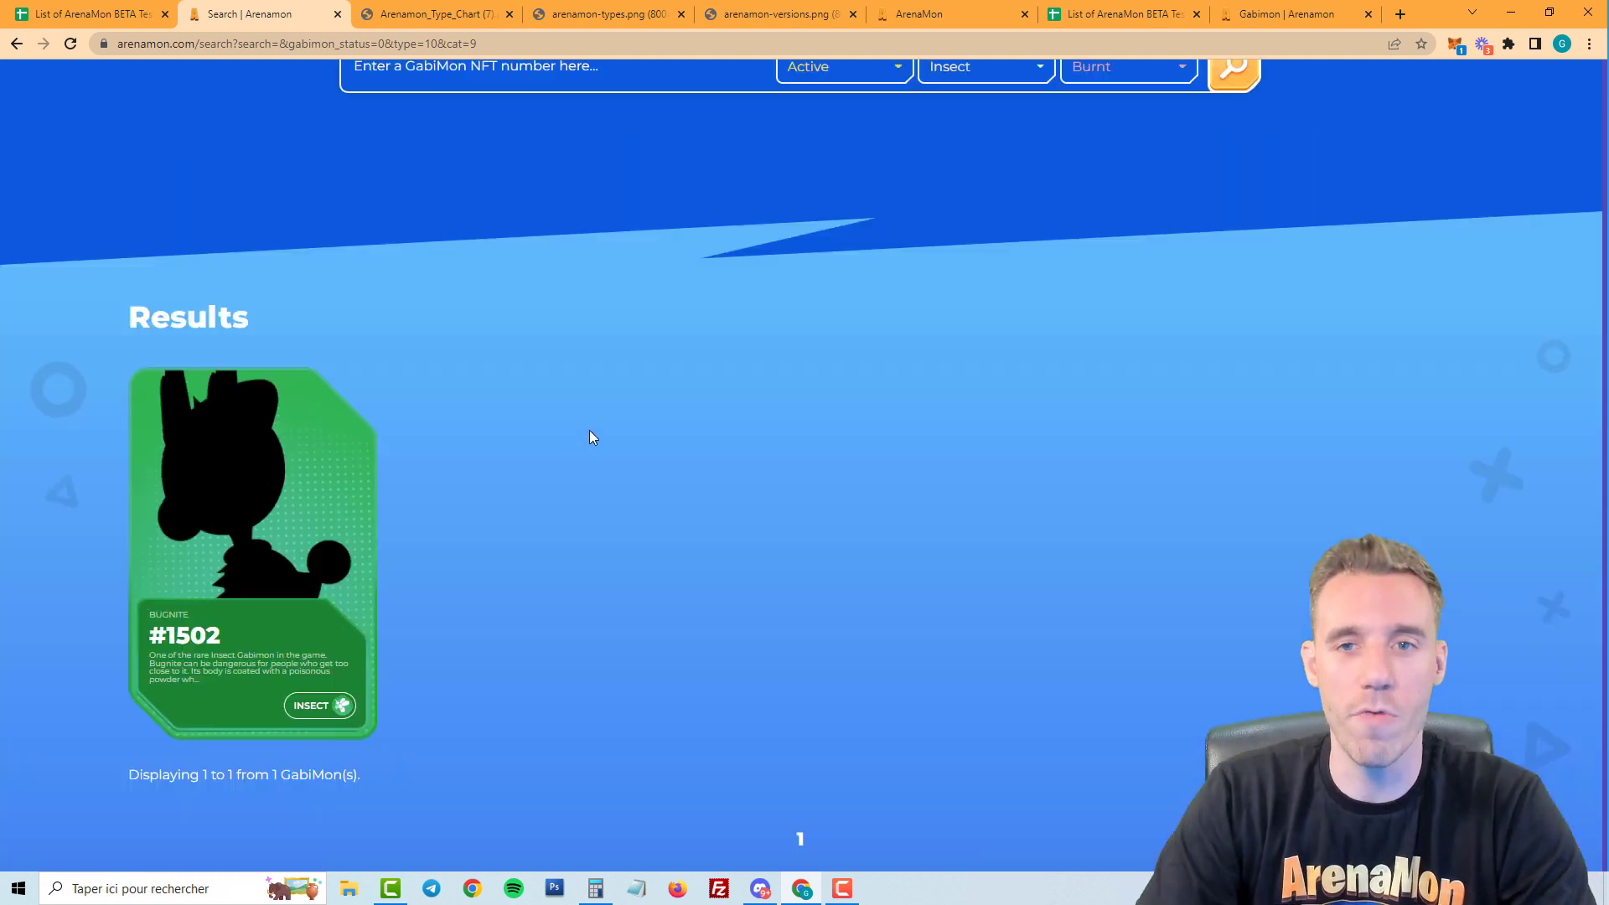
{"action": "scroll", "scroll_direction": "up", "scroll_amount": 3}
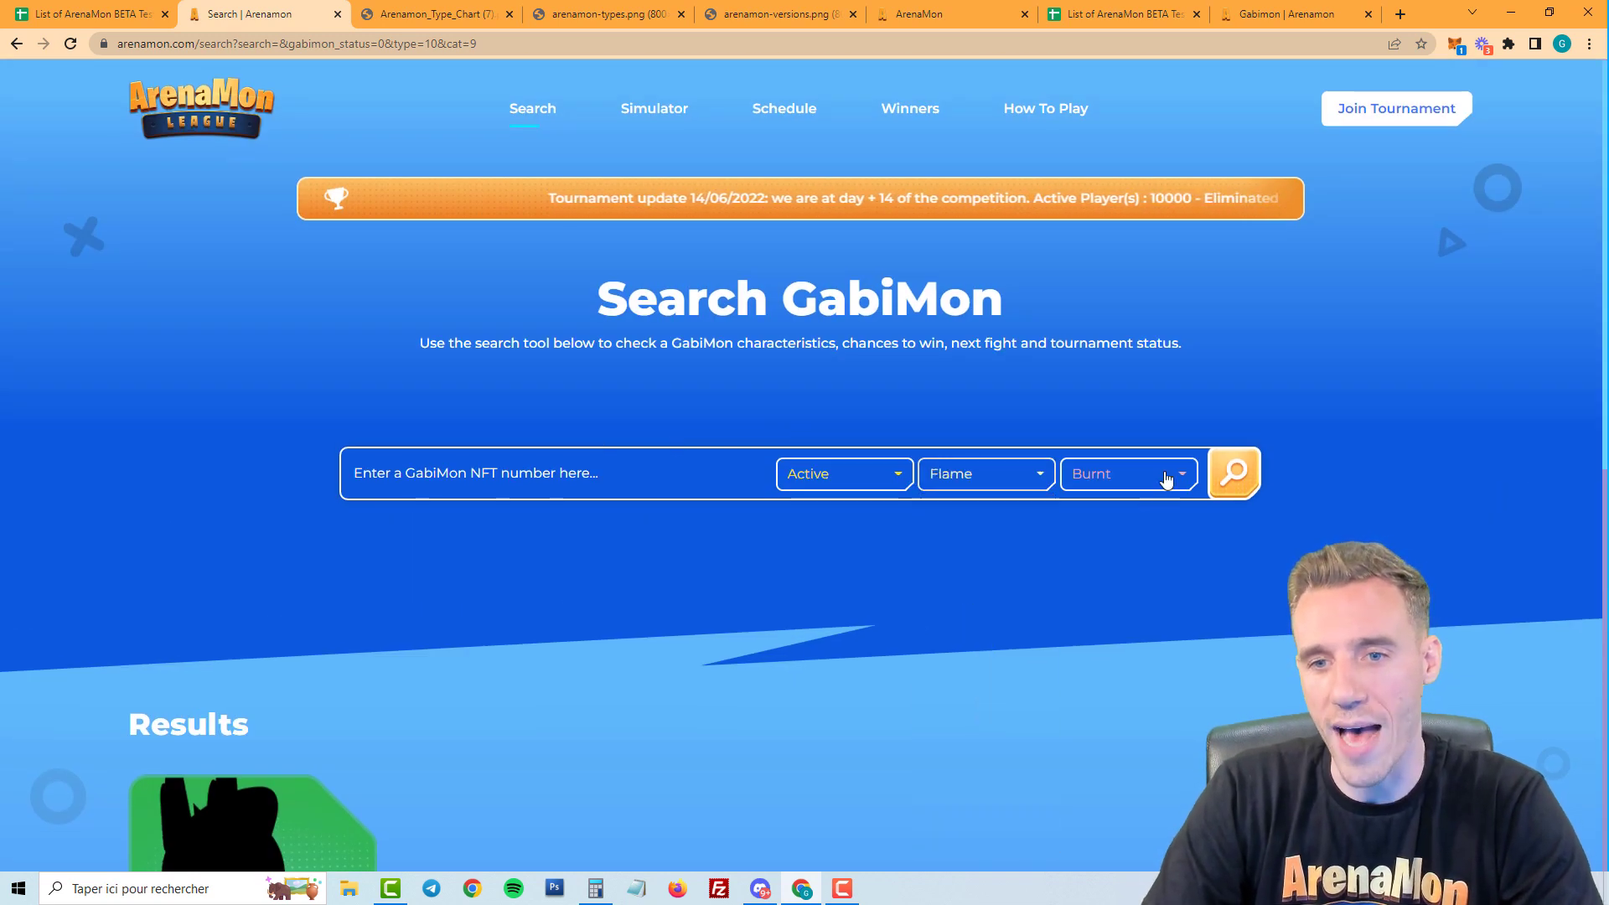
Search for burnt Flame, then burnt Hydro GabiMon, reviewing each result list.
{"action": "left_click", "coordinate": [1233, 473]}
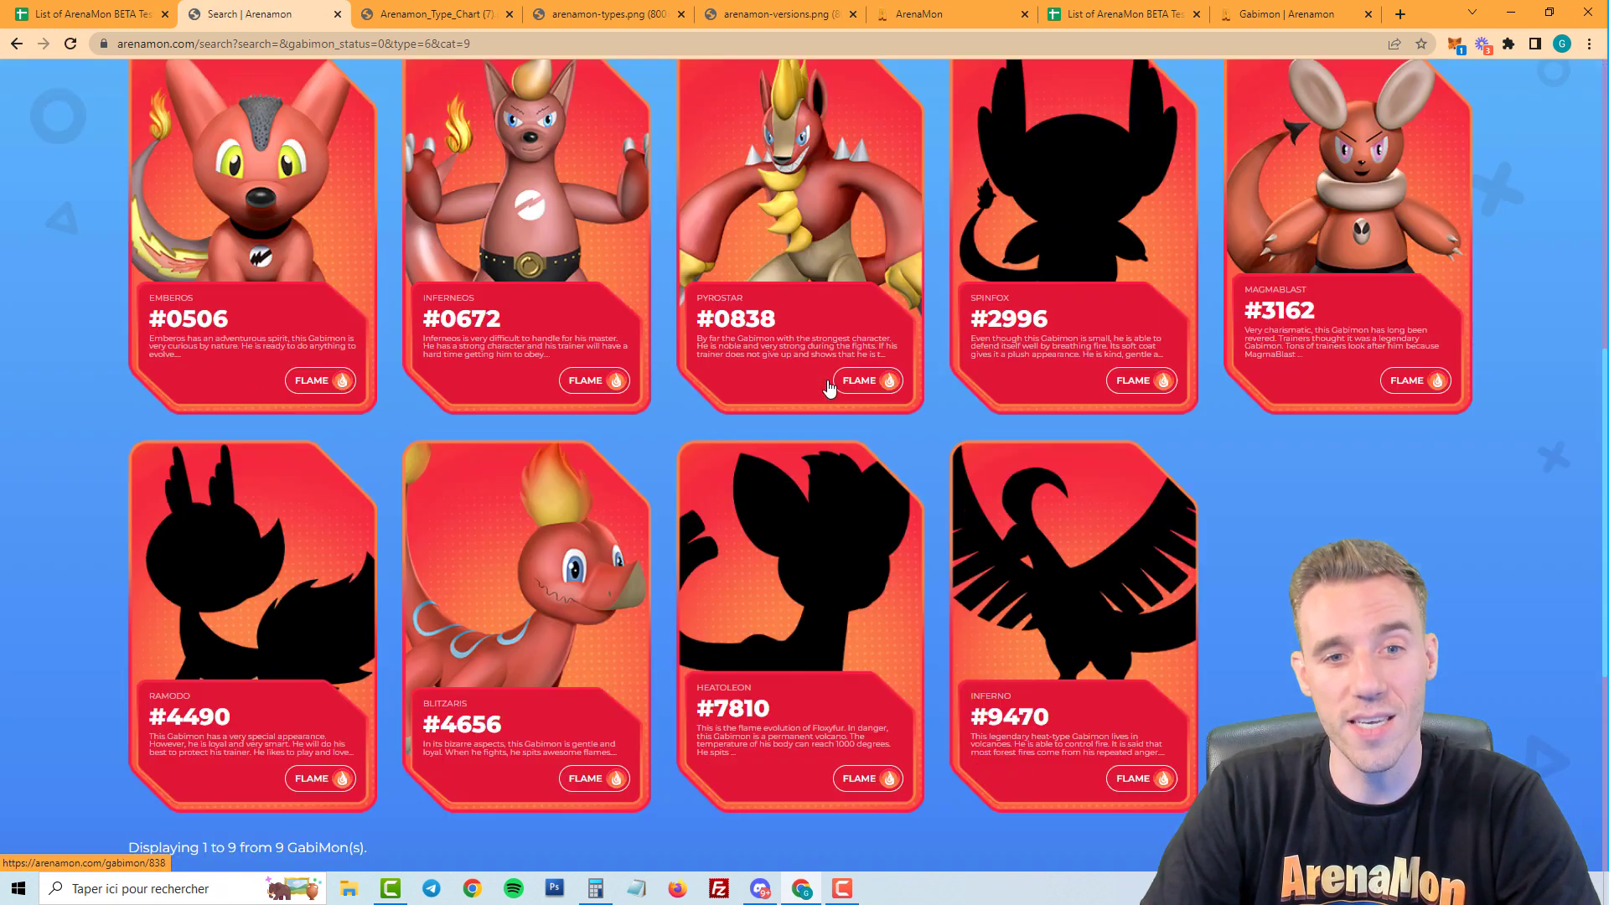
{"action": "scroll", "scroll_direction": "down", "scroll_amount": 3}
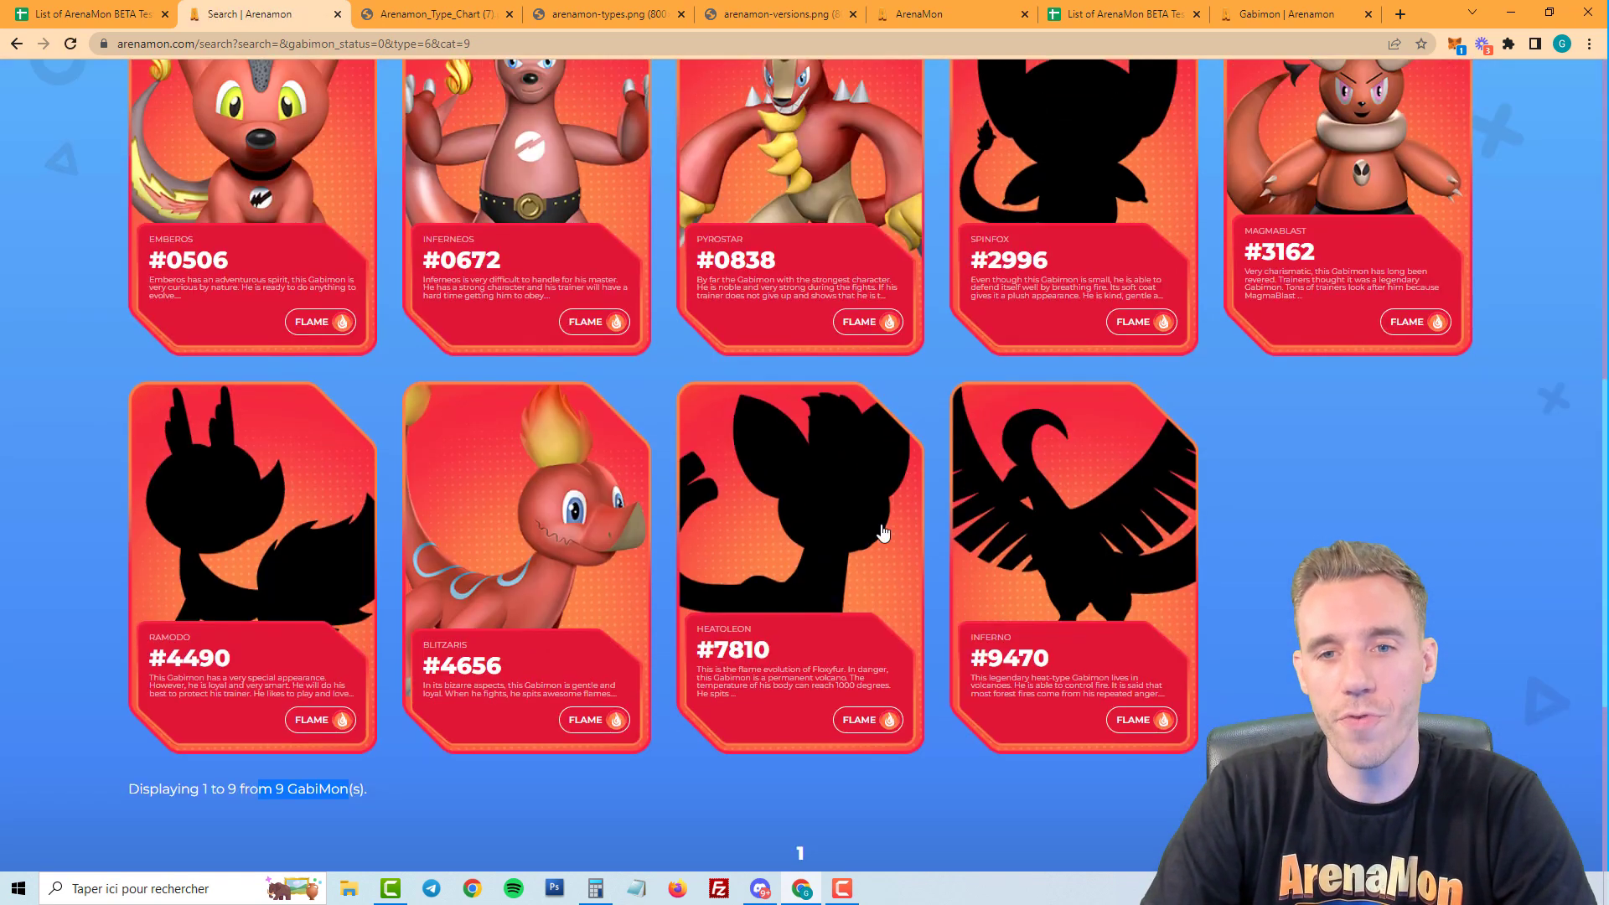
{"action": "scroll", "scroll_direction": "up", "scroll_amount": 3}
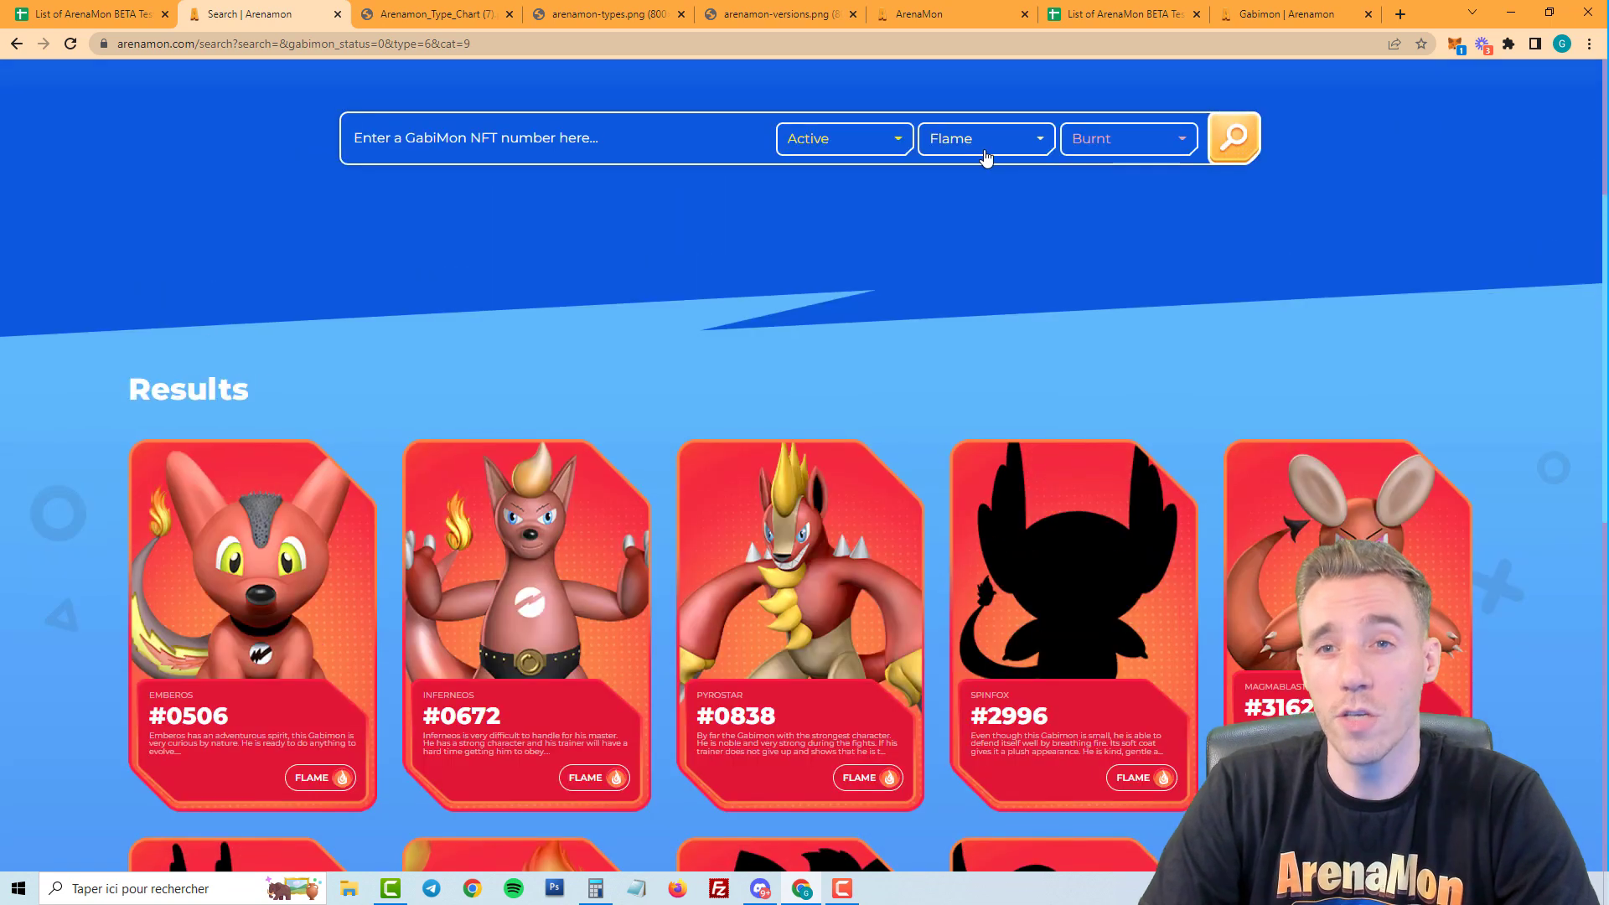
{"action": "left_click", "coordinate": [983, 138]}
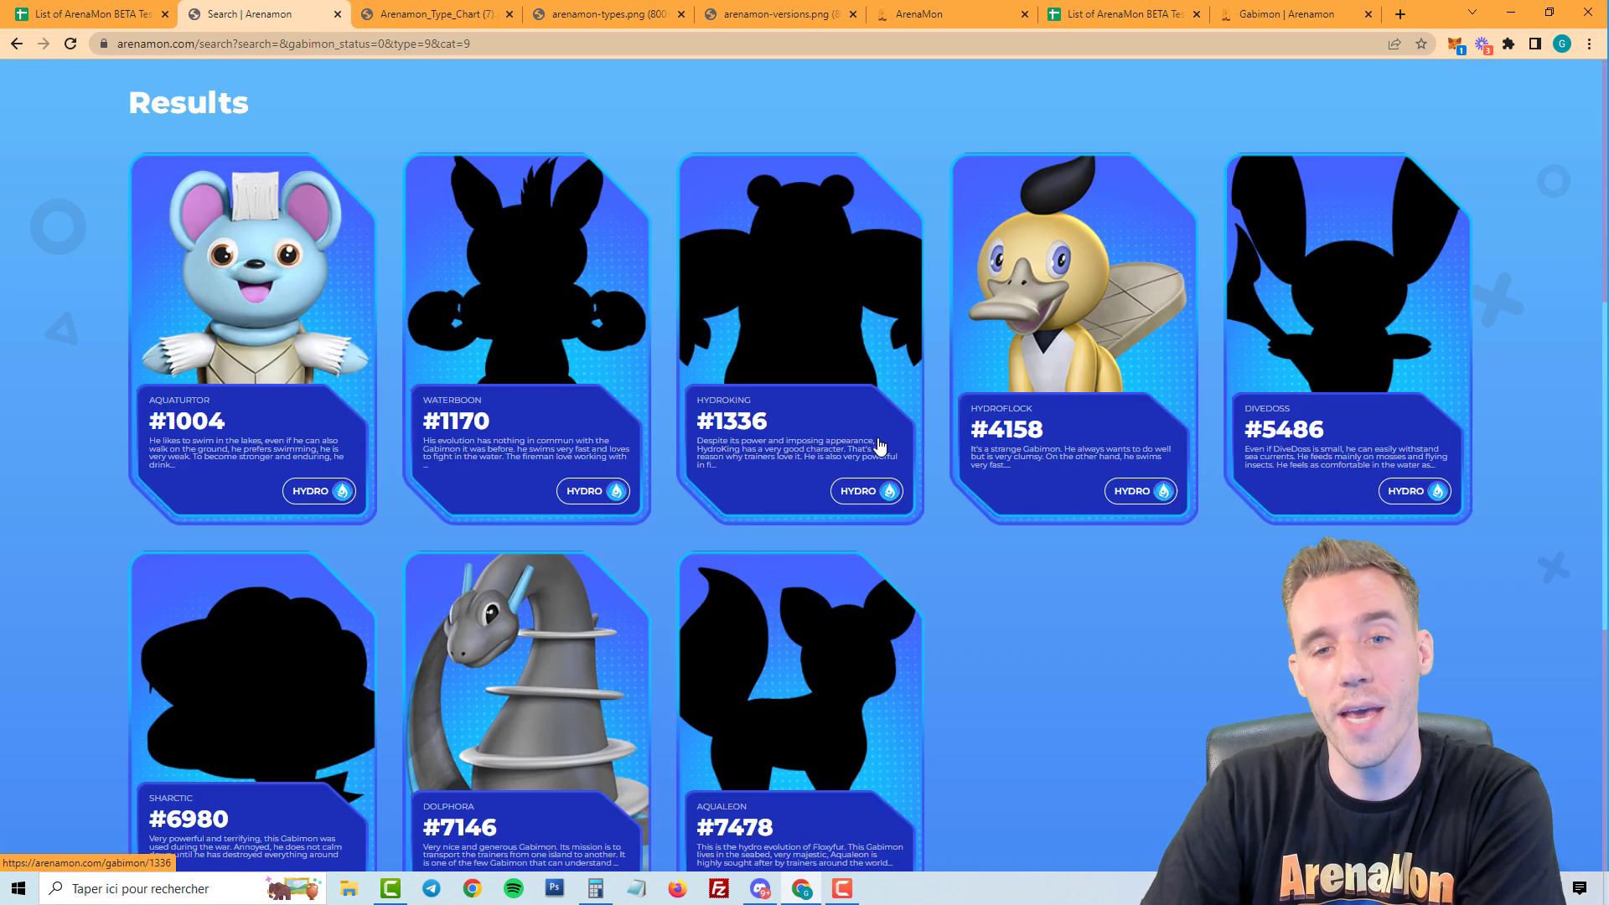
{"action": "scroll", "scroll_direction": "up", "scroll_amount": 3}
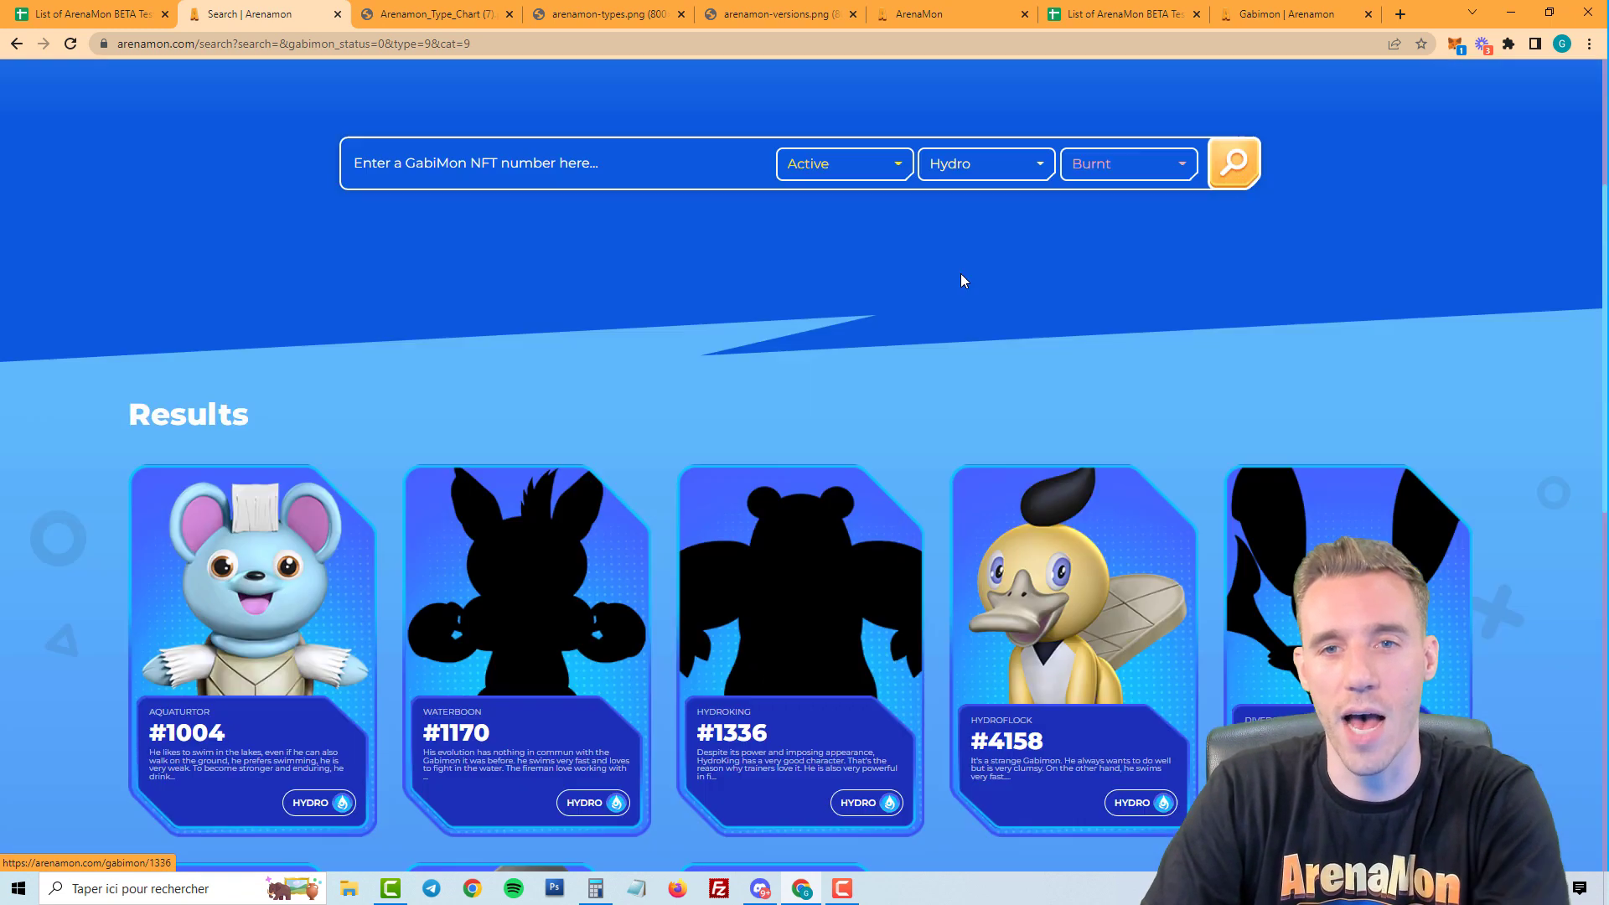
Search for burnt Common GabiMon, showing eight results, then return to the TOP100 sheet.
{"action": "left_click", "coordinate": [983, 163]}
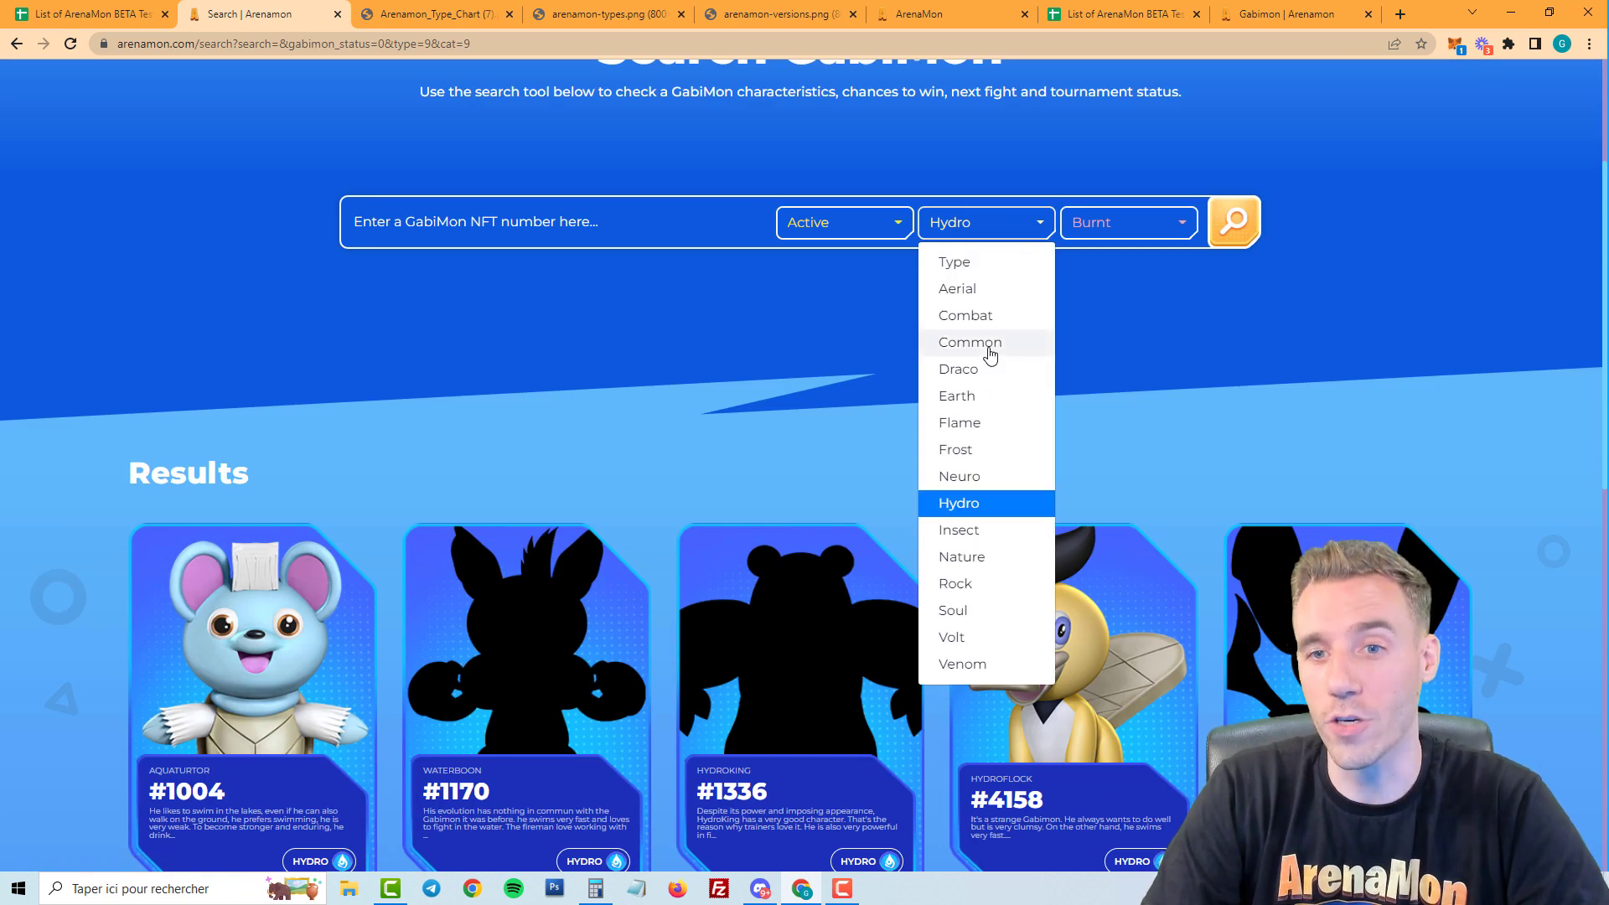
{"action": "left_click", "coordinate": [969, 342]}
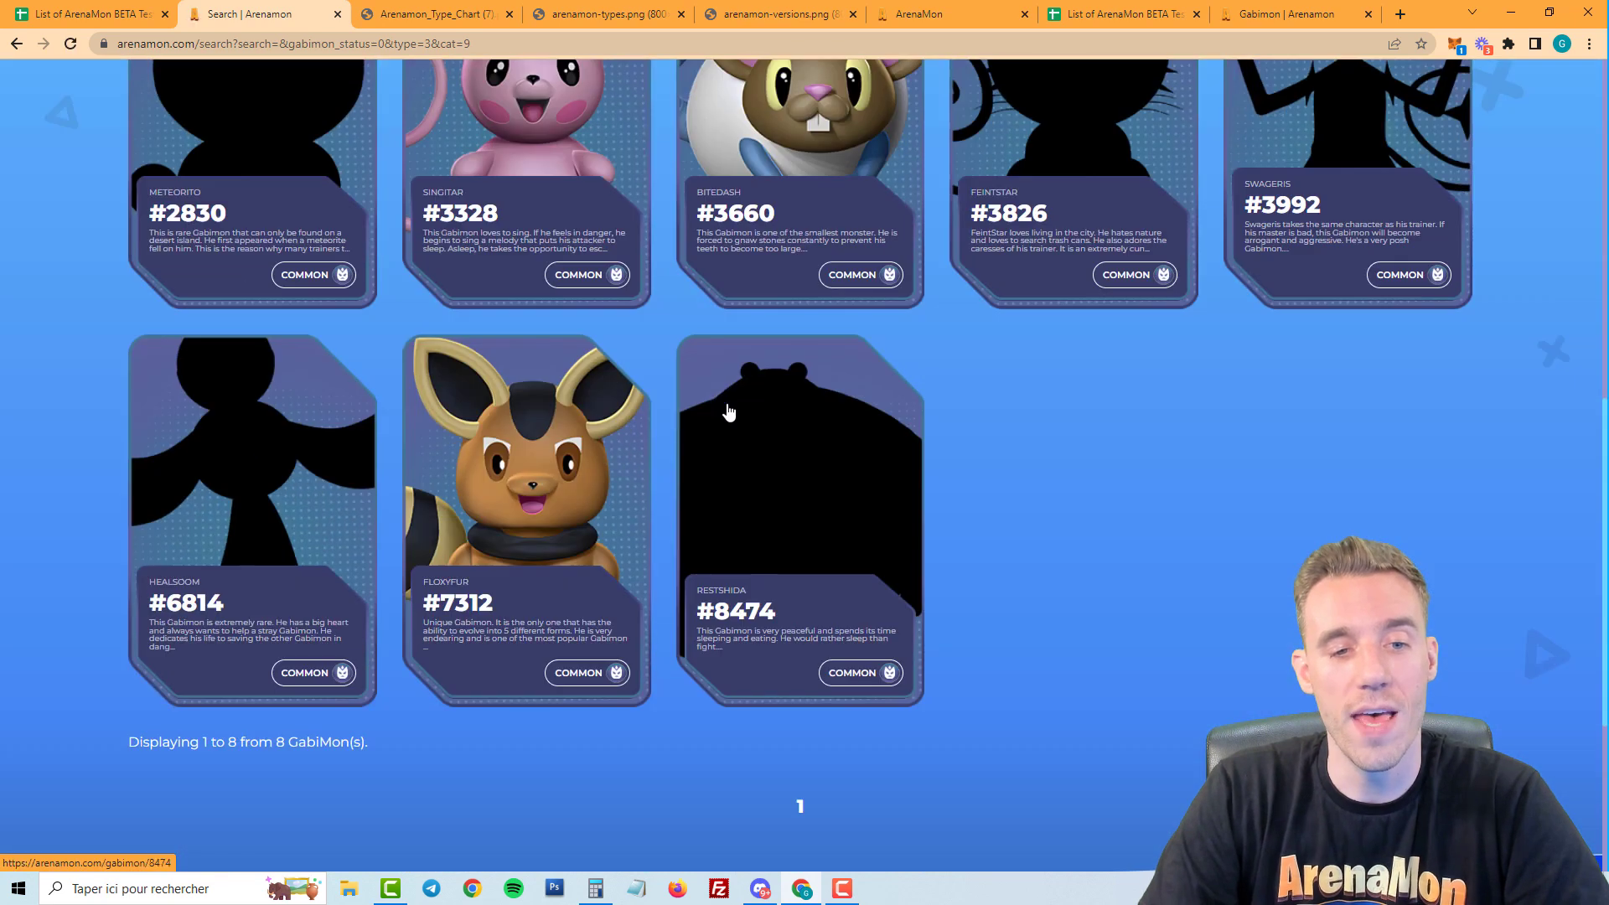
{"action": "scroll", "scroll_direction": "down", "scroll_amount": 3}
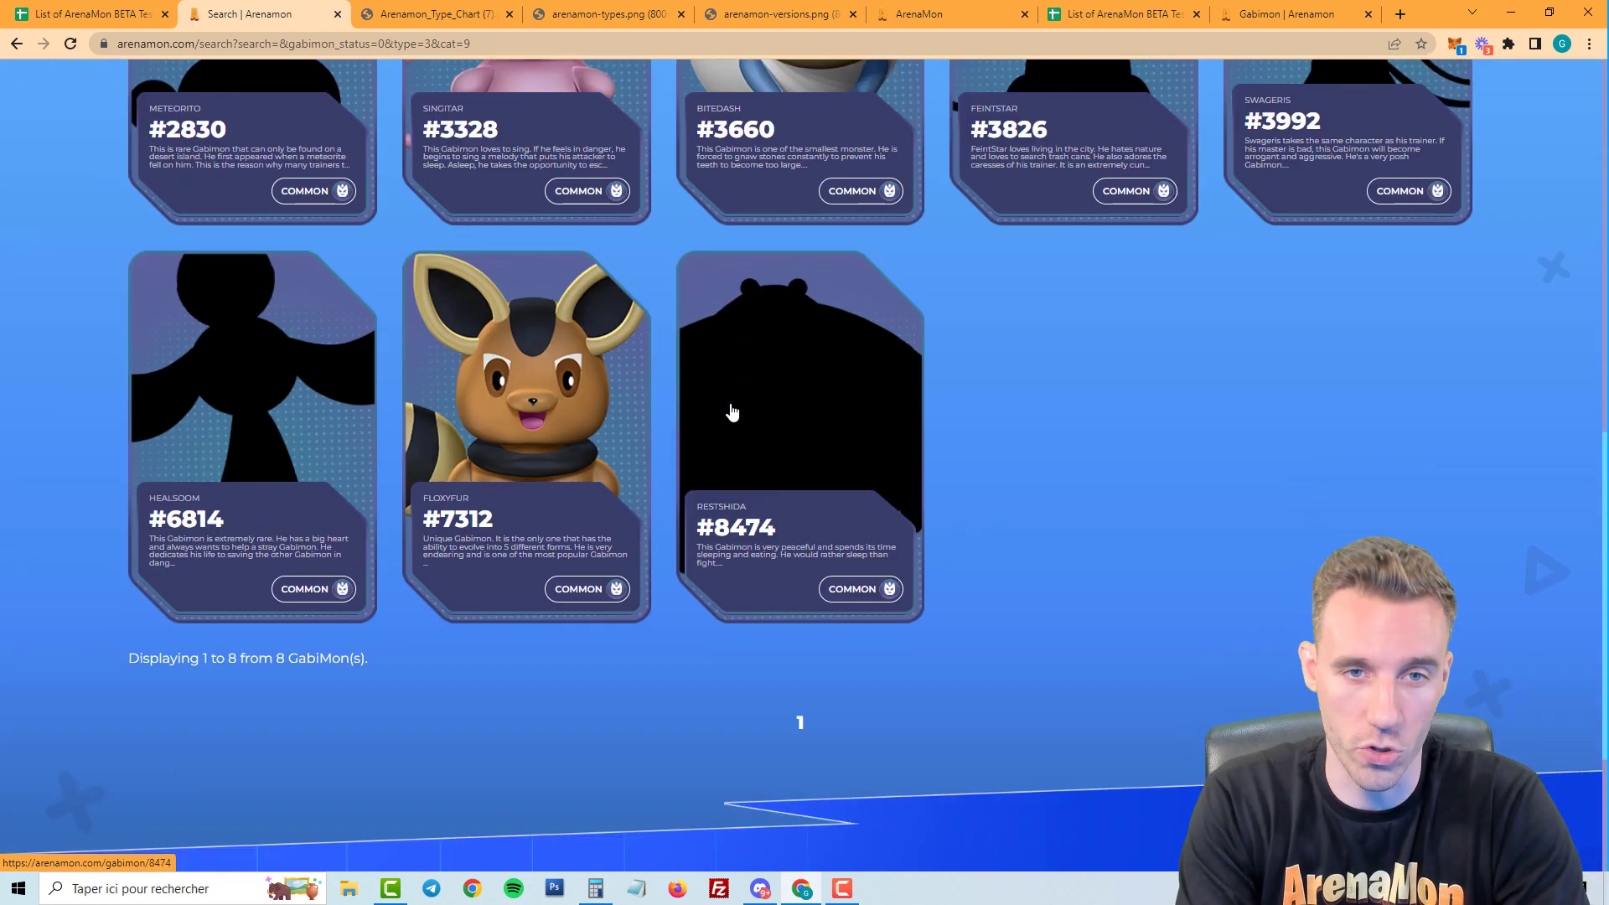
{"action": "left_click", "coordinate": [436, 15]}
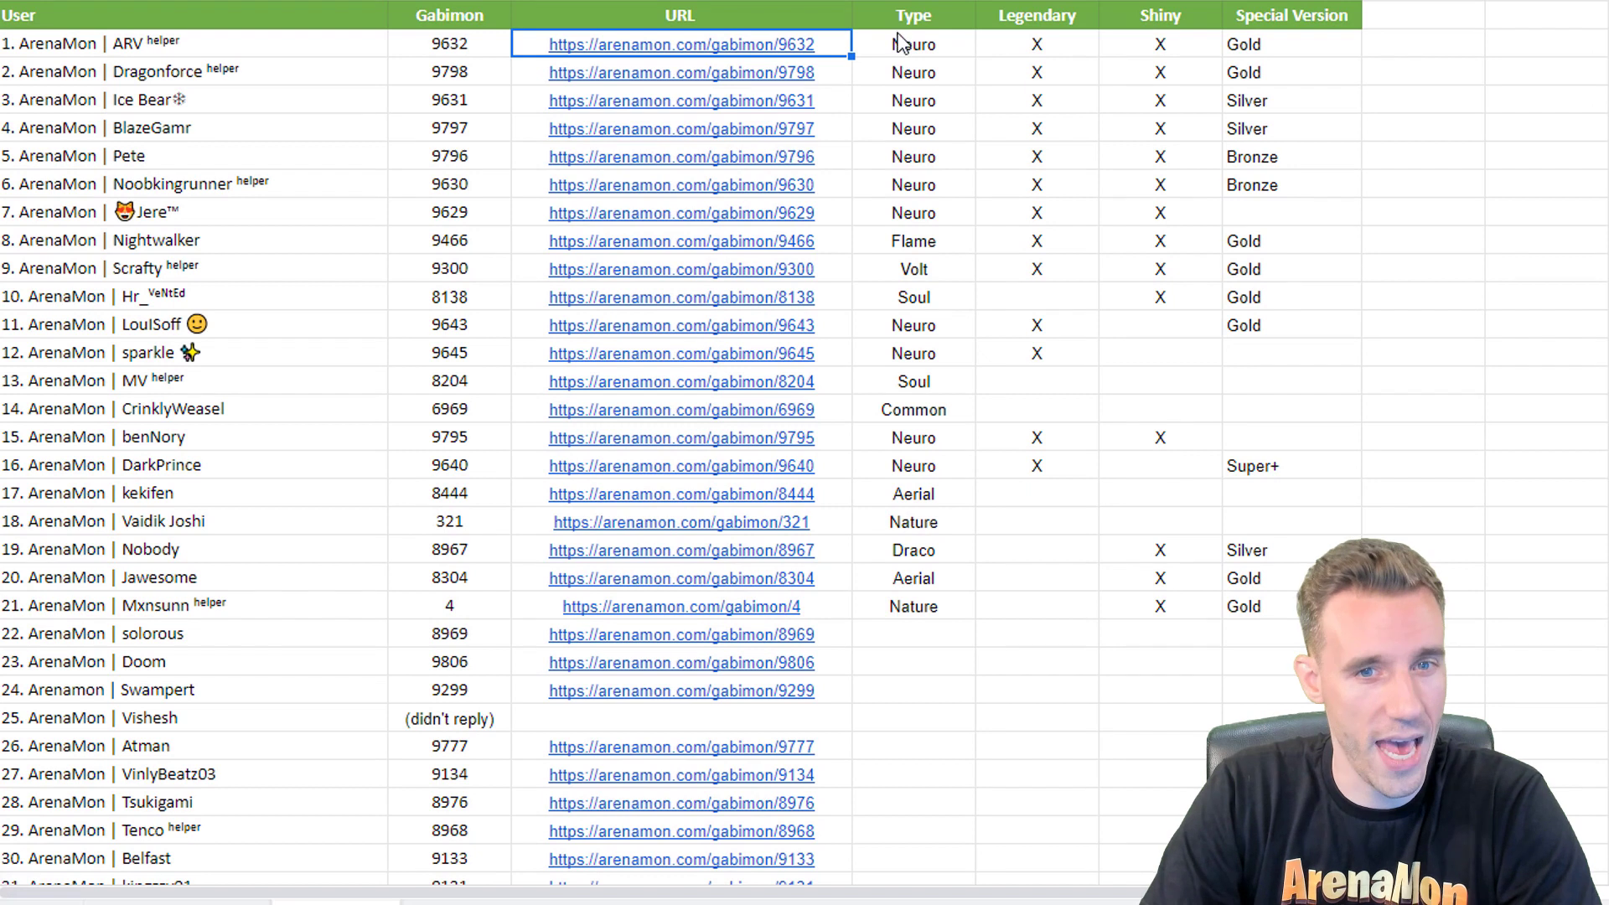
{"action": "left_click", "coordinate": [913, 43]}
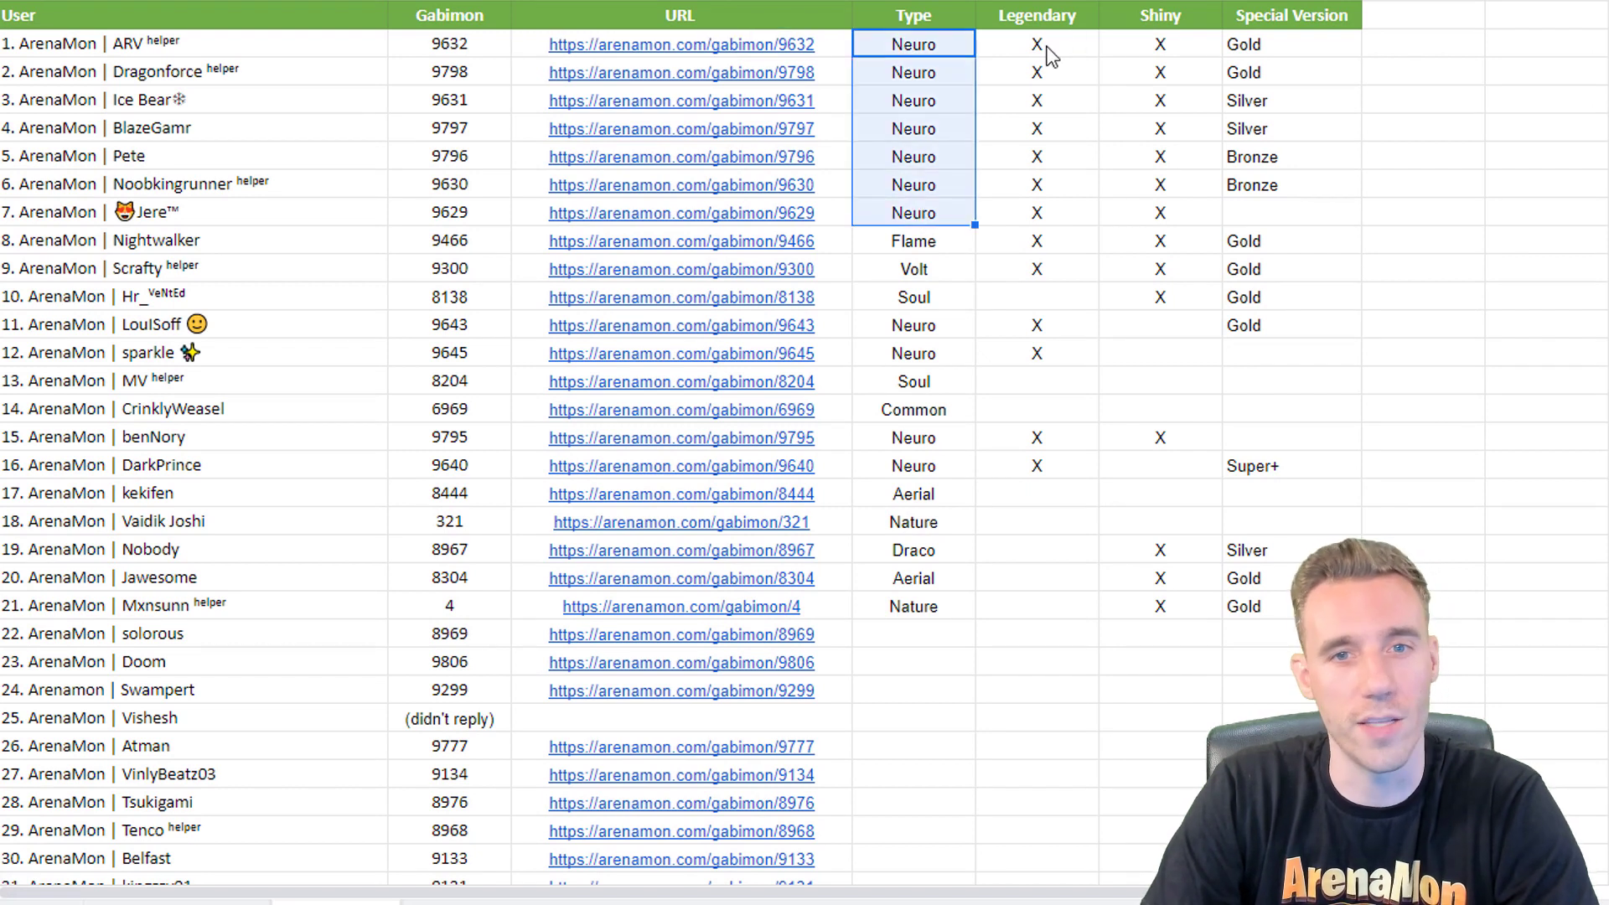
{"action": "mouse_move", "coordinate": [1248, 90]}
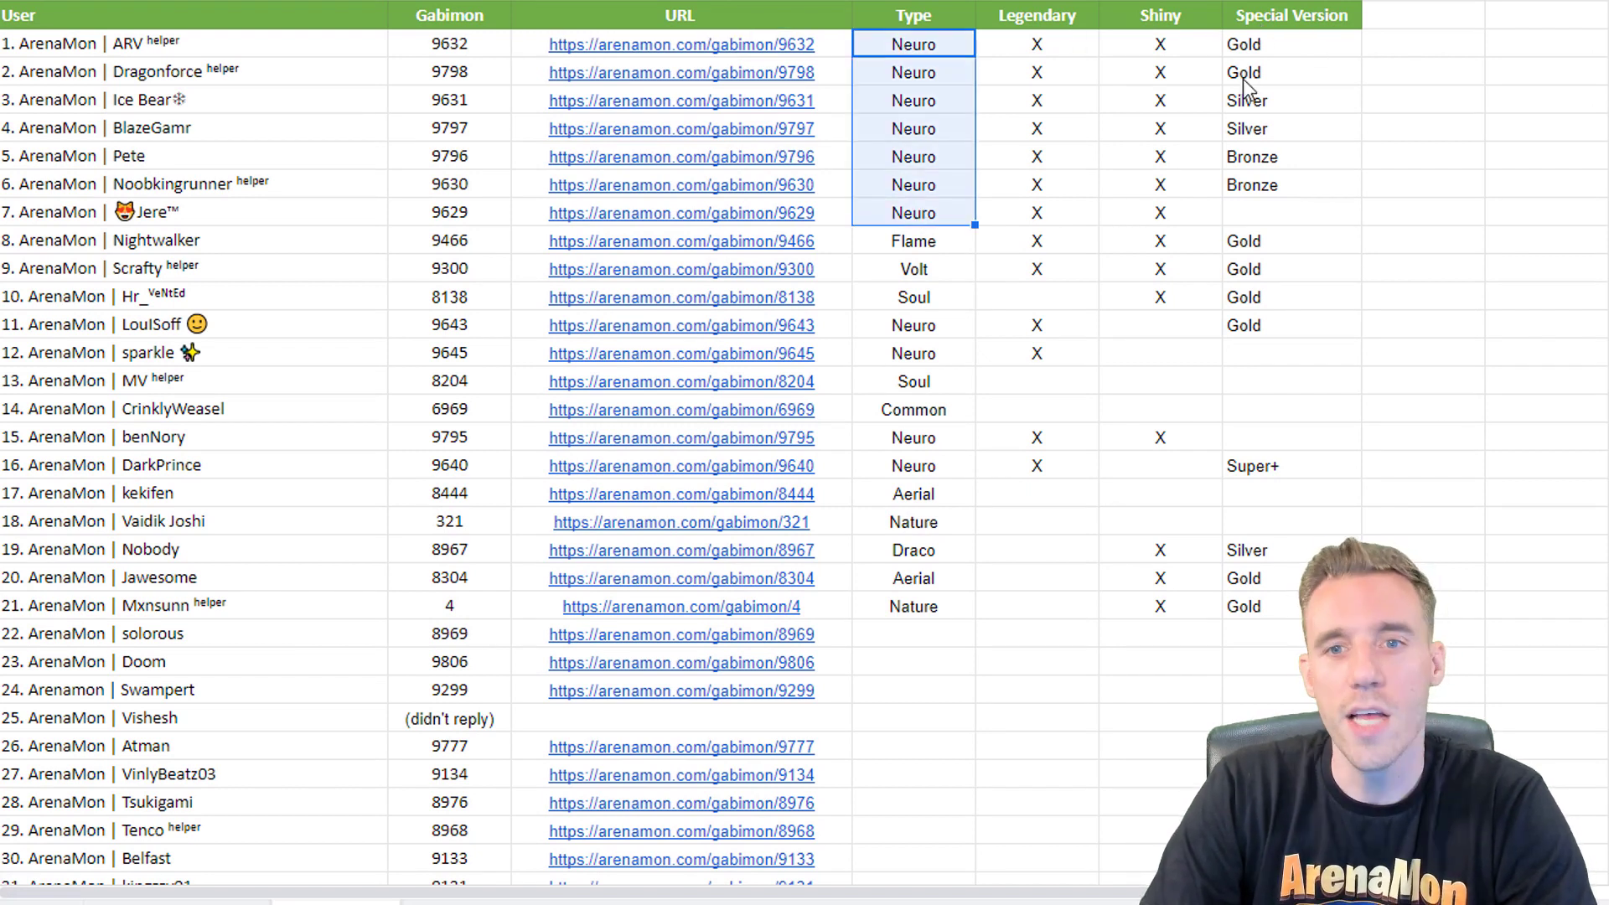
{"action": "mouse_move", "coordinate": [1254, 211]}
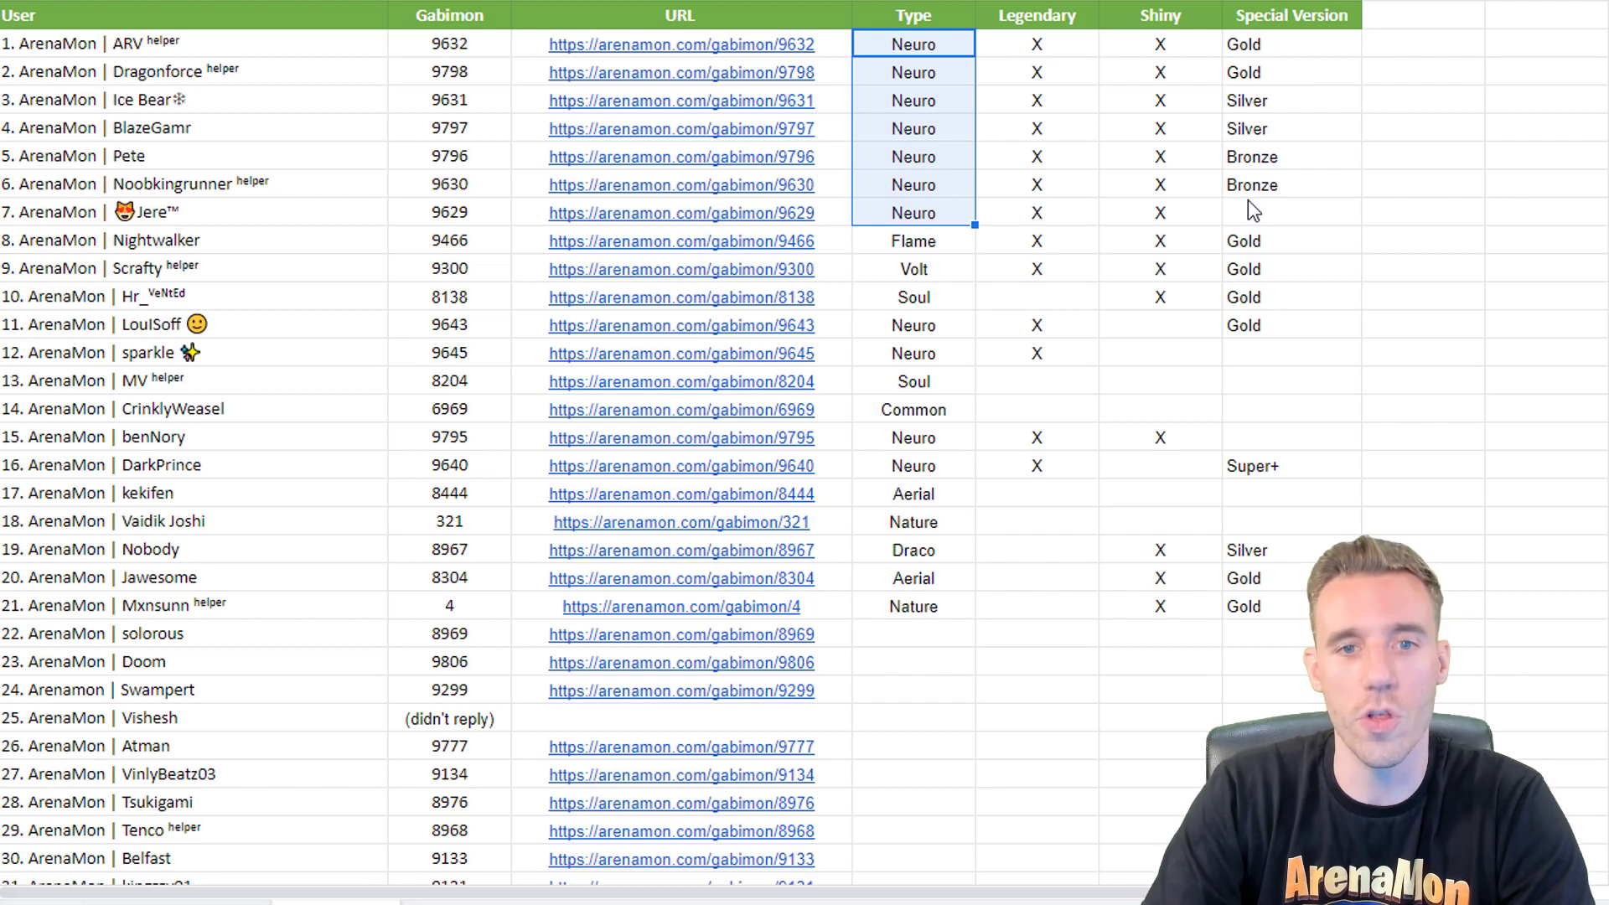
{"action": "left_click", "coordinate": [913, 241]}
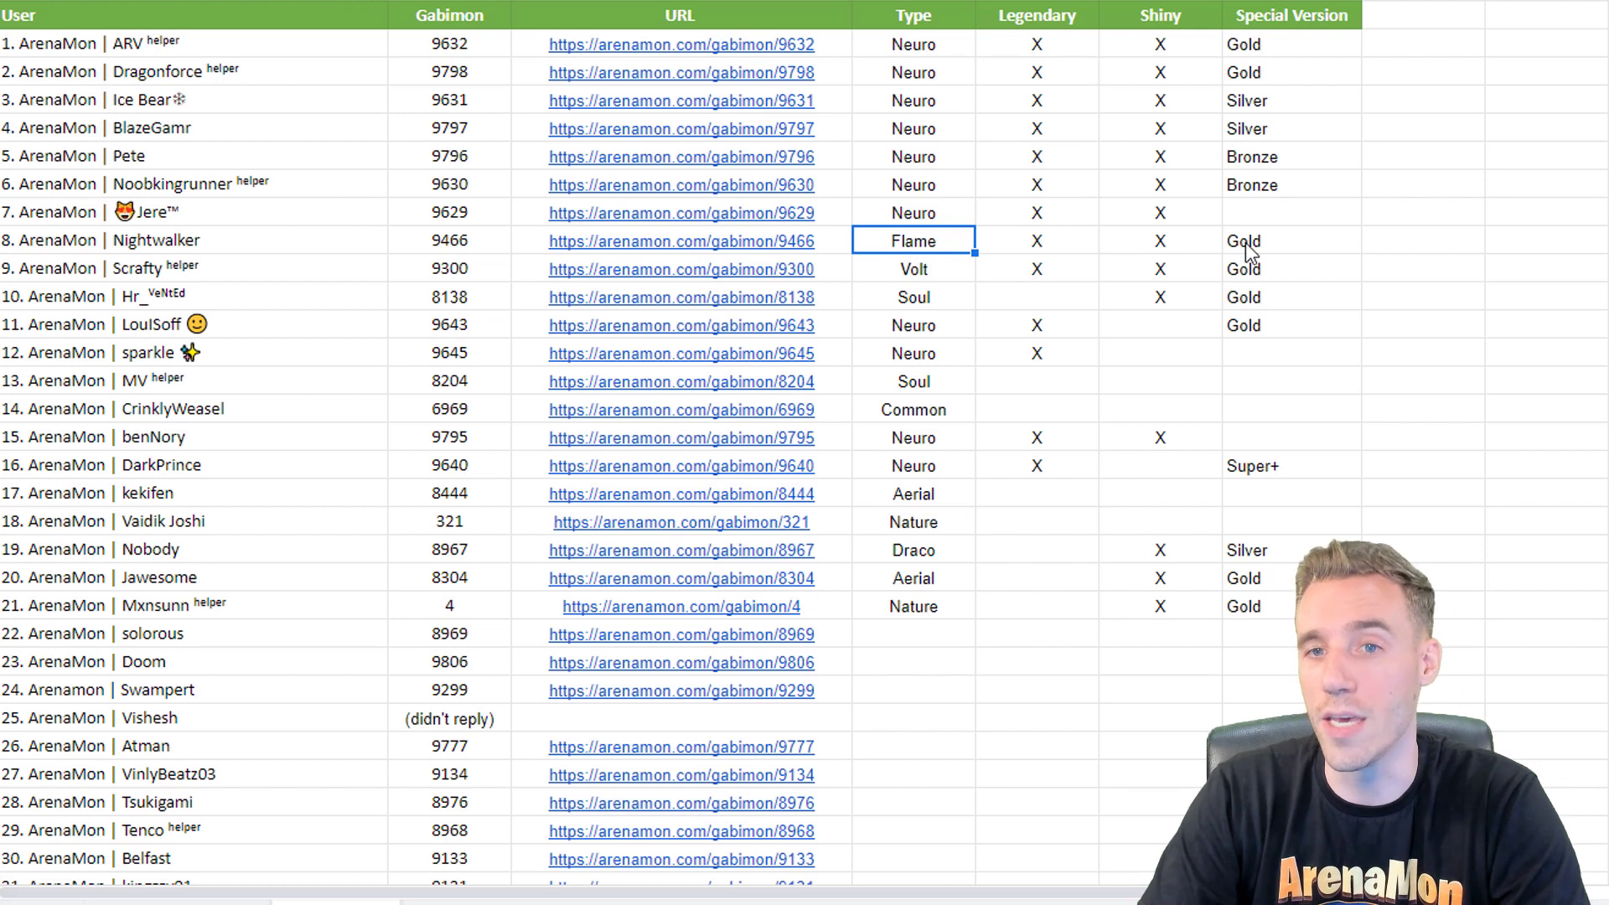
{"action": "left_click", "coordinate": [913, 269]}
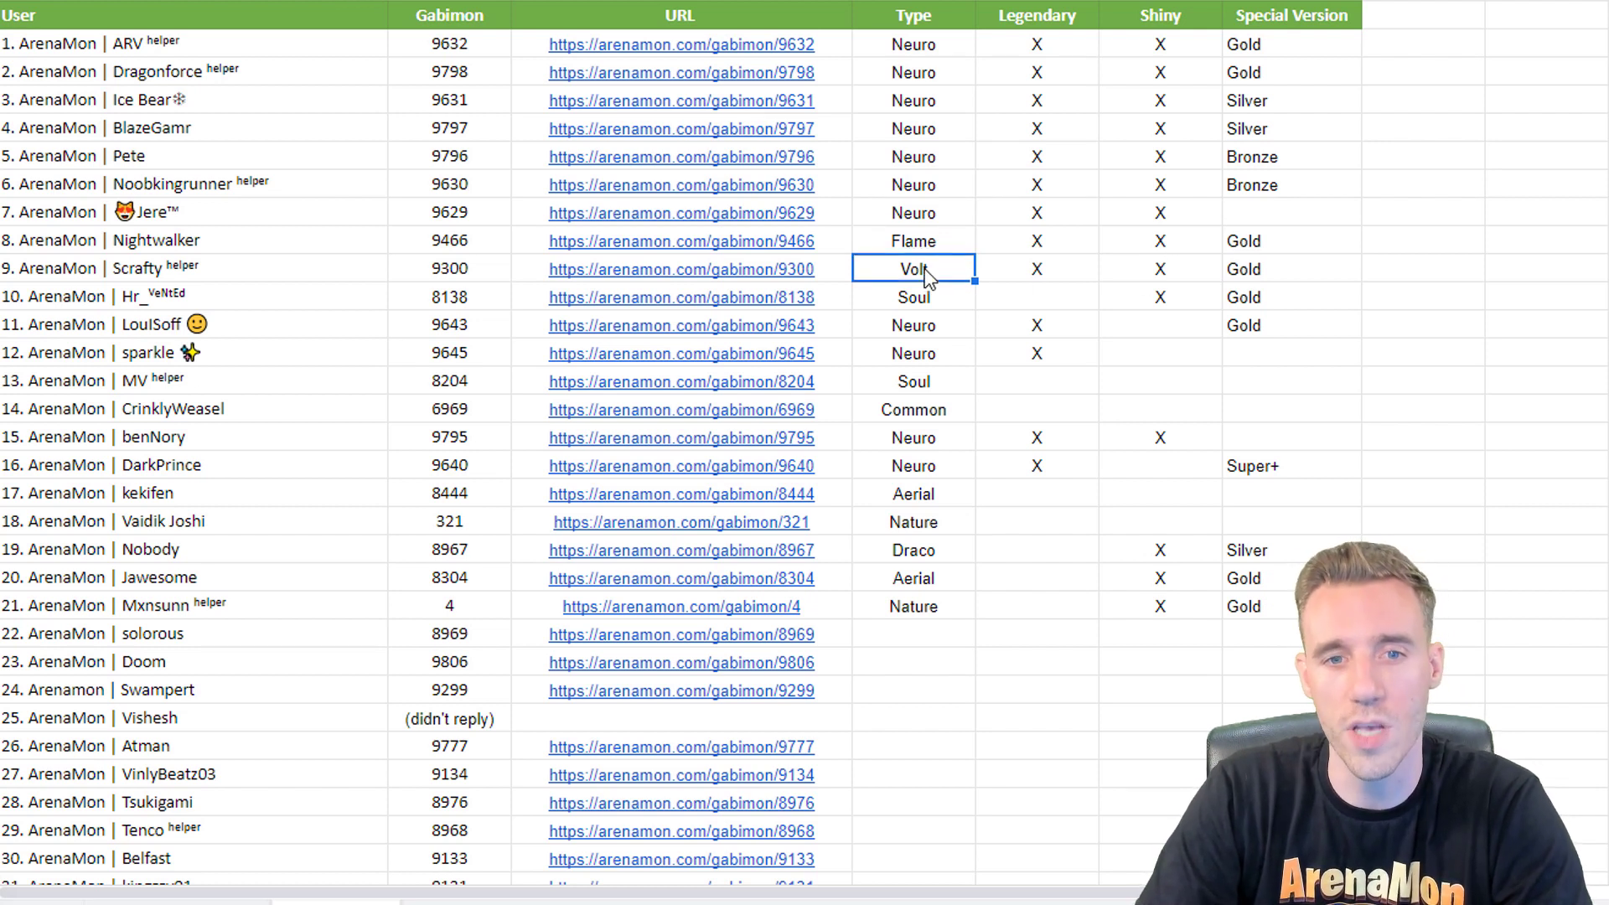
{"action": "left_click", "coordinate": [1160, 269]}
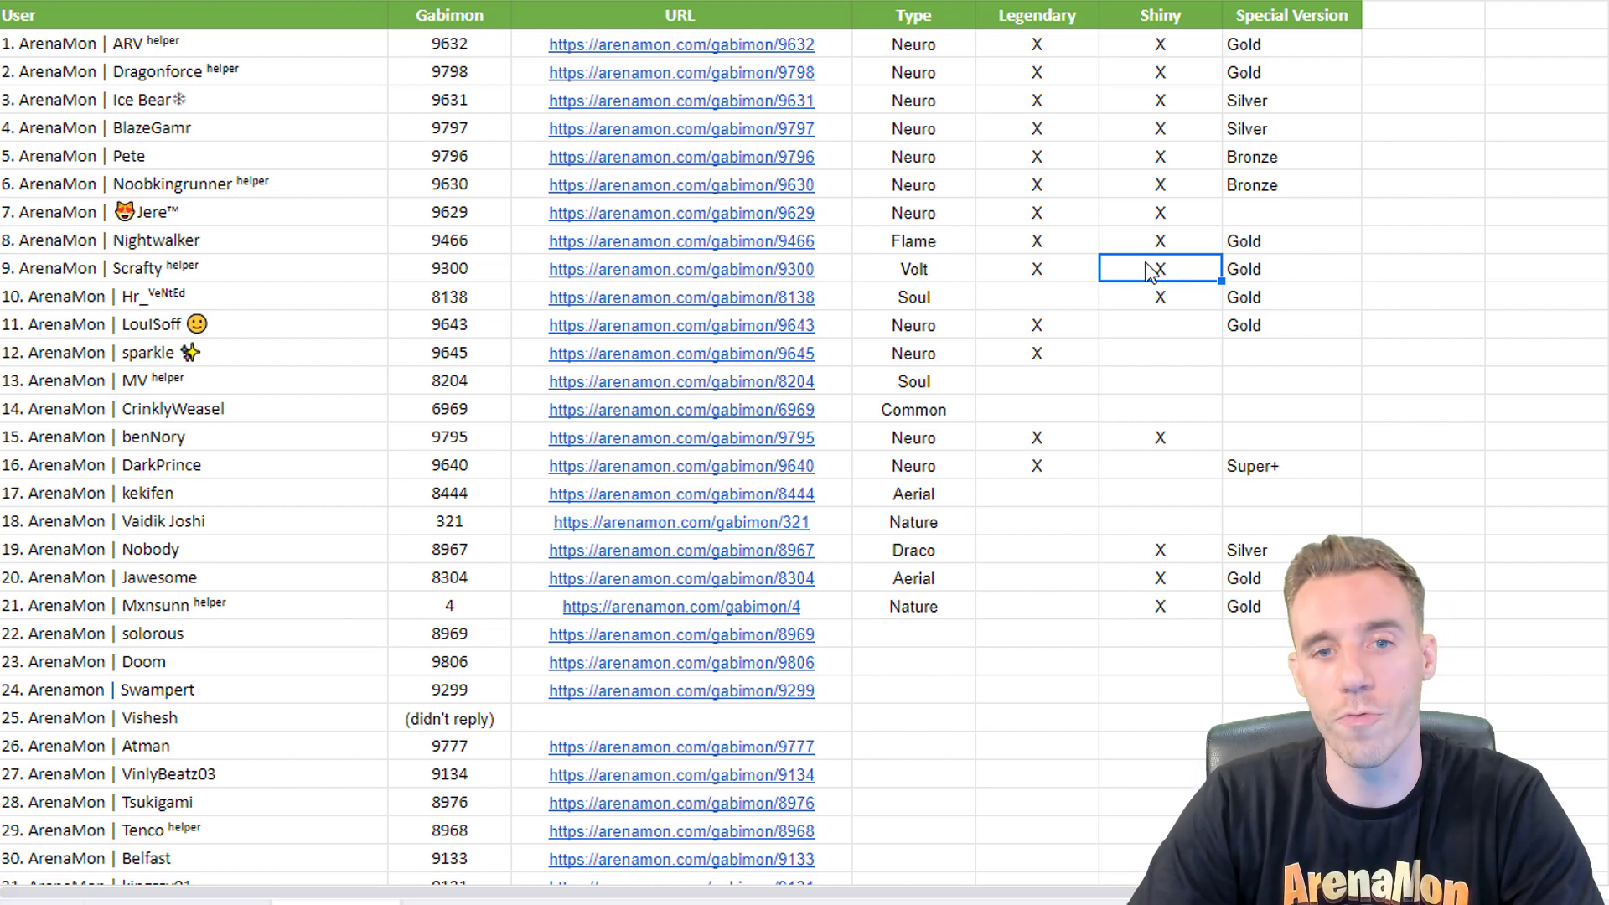
{"action": "mouse_move", "coordinate": [873, 458]}
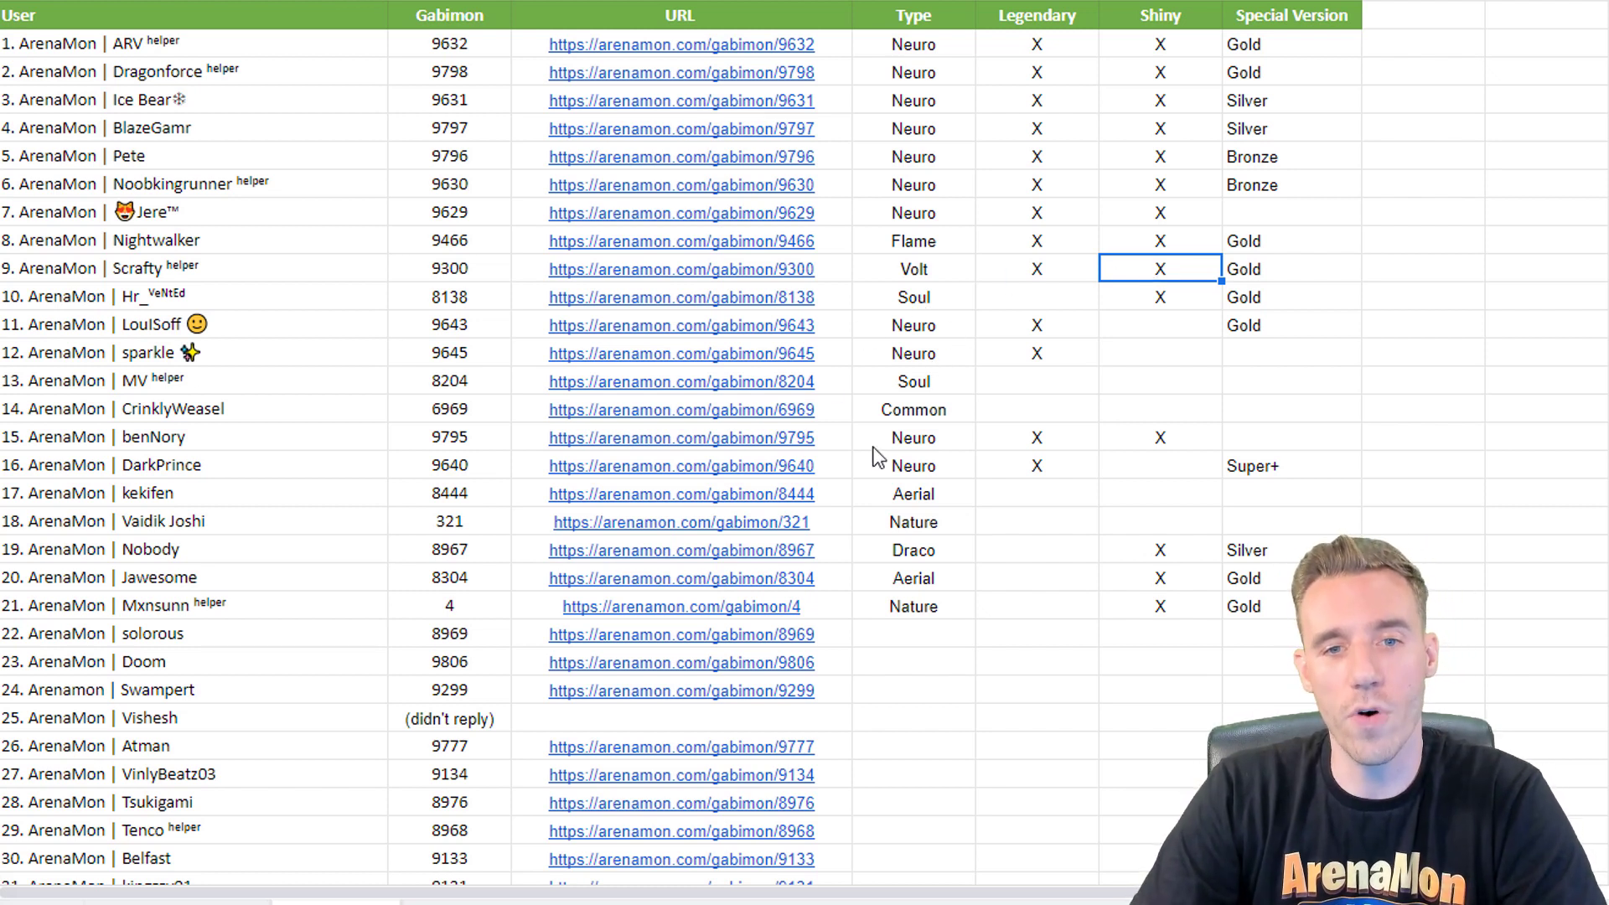
{"action": "mouse_move", "coordinate": [905, 398]}
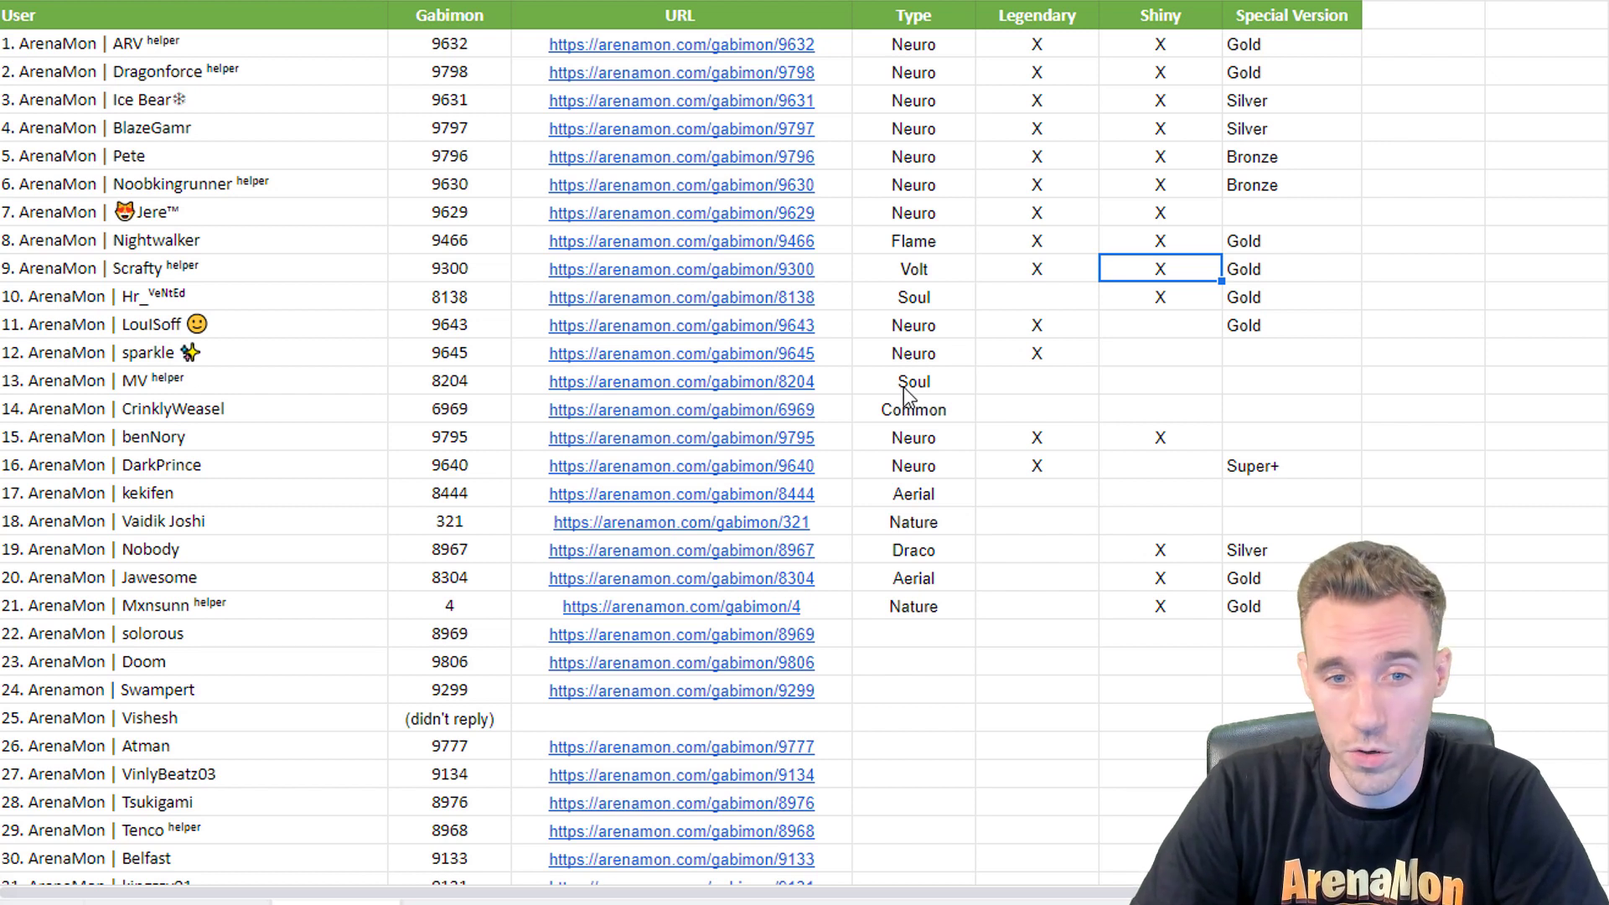
{"action": "left_click", "coordinate": [913, 380]}
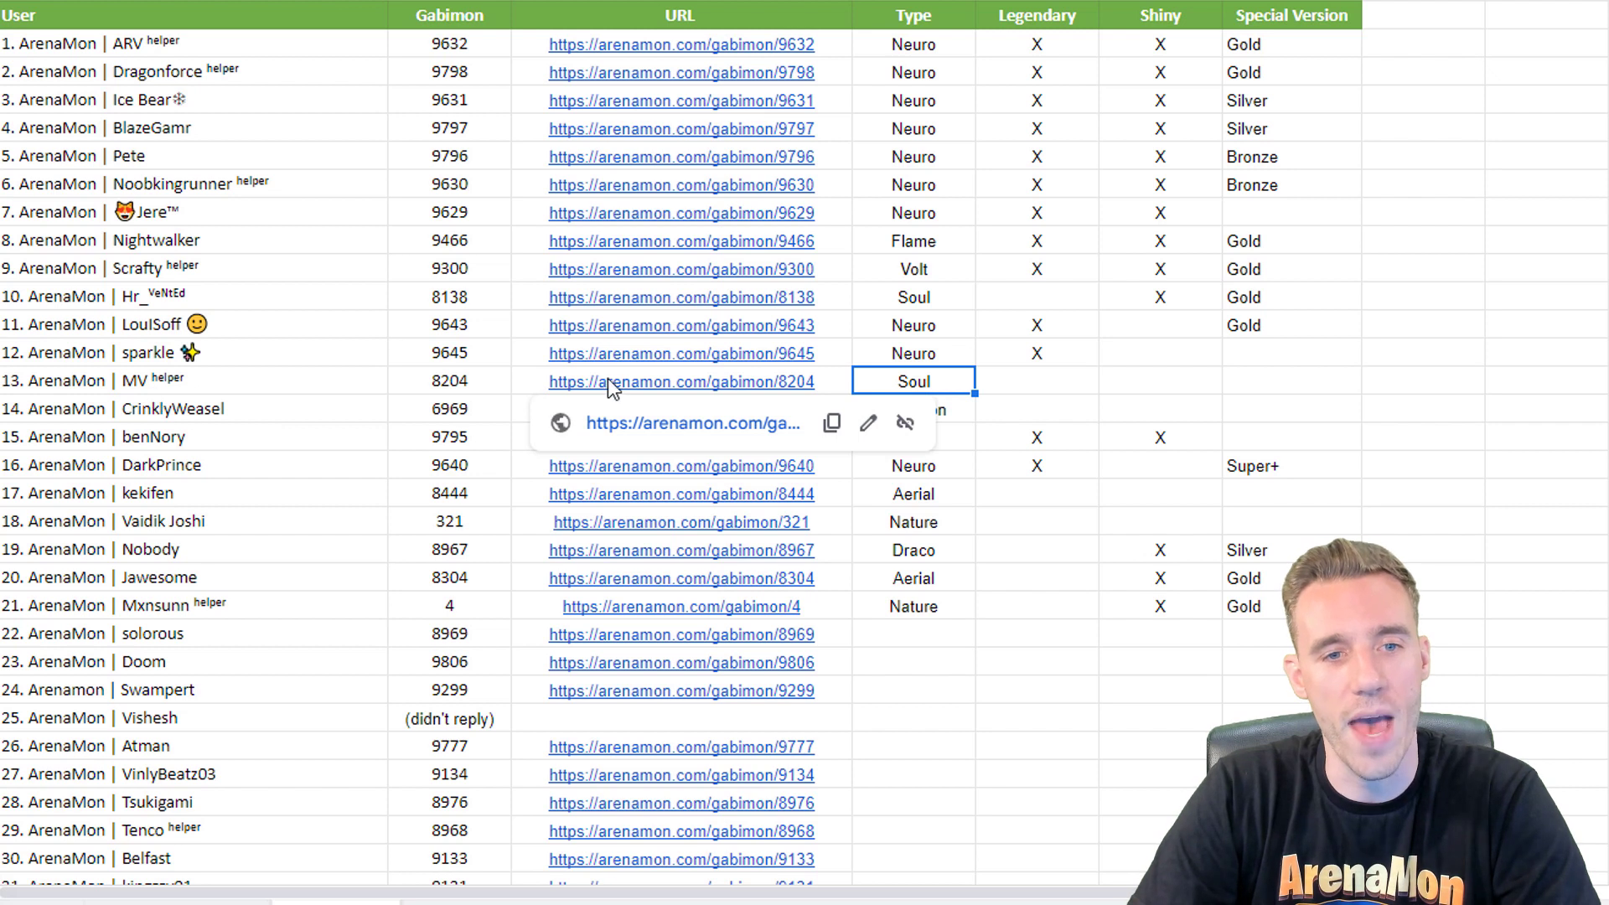
Select MV's 8204 and CrinklyWeasel's 6969 links, then open Healsoom #6969's Common-type page.
{"action": "left_click", "coordinate": [681, 380]}
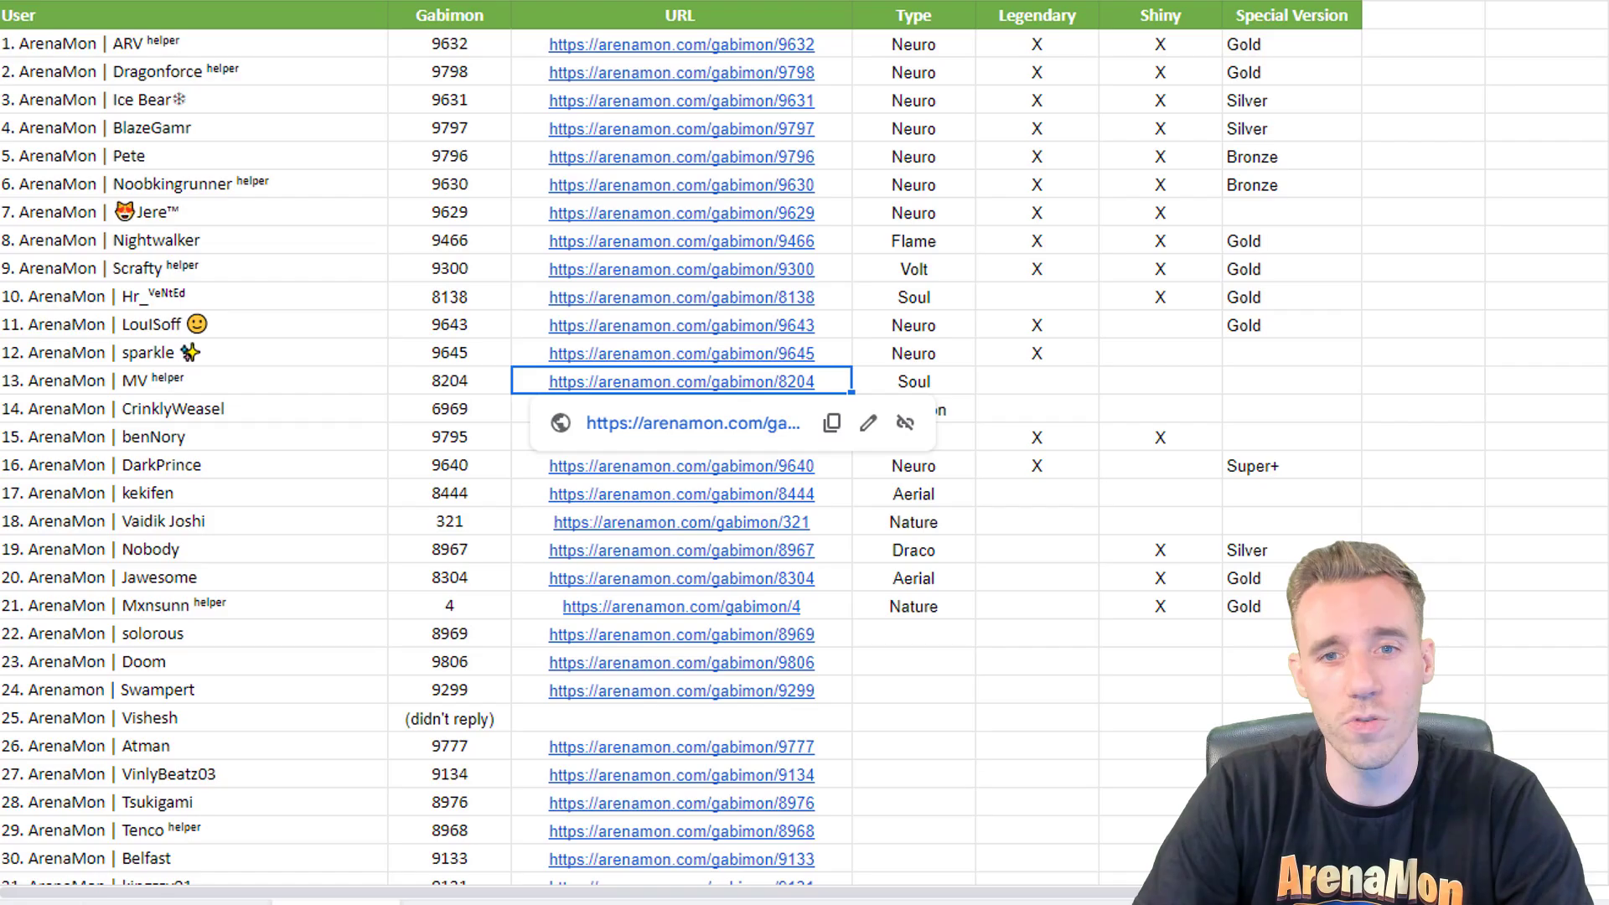
{"action": "left_click", "coordinate": [681, 409]}
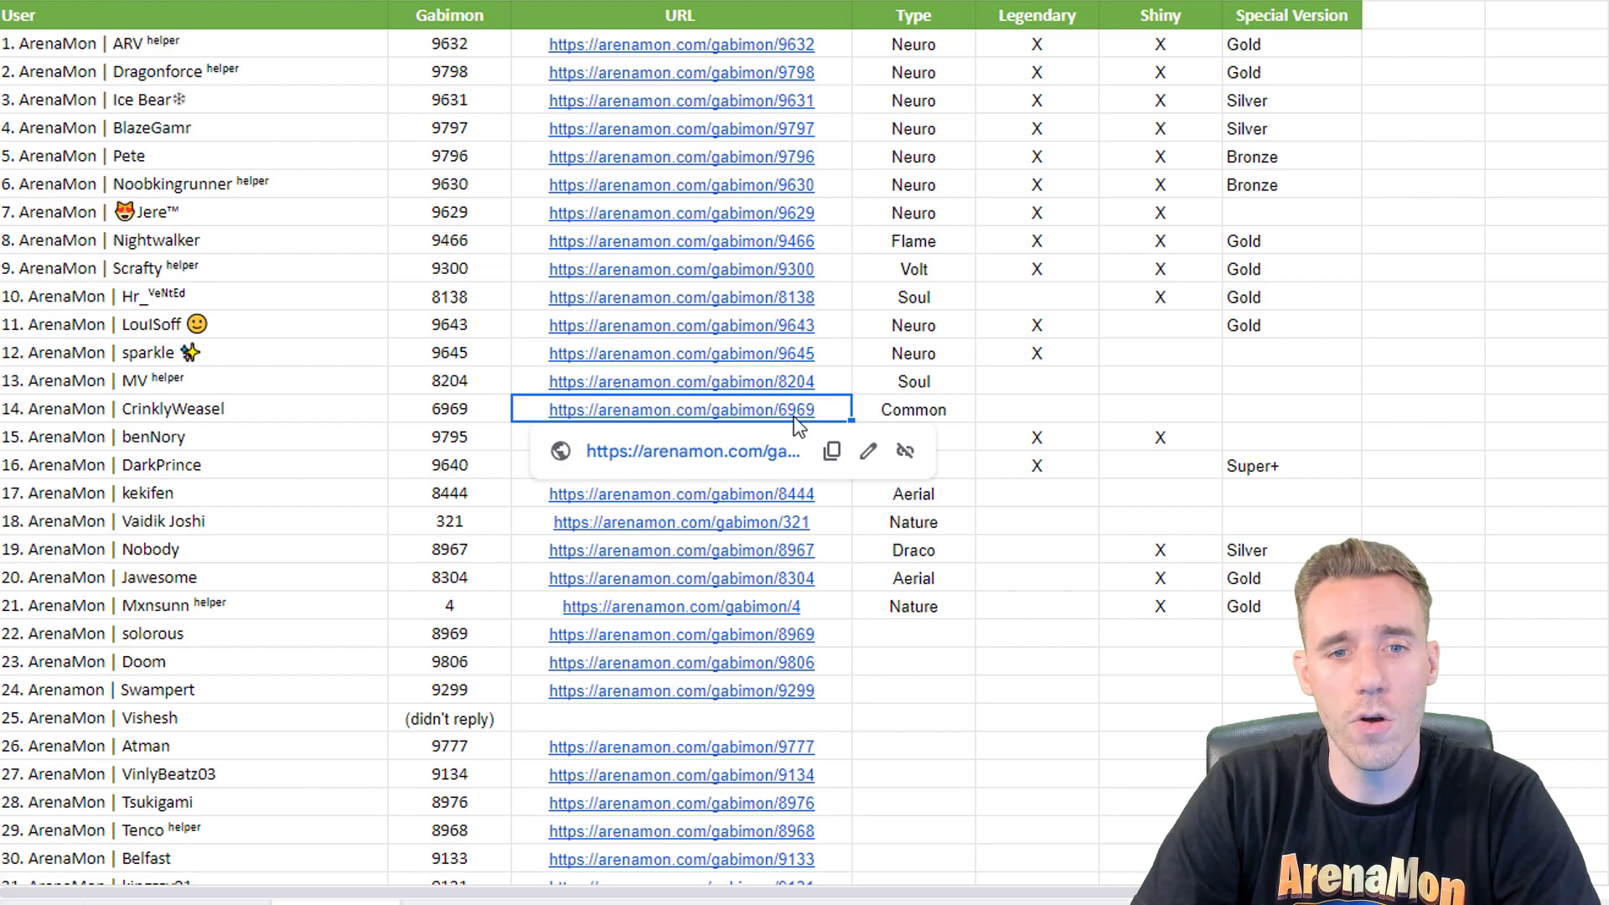
{"action": "left_click", "coordinate": [680, 410]}
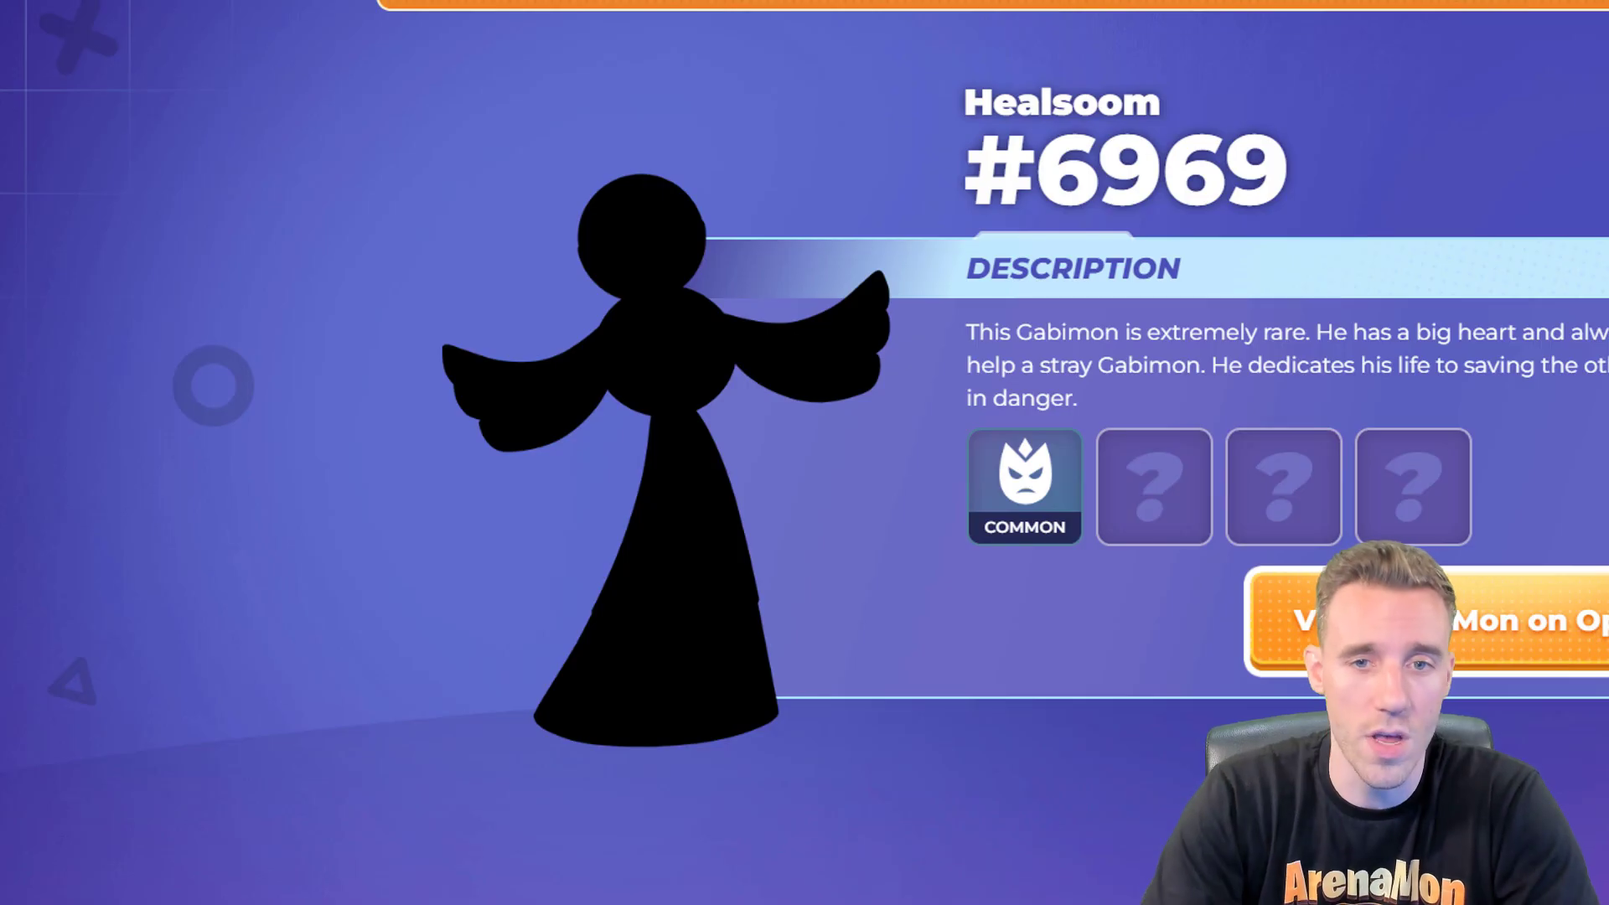
{"action": "mouse_move", "coordinate": [1011, 496]}
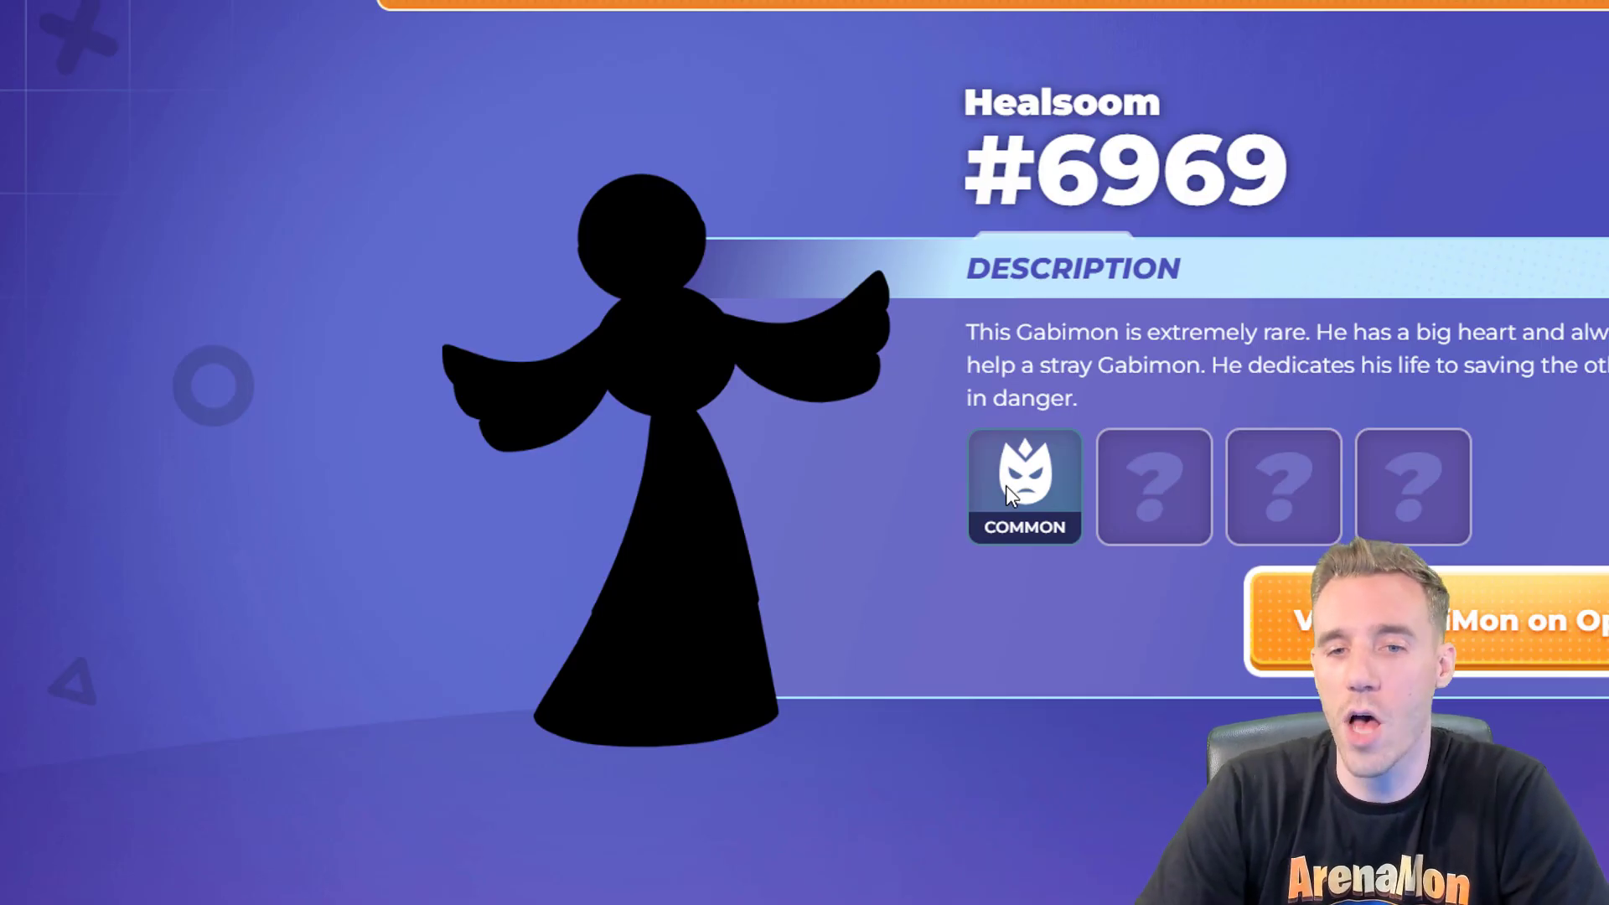
{"action": "mouse_move", "coordinate": [1114, 491]}
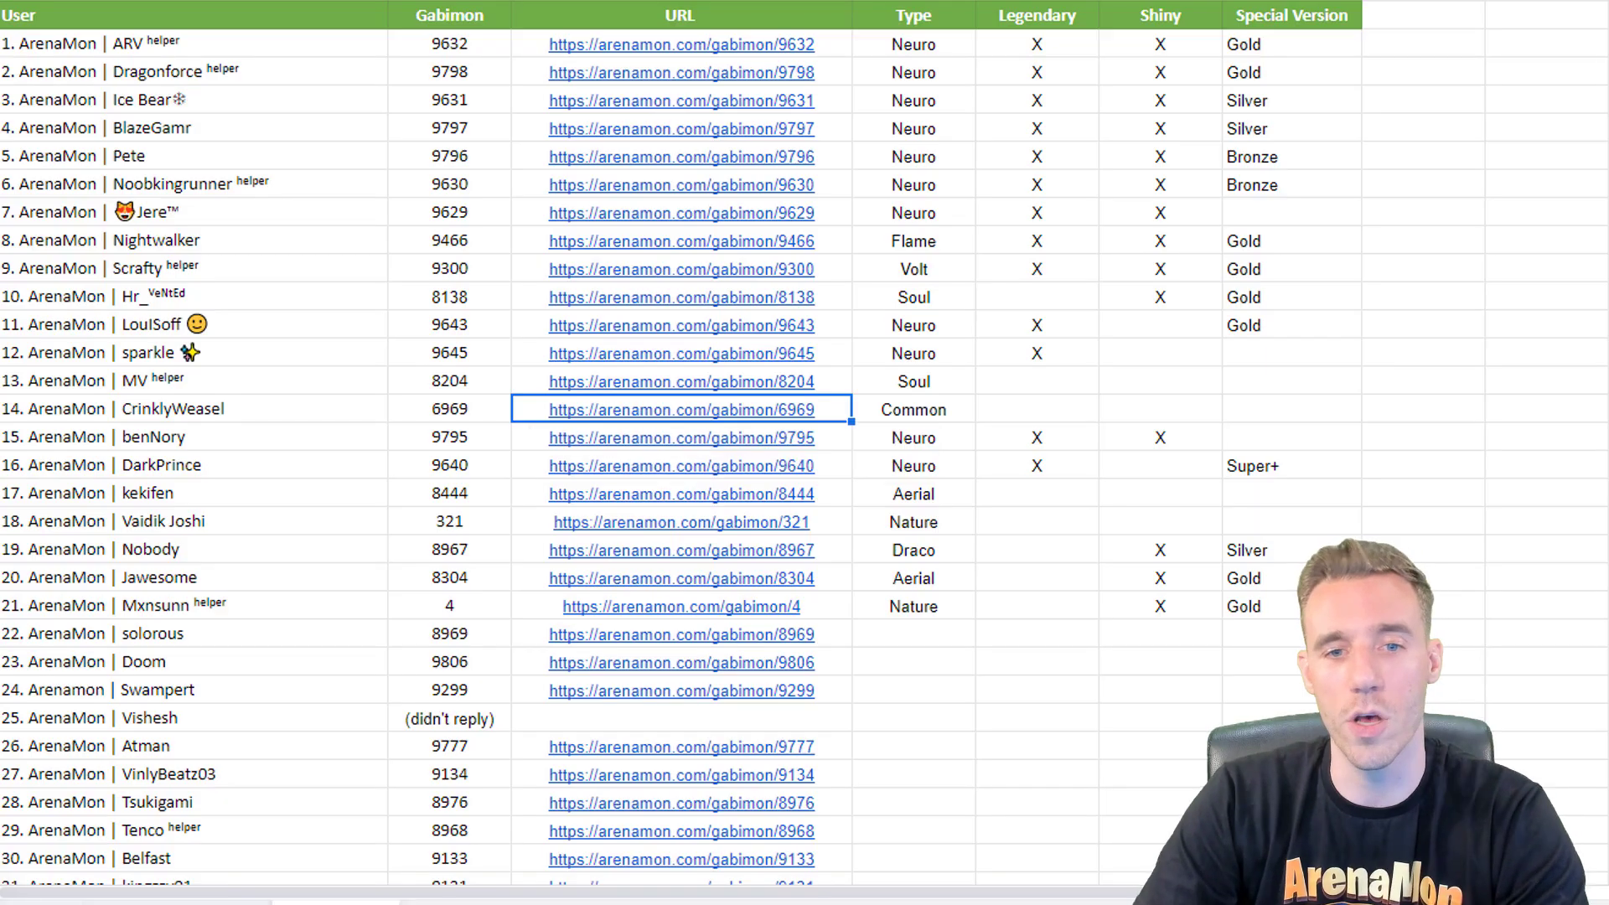
{"action": "scroll", "scroll_direction": "down", "scroll_amount": 3}
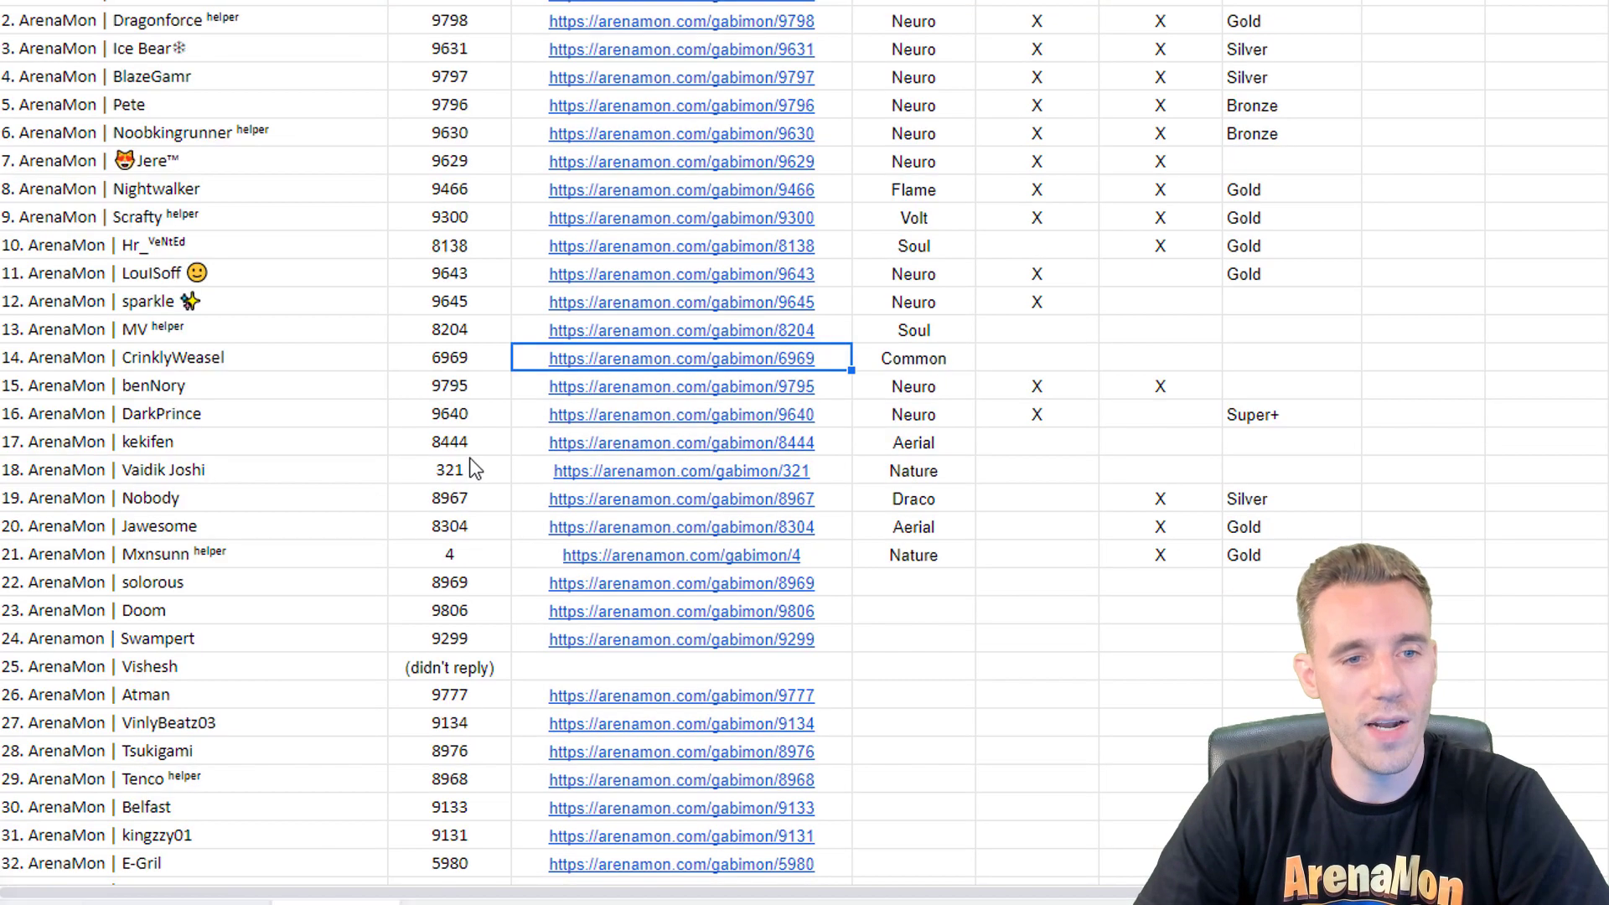
{"action": "left_click", "coordinate": [149, 498]}
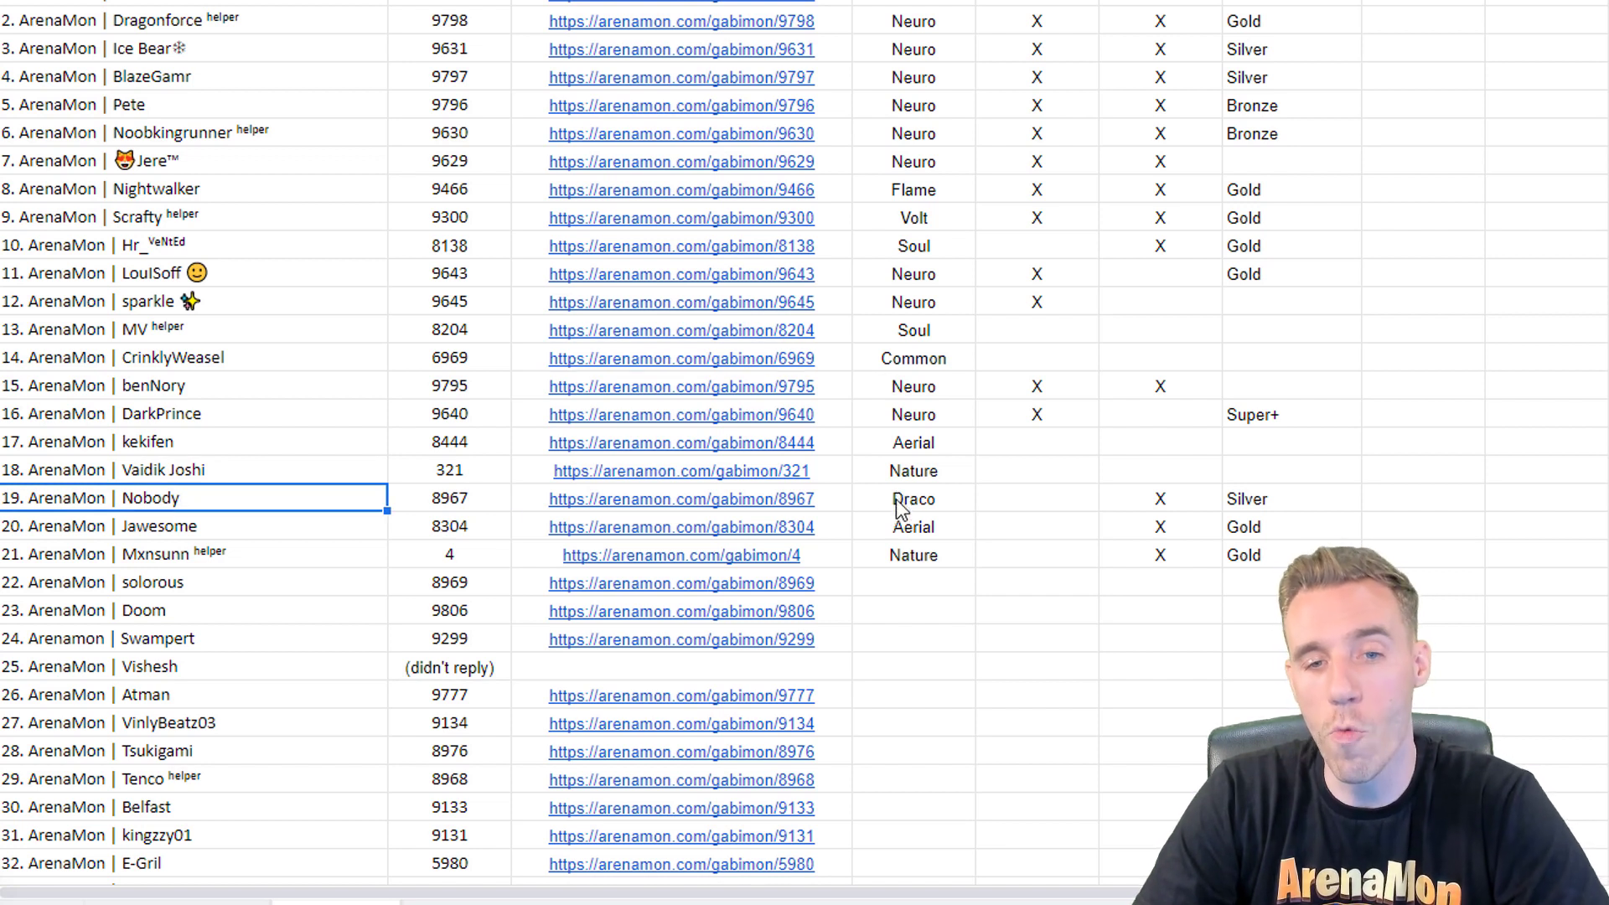
{"action": "left_click", "coordinate": [913, 498]}
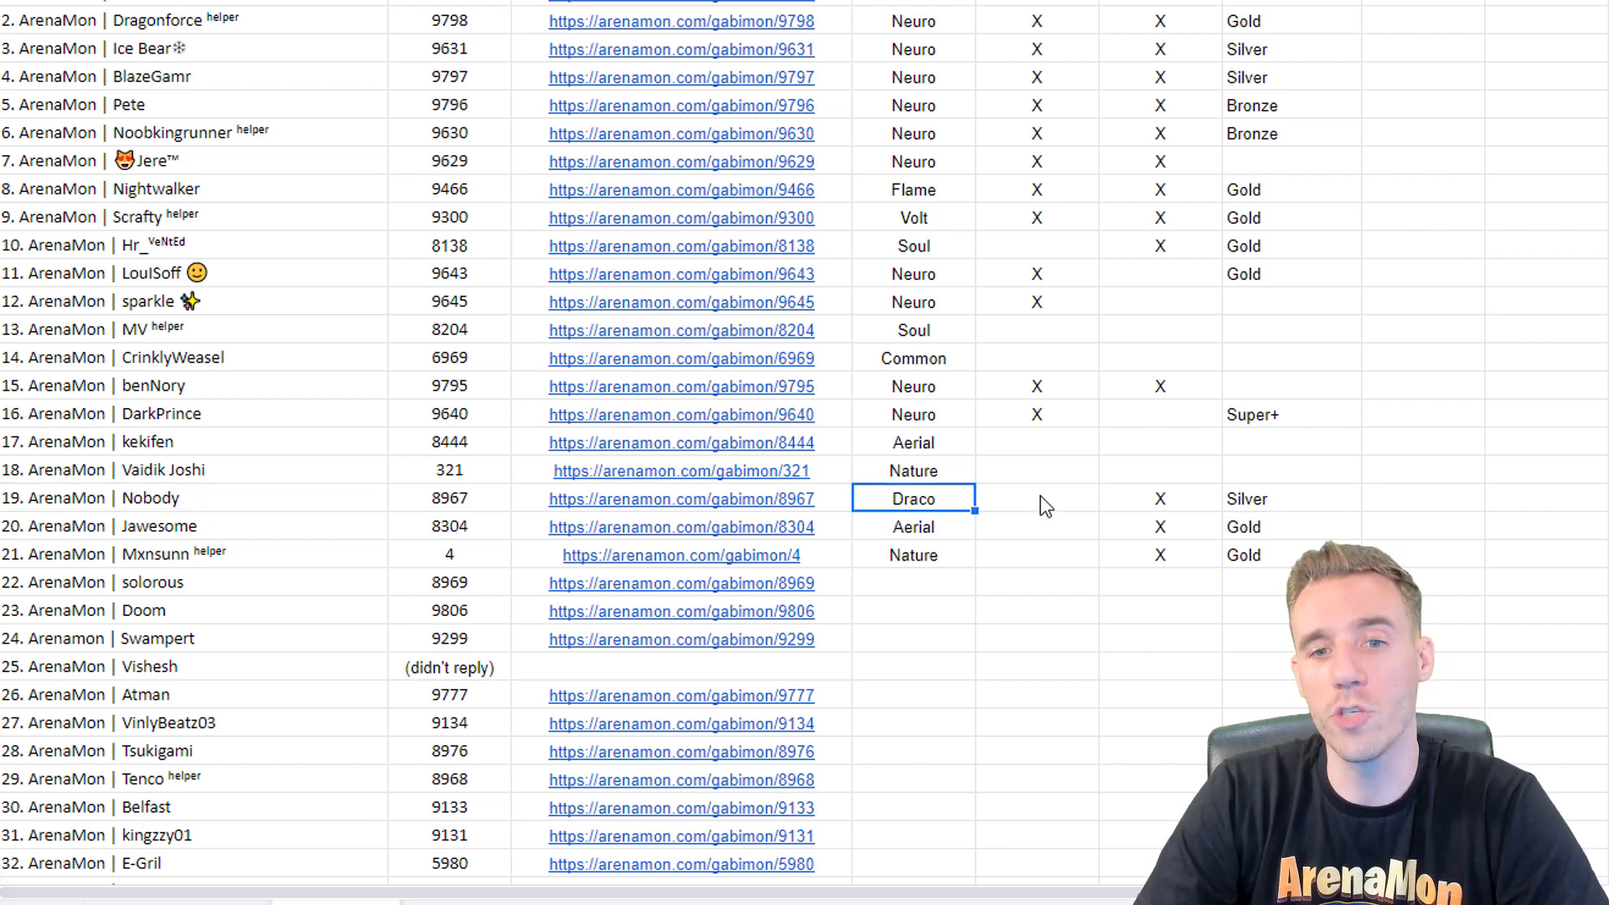
{"action": "left_click", "coordinate": [1037, 498]}
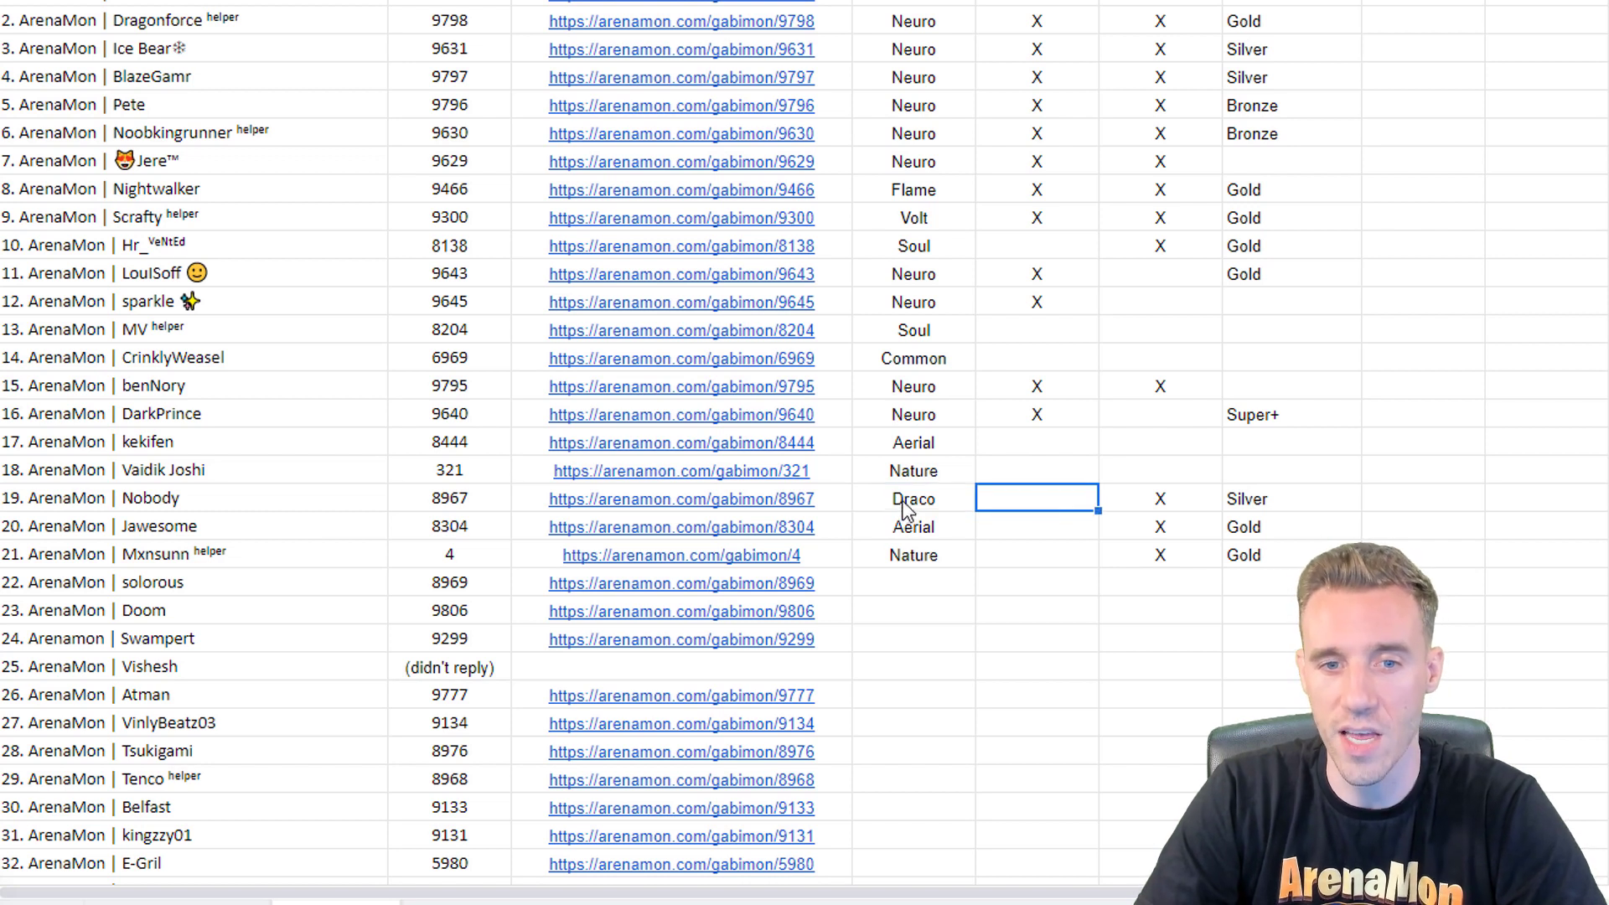
{"action": "left_click", "coordinate": [1160, 498]}
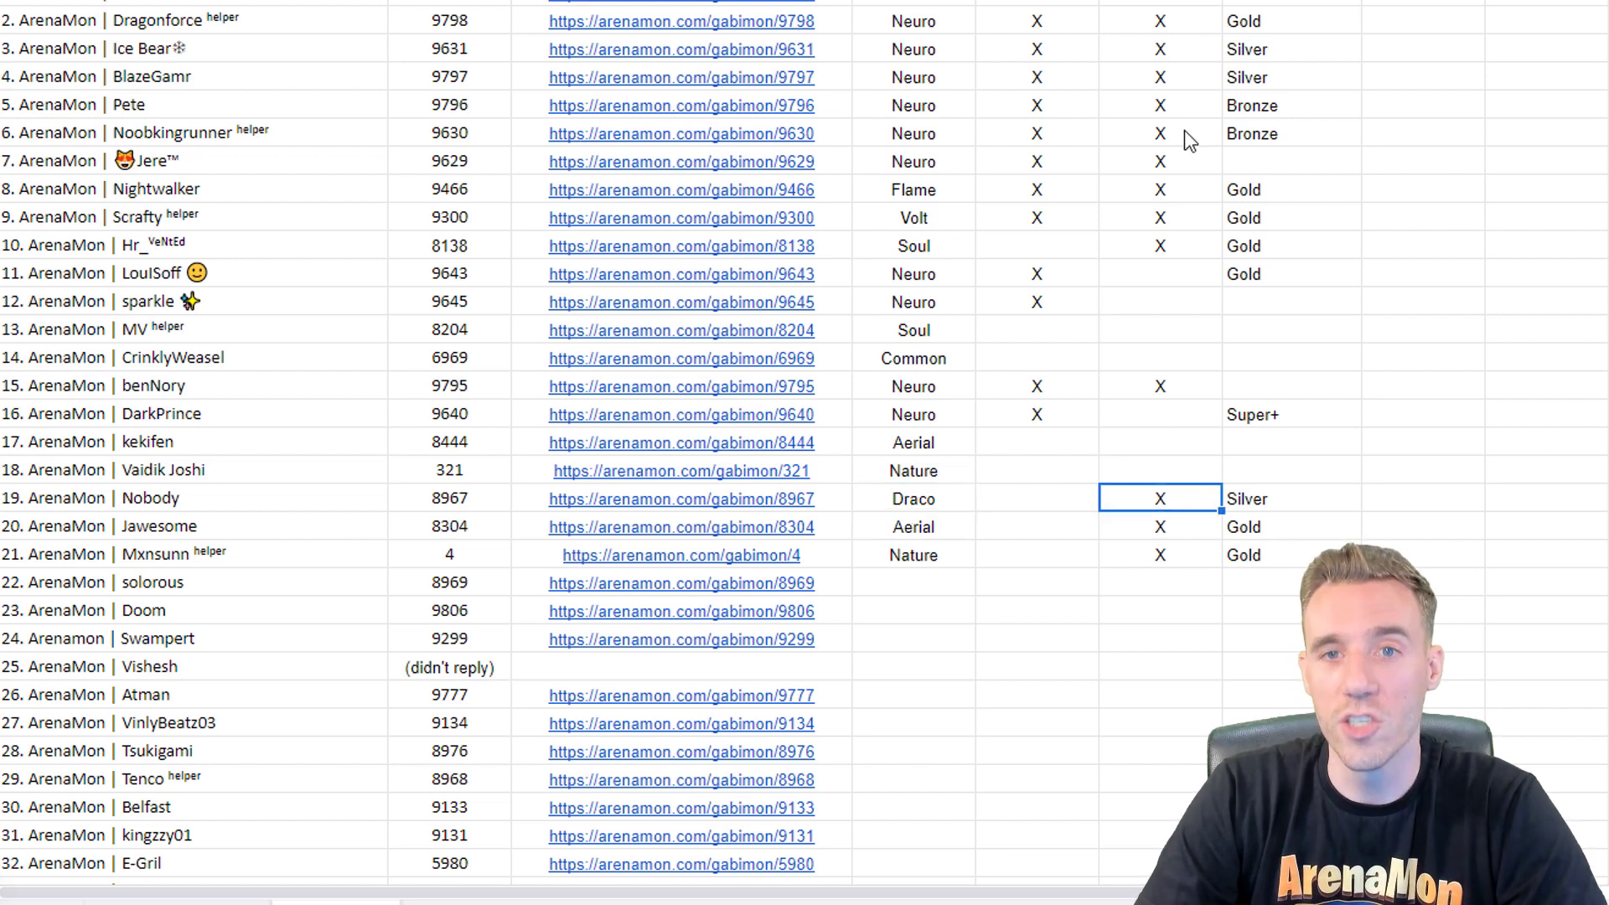
{"action": "left_click", "coordinate": [1291, 499]}
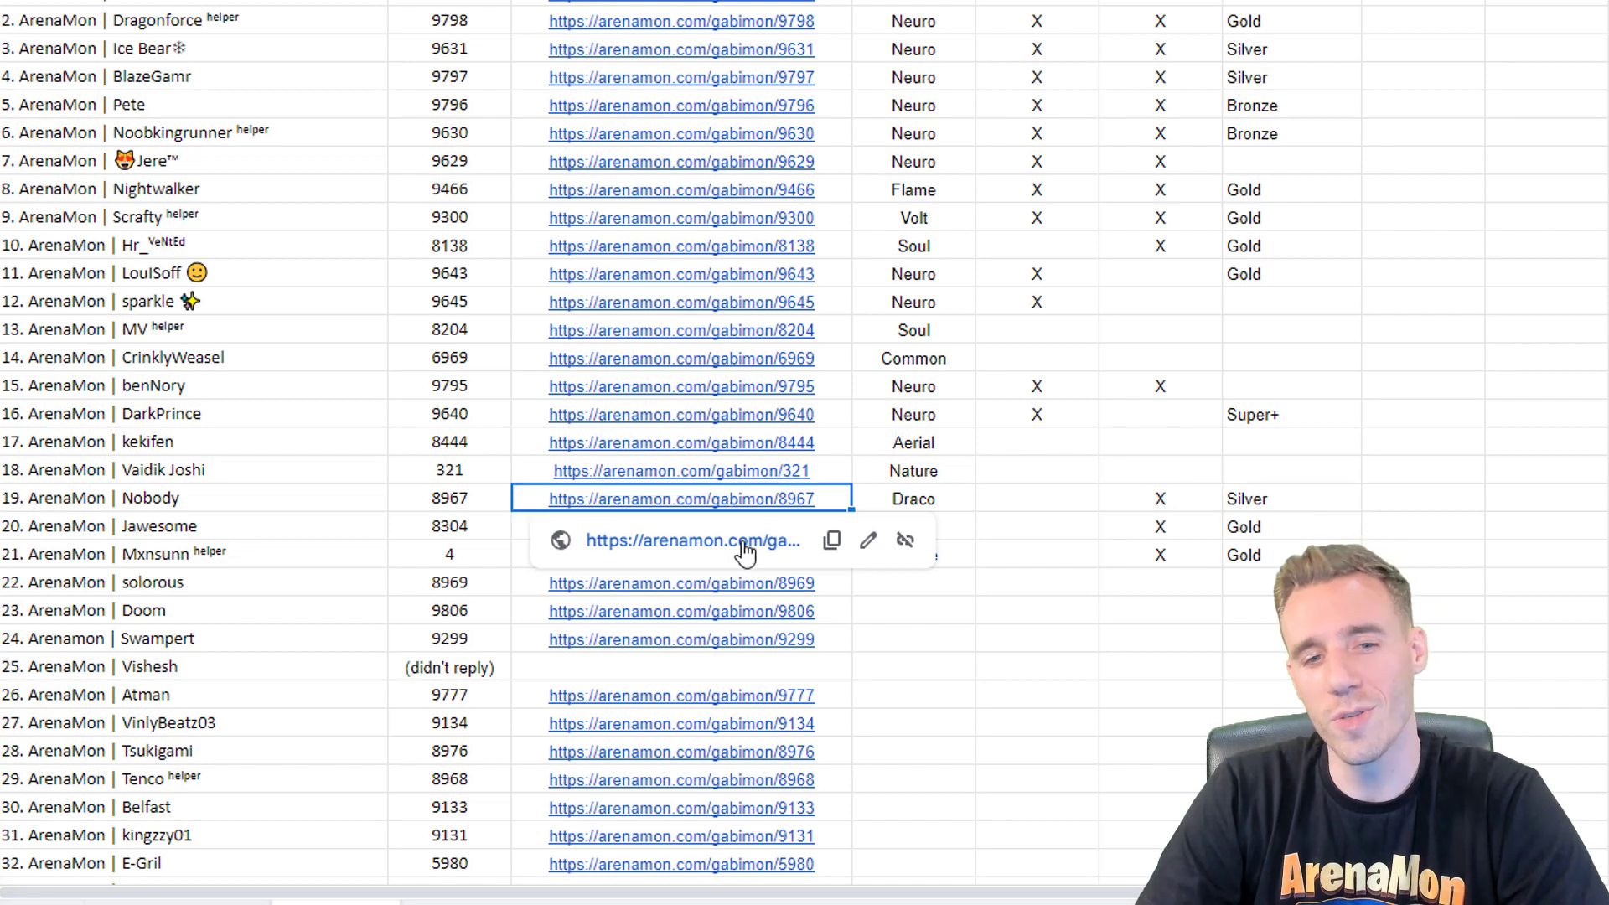
{"action": "left_click", "coordinate": [680, 499]}
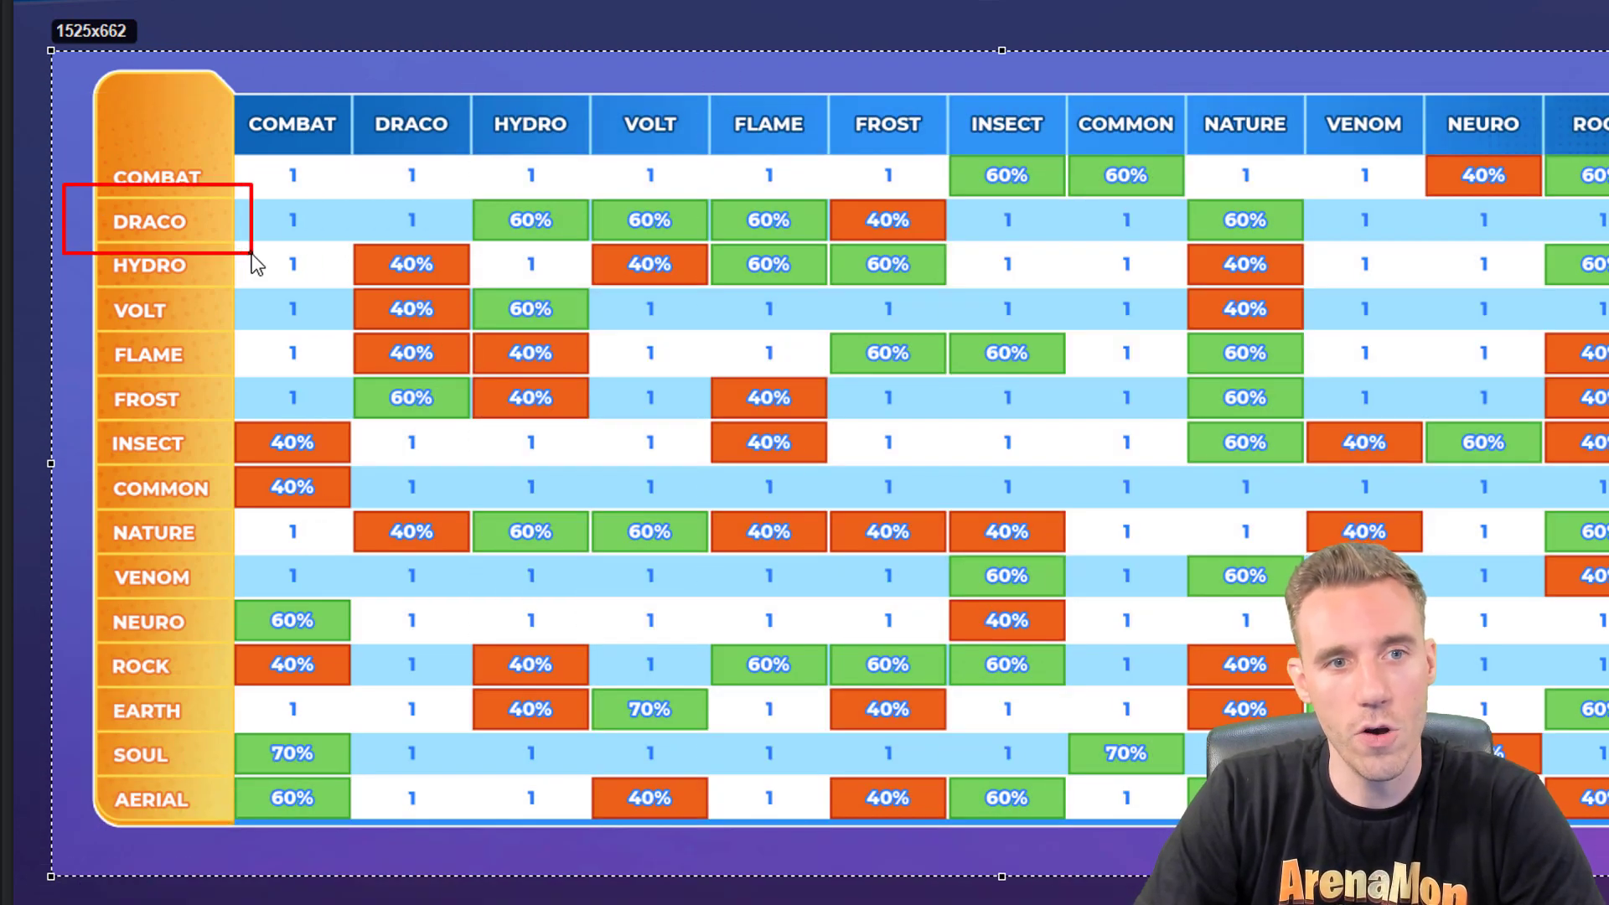
{"action": "mouse_move", "coordinate": [498, 123]}
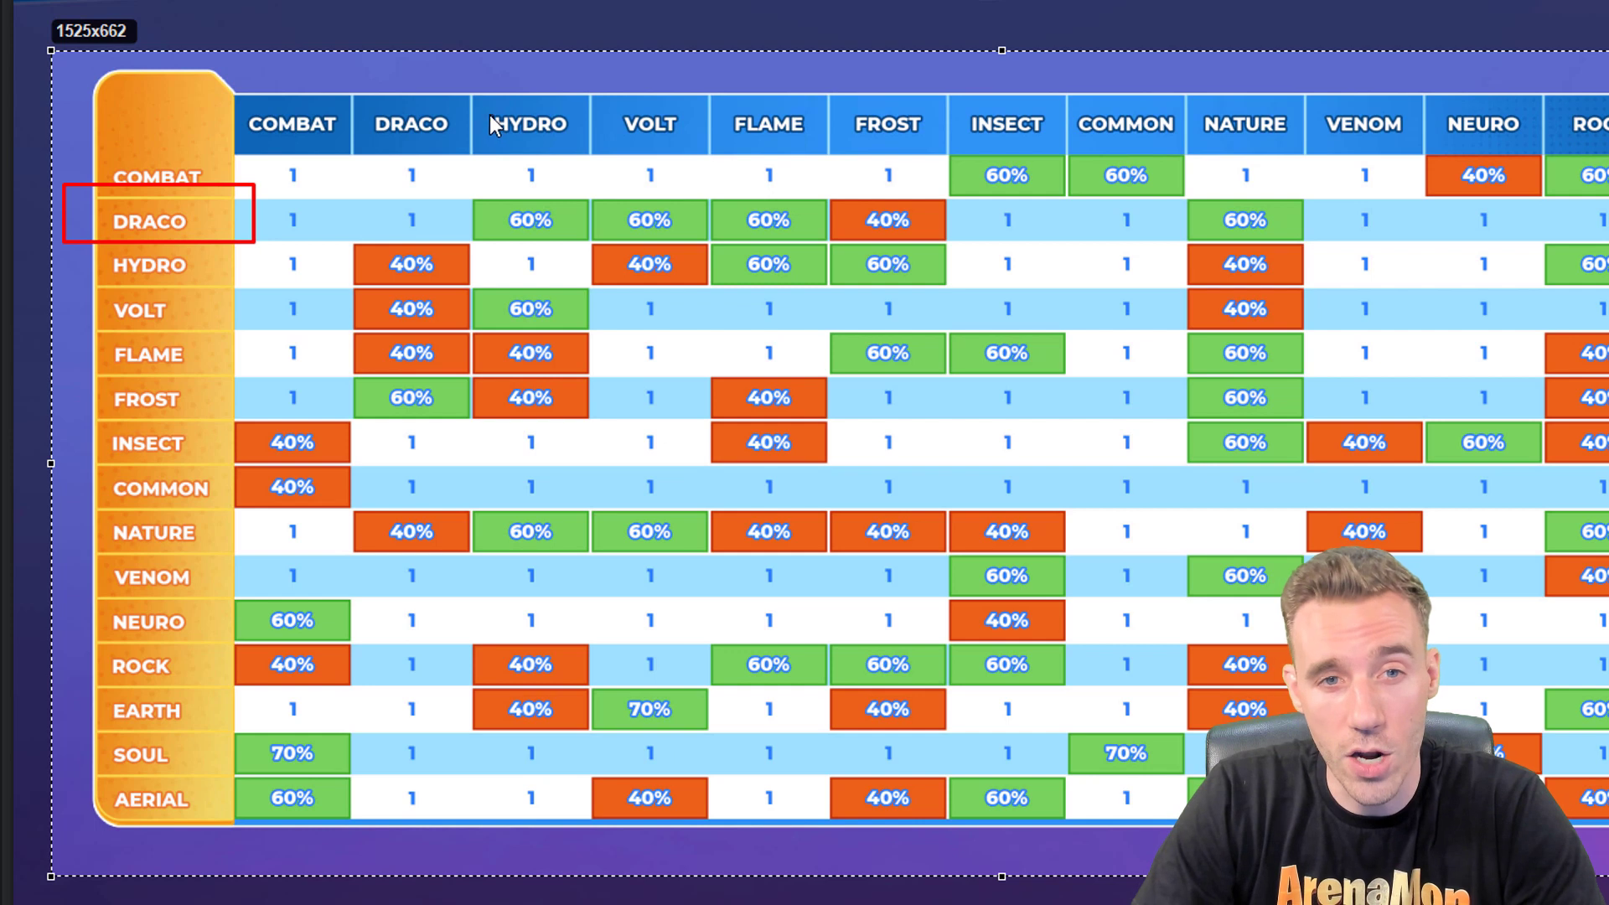
Box Draco, Hydro and their 60% cell on the chart, then select a cell beside the names.
{"action": "left_click", "coordinate": [529, 125]}
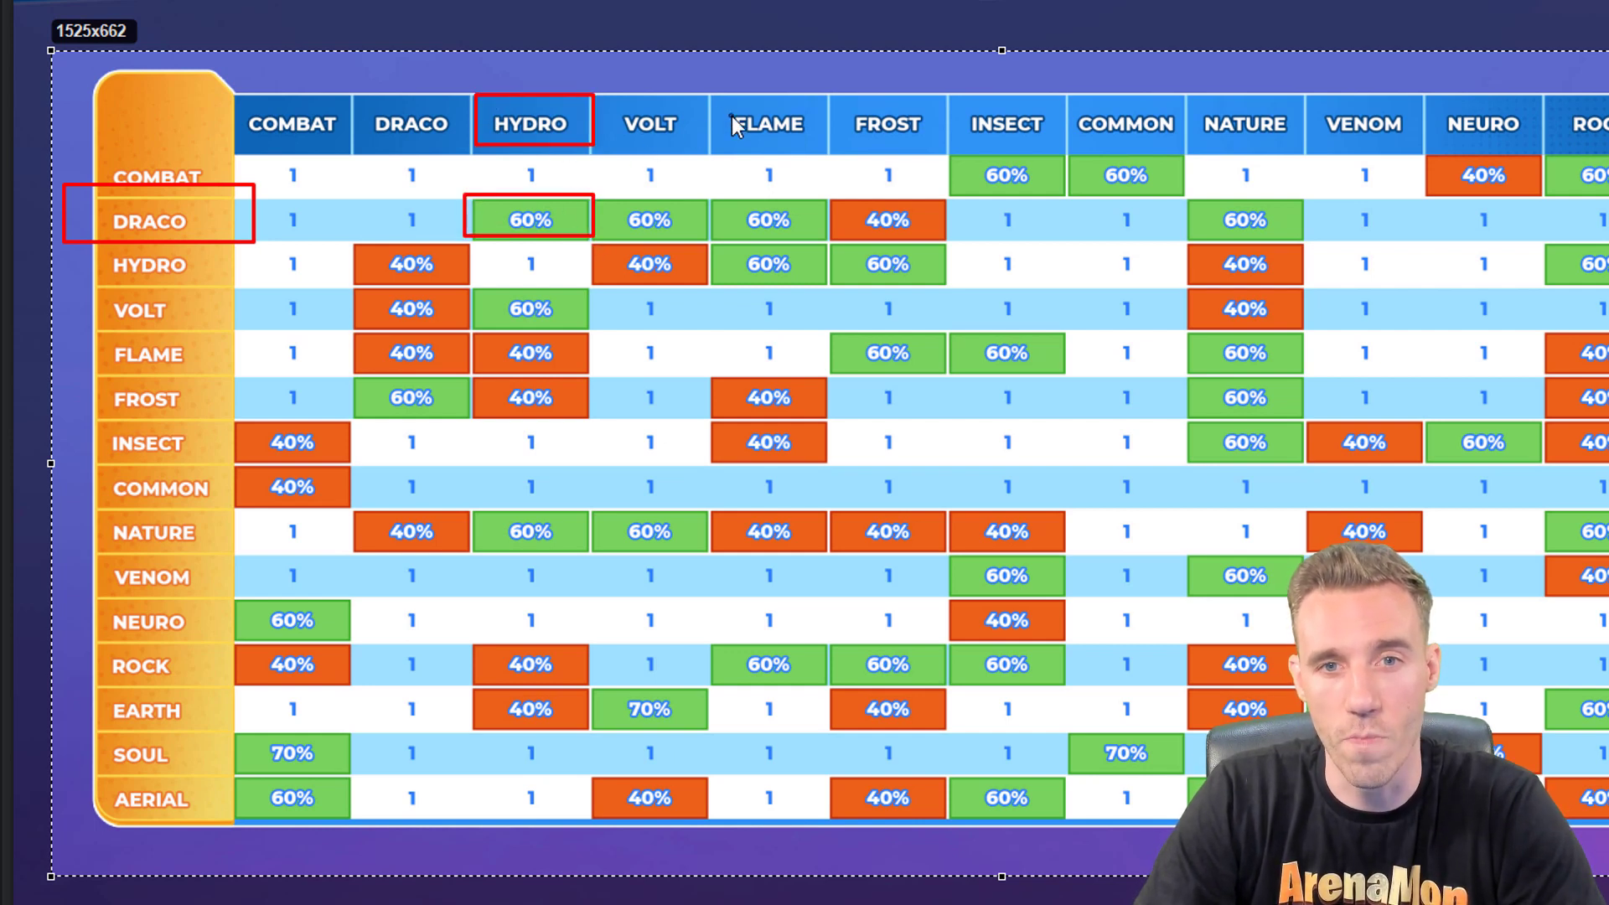
{"action": "left_click", "coordinate": [767, 123]}
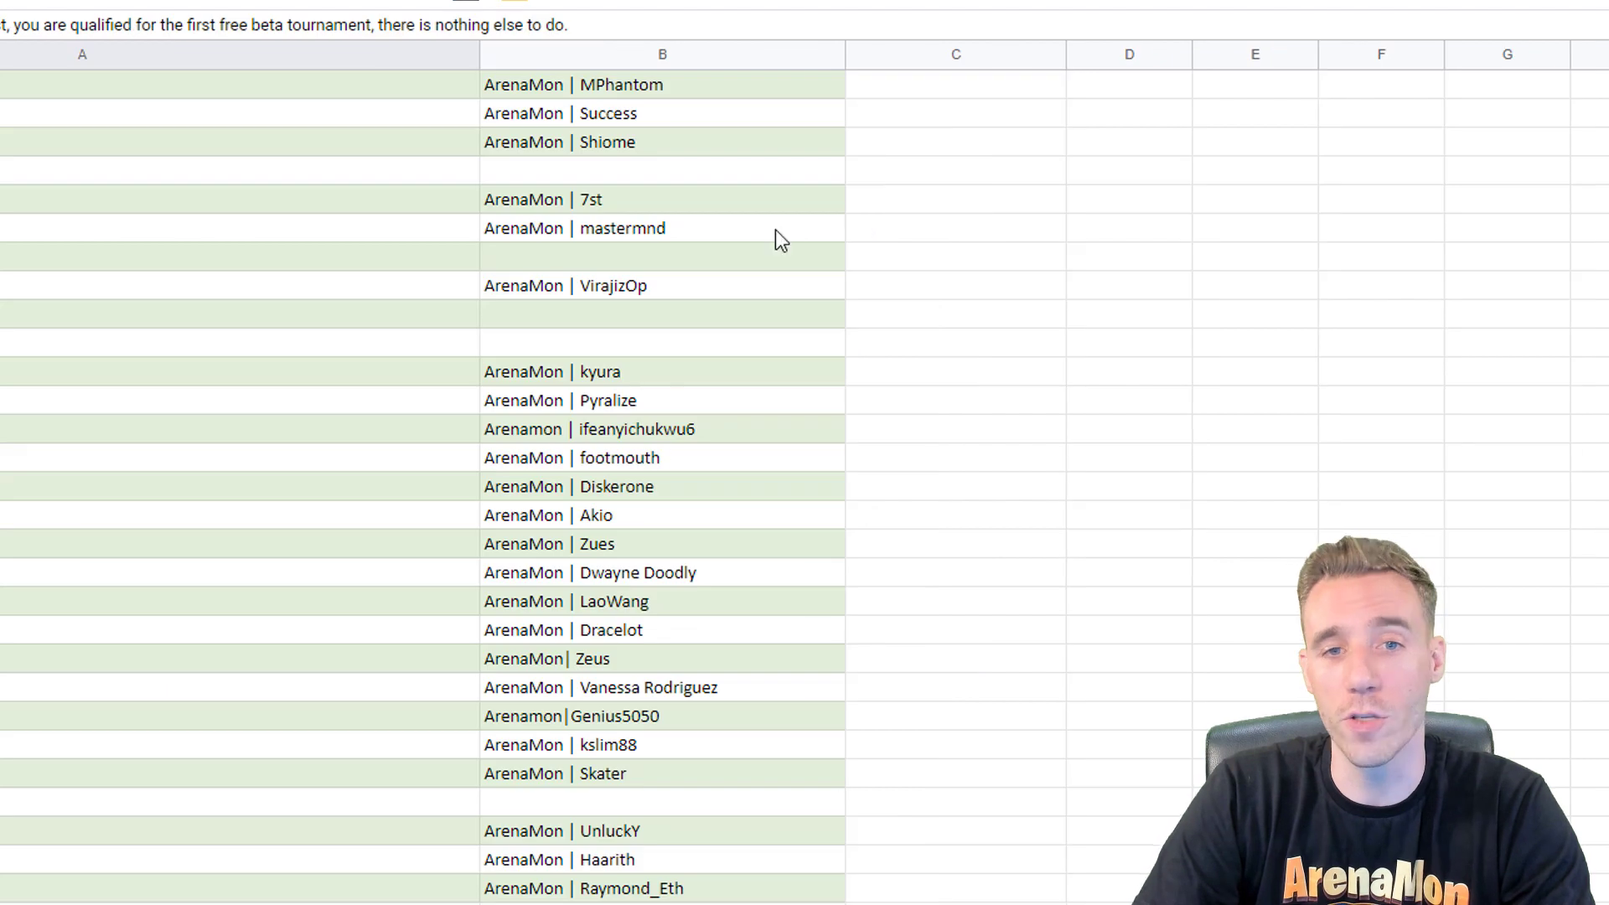
{"action": "left_click", "coordinate": [955, 114]}
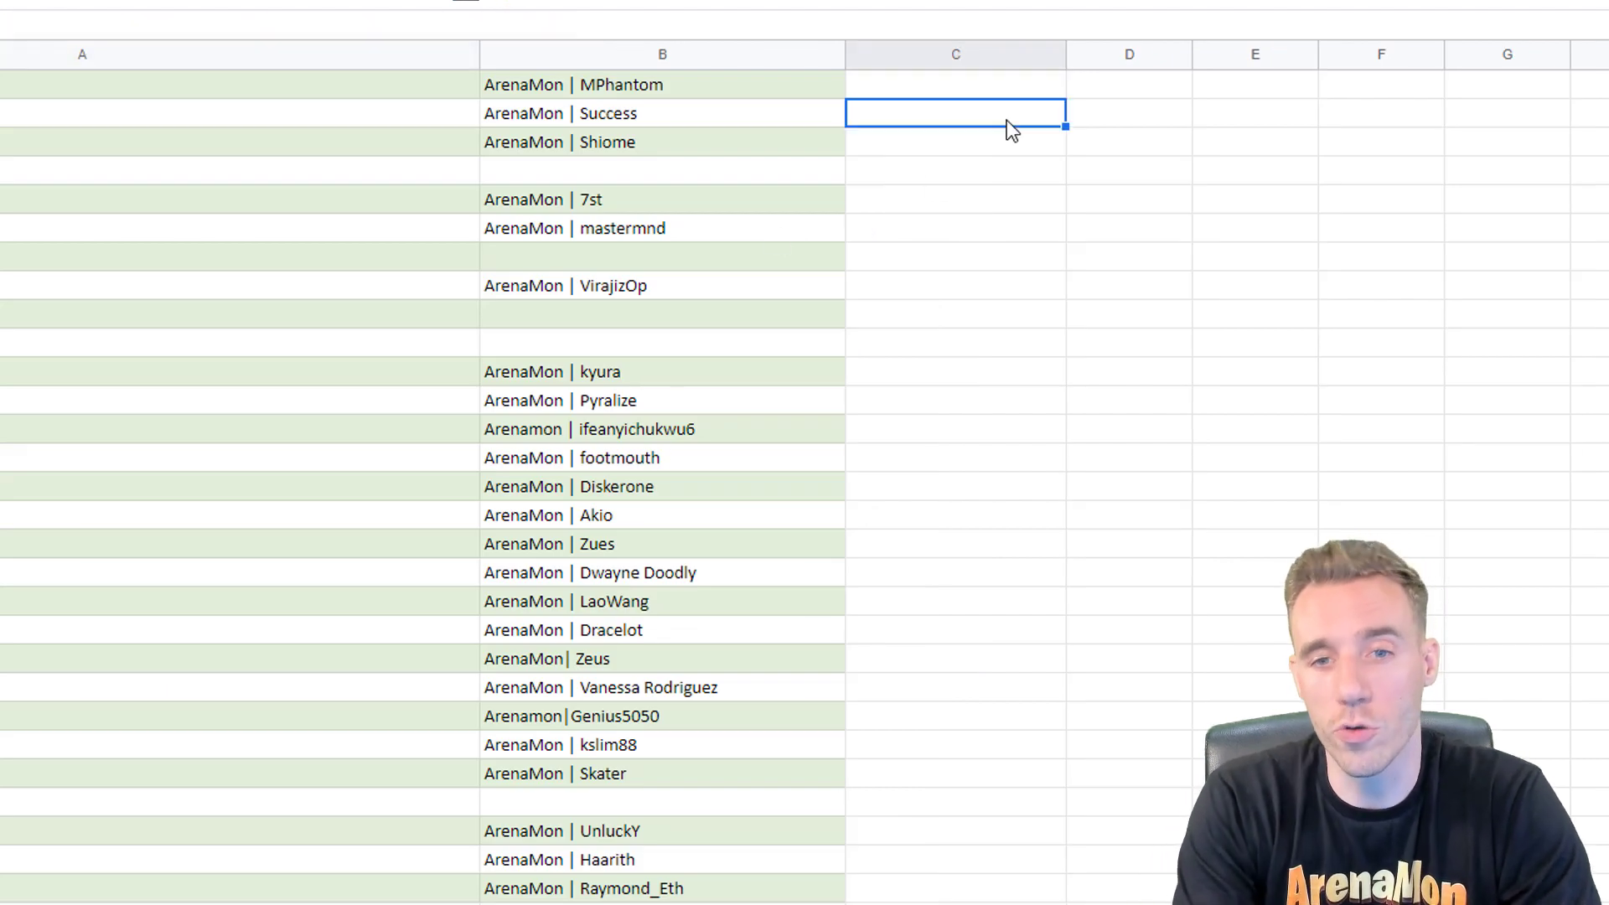